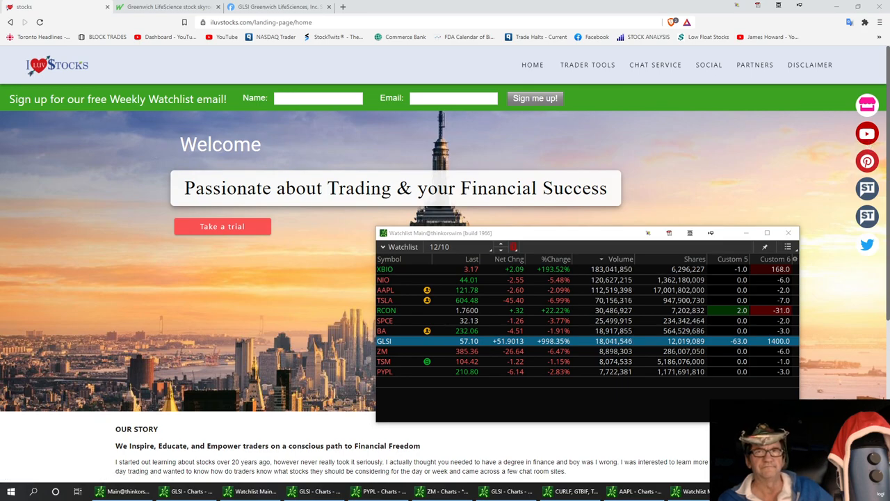
{"action": "mouse_move", "coordinate": [806, 257]}
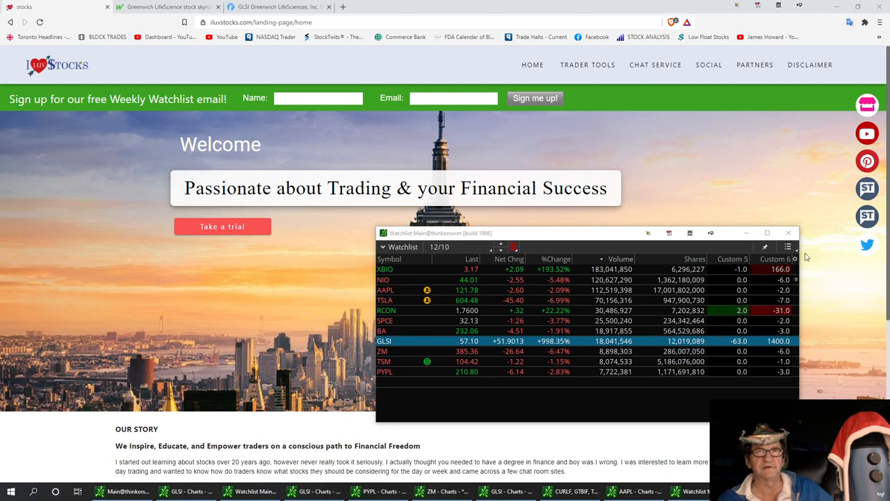
- Select XBIO in the watchlist as the next stock to review
{"action": "left_click", "coordinate": [384, 270]}
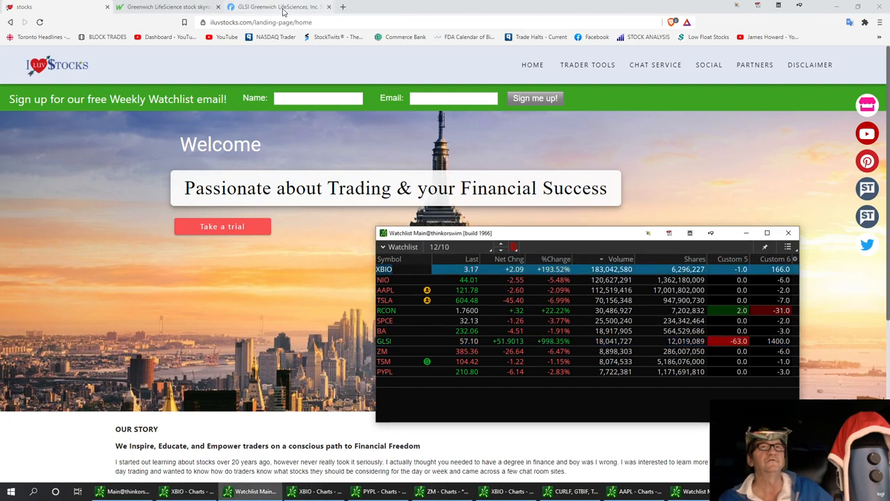
- Look up the XBIO quote page on FinViz in place of GLSI
{"action": "left_click", "coordinate": [275, 6]}
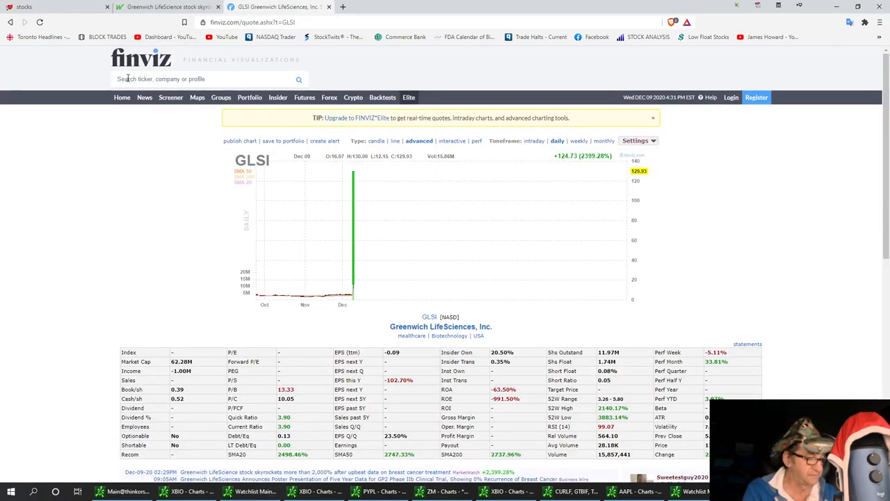
{"action": "type", "text": "XBIO"}
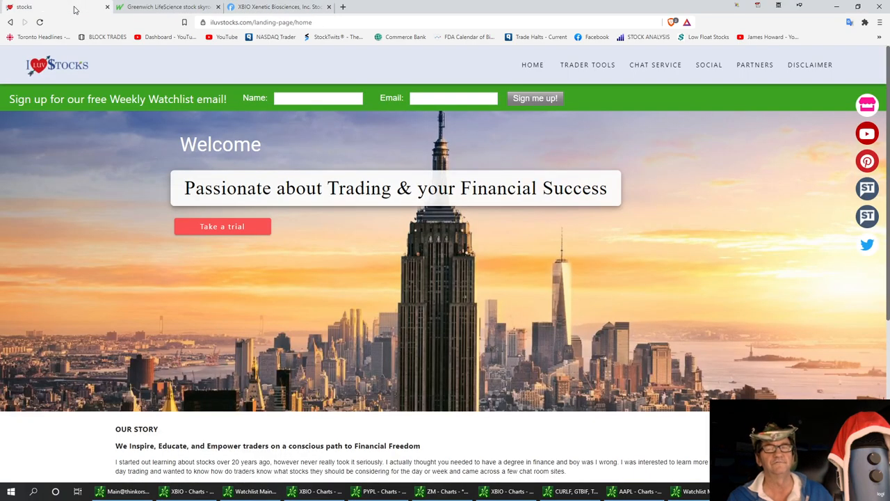
{"action": "mouse_move", "coordinate": [723, 288]}
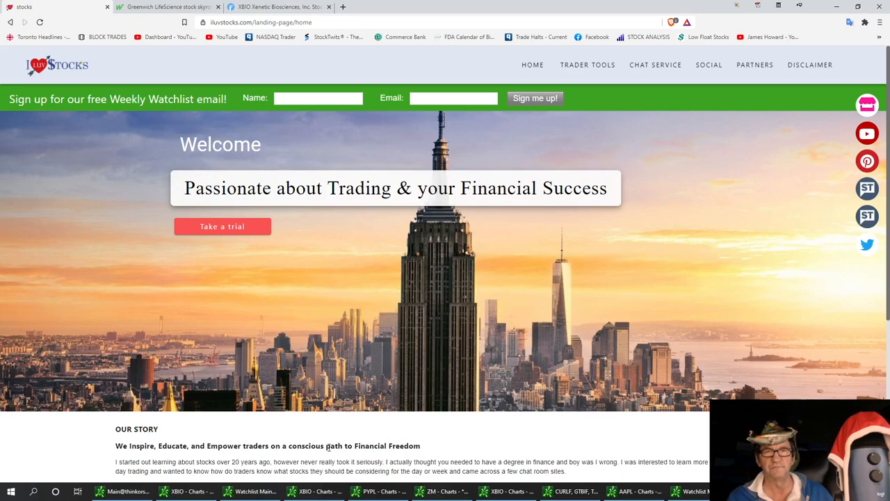
- Bring up XBIO's five-day chart and start a horizontal price level at 3.72
{"action": "left_click", "coordinate": [250, 490]}
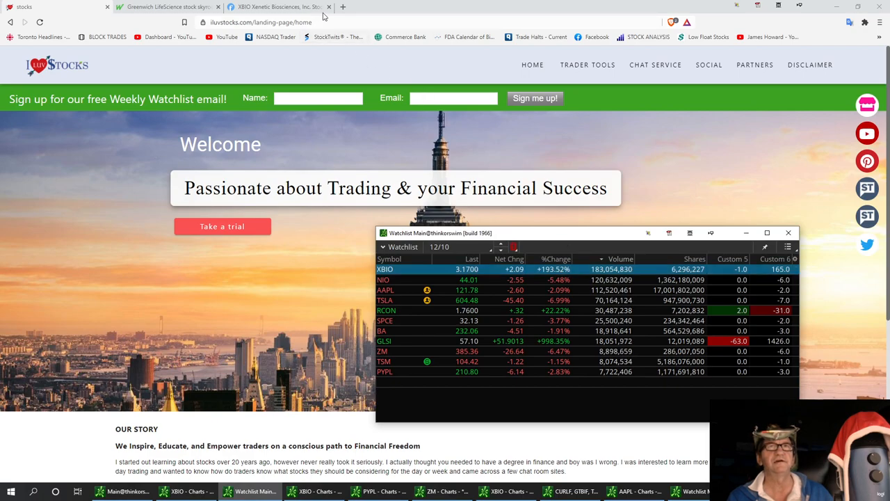
{"action": "mouse_move", "coordinate": [206, 437]}
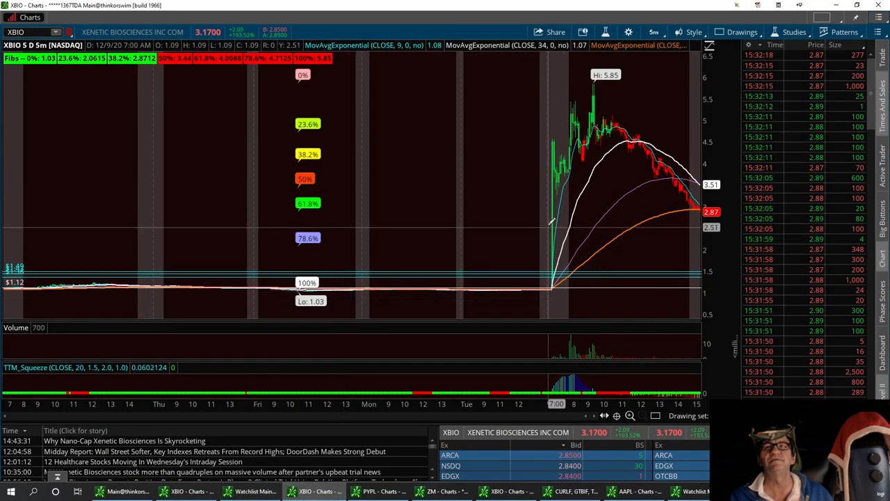
{"action": "mouse_move", "coordinate": [590, 173]}
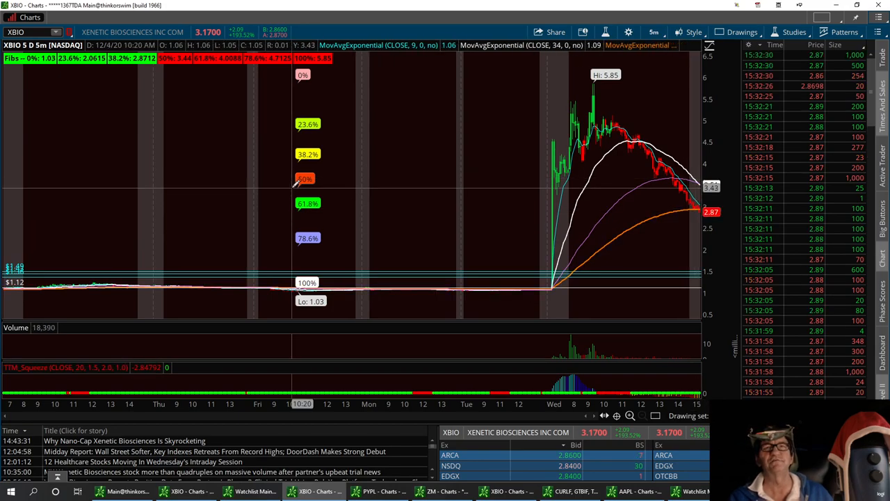
{"action": "mouse_move", "coordinate": [684, 173]}
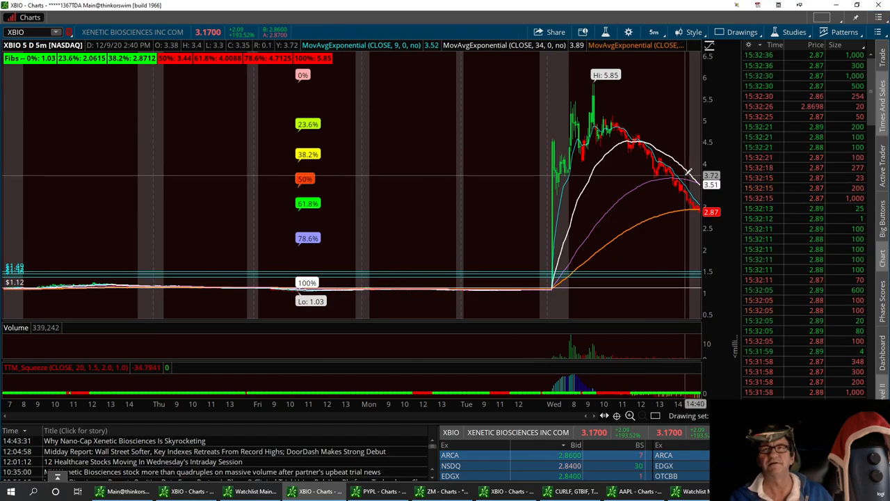
{"action": "left_click", "coordinate": [741, 32]}
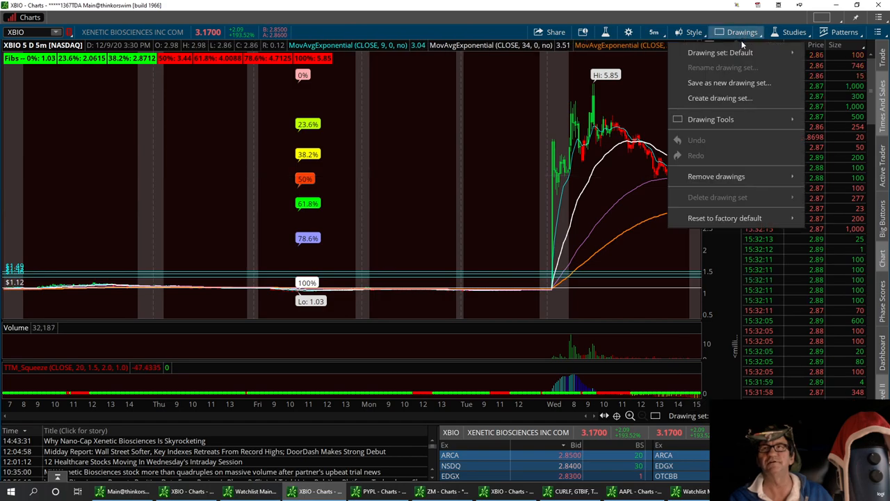
{"action": "left_click", "coordinate": [741, 32]}
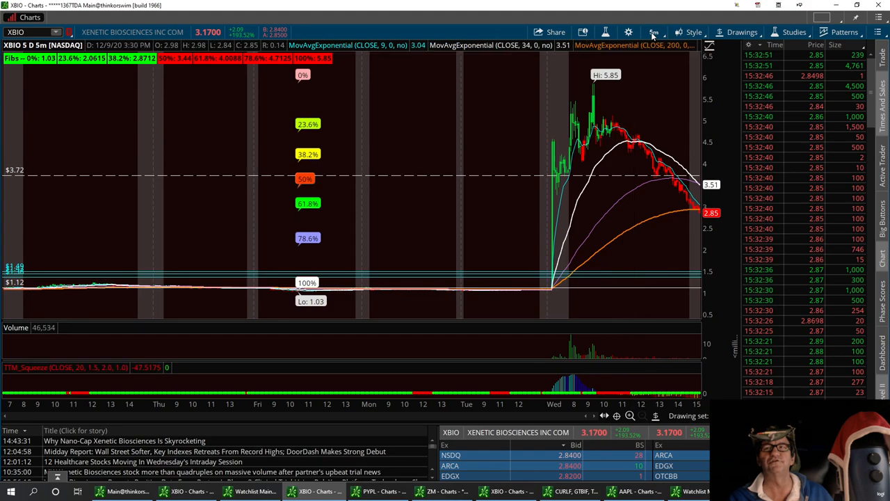
- Show XBIO on one year of daily candles and clear the old drawing set for levels at 3.87, 3.17 and 1.69
{"action": "left_click", "coordinate": [654, 32]}
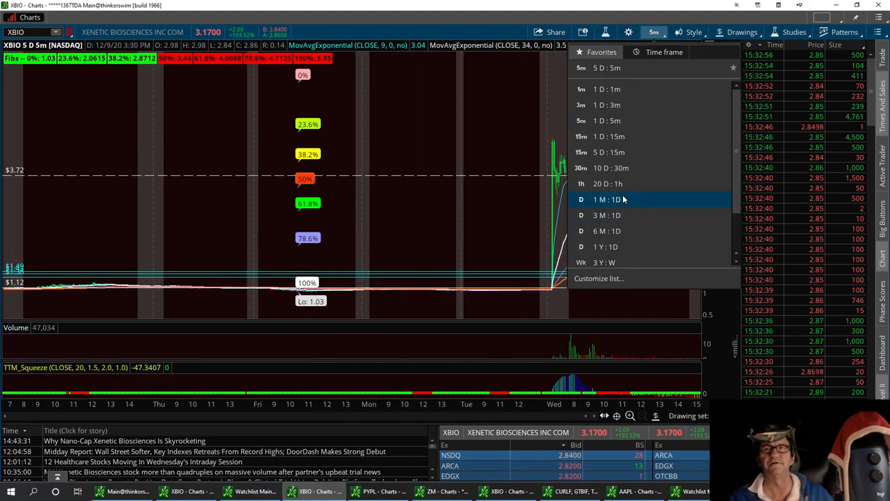
{"action": "left_click", "coordinate": [607, 200]}
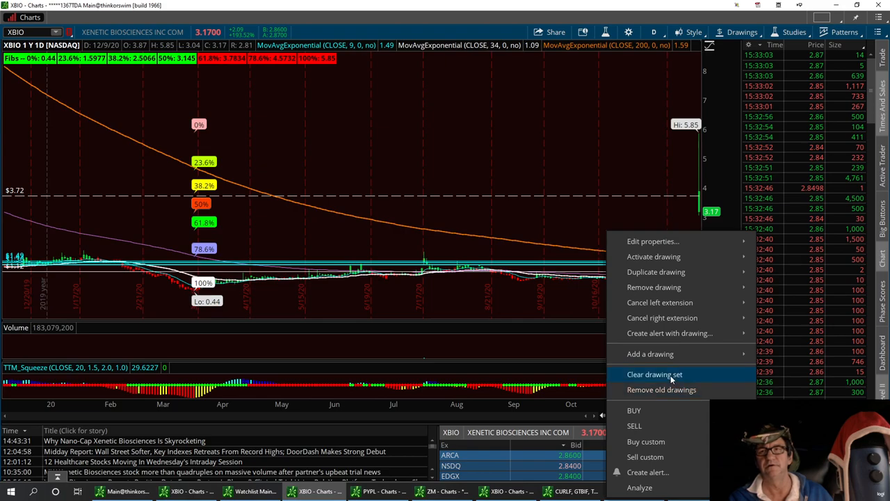
{"action": "left_click", "coordinate": [654, 375]}
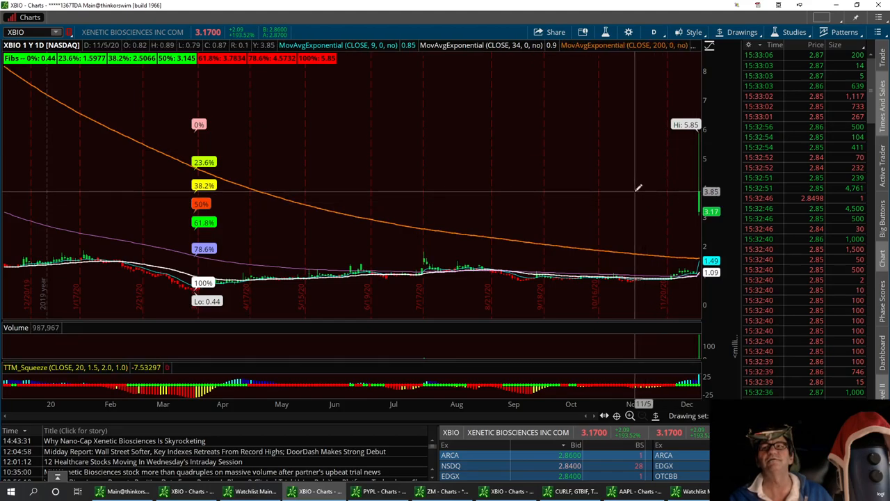
{"action": "mouse_move", "coordinate": [637, 202]}
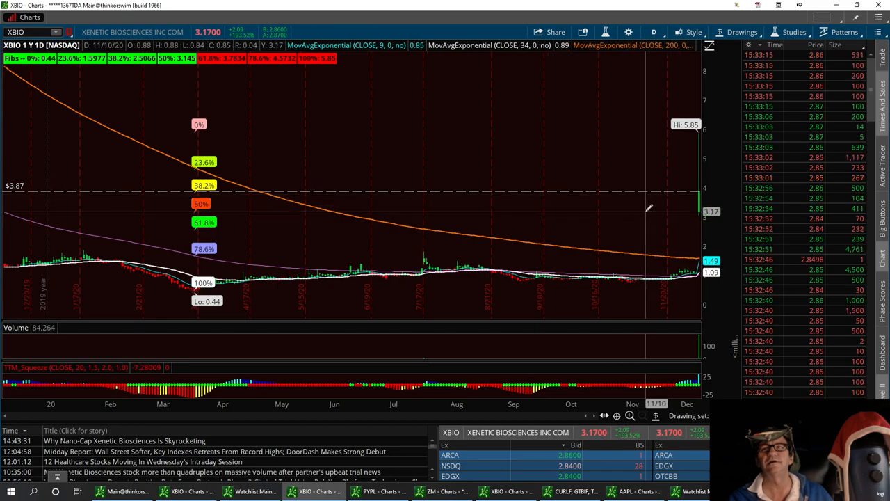
{"action": "mouse_move", "coordinate": [651, 243]}
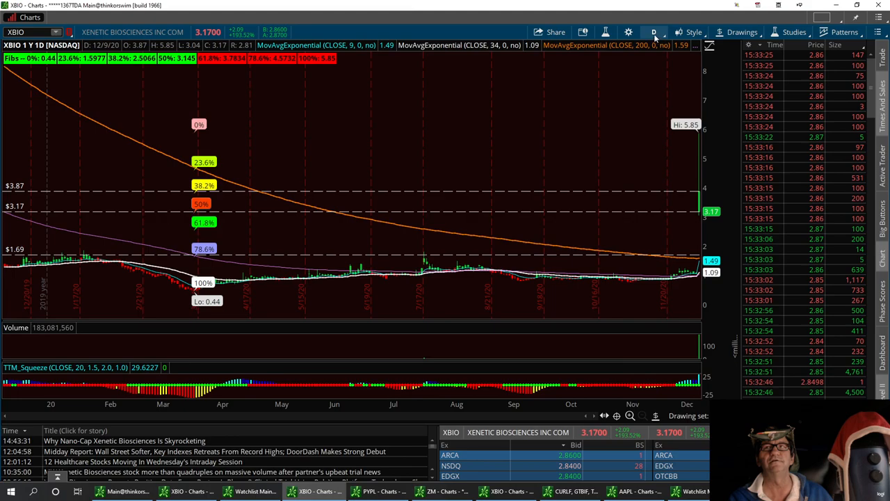
- Widen the XBIO chart to three years of weekly candles
{"action": "left_click", "coordinate": [653, 32]}
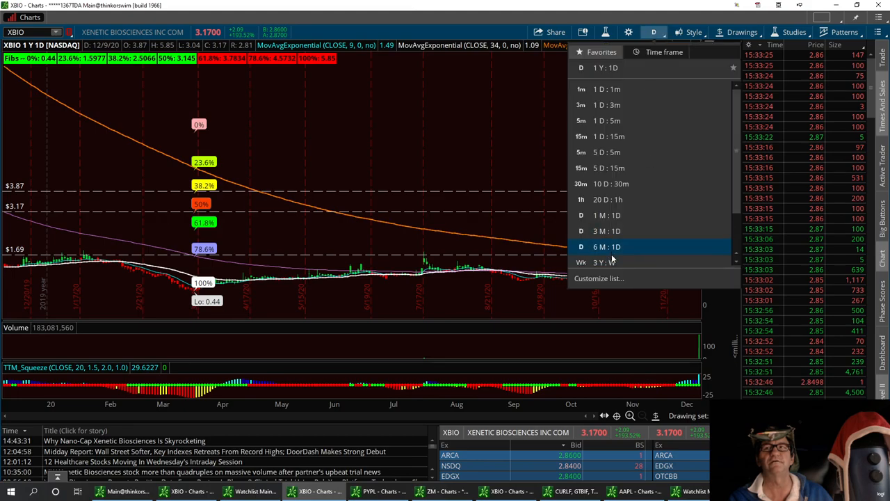
{"action": "left_click", "coordinate": [605, 261]}
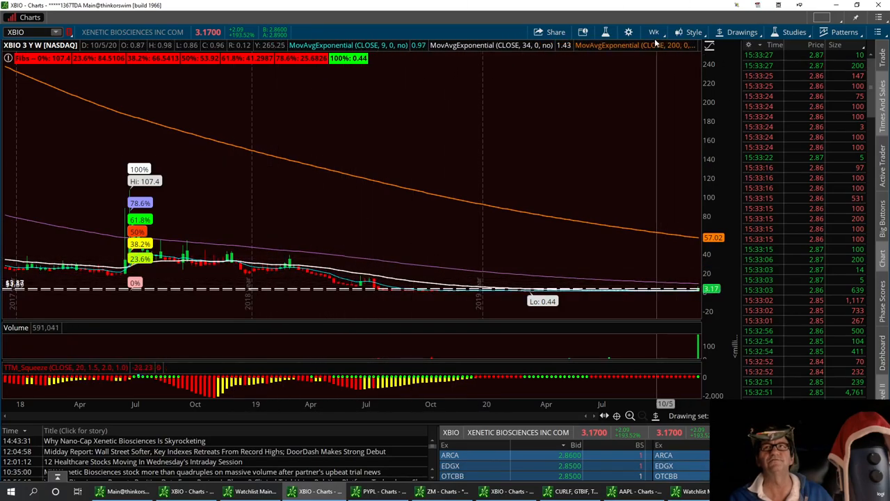
{"action": "left_click", "coordinate": [654, 32]}
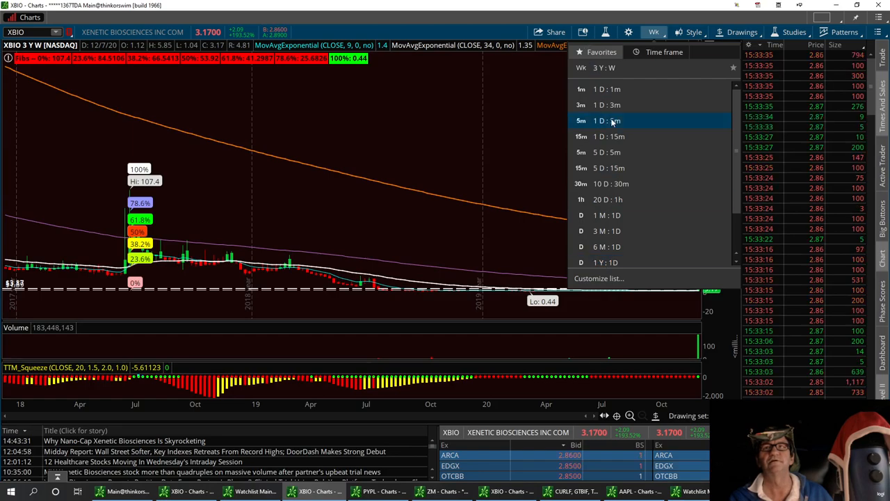
- View XBIO on twenty days of hourly candles, then one day of one-minute candles
{"action": "left_click", "coordinate": [609, 200]}
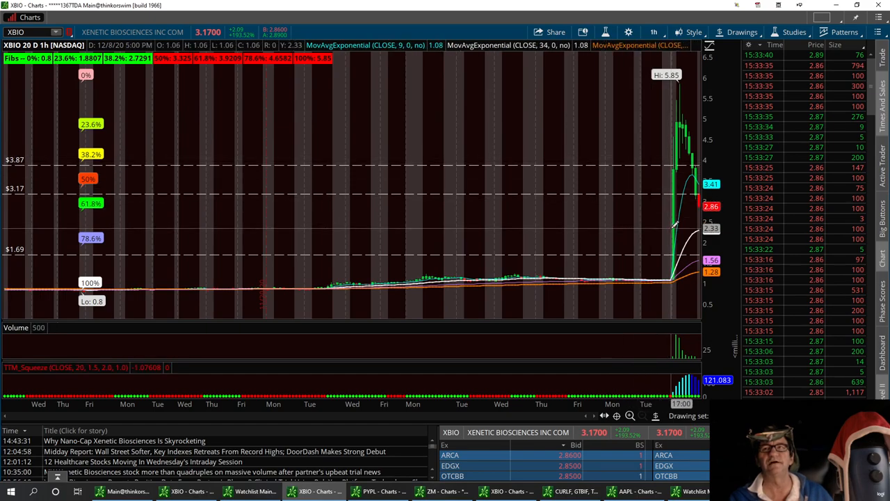
{"action": "mouse_move", "coordinate": [679, 225]}
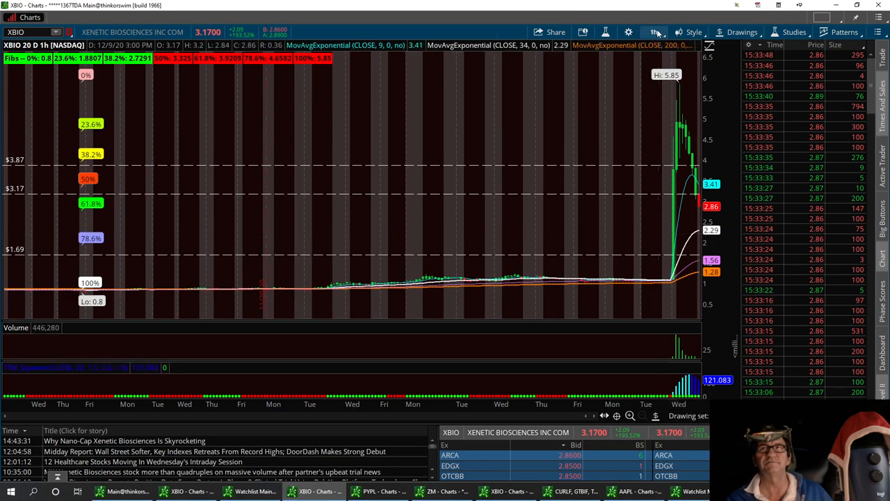
{"action": "left_click", "coordinate": [654, 32]}
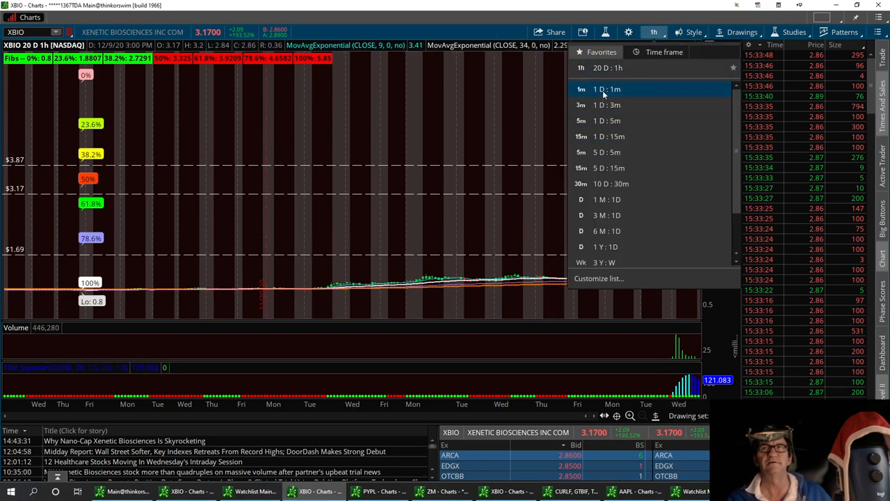
{"action": "left_click", "coordinate": [607, 89]}
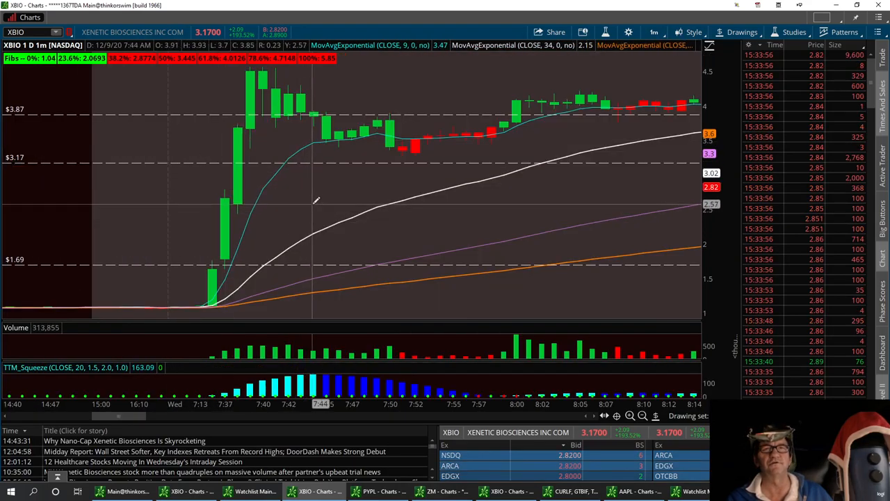
{"action": "mouse_move", "coordinate": [300, 260]}
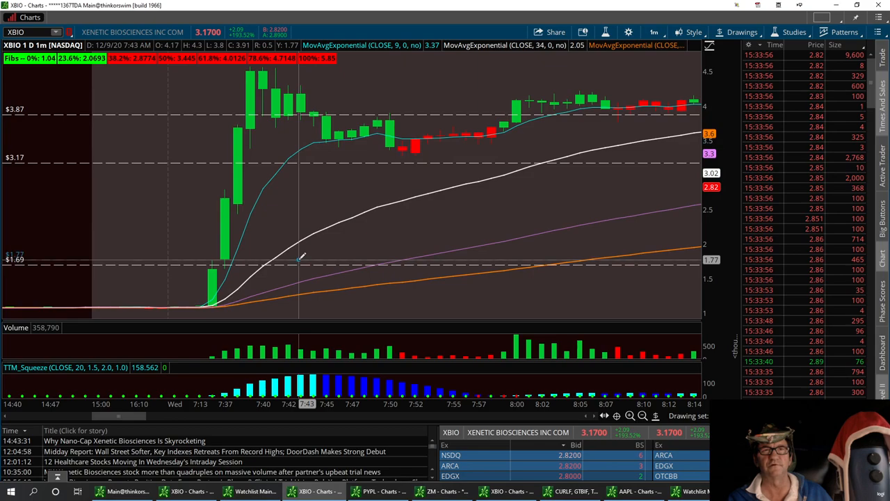
{"action": "mouse_move", "coordinate": [317, 200]}
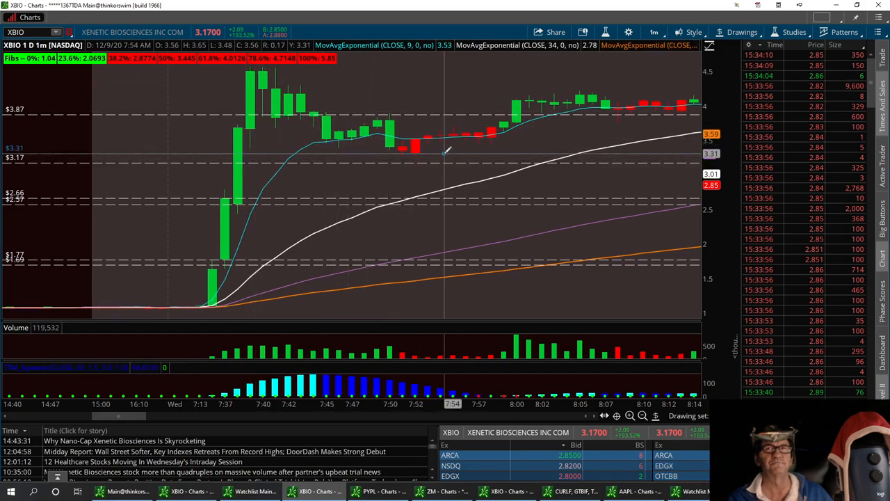
{"action": "mouse_move", "coordinate": [303, 200]}
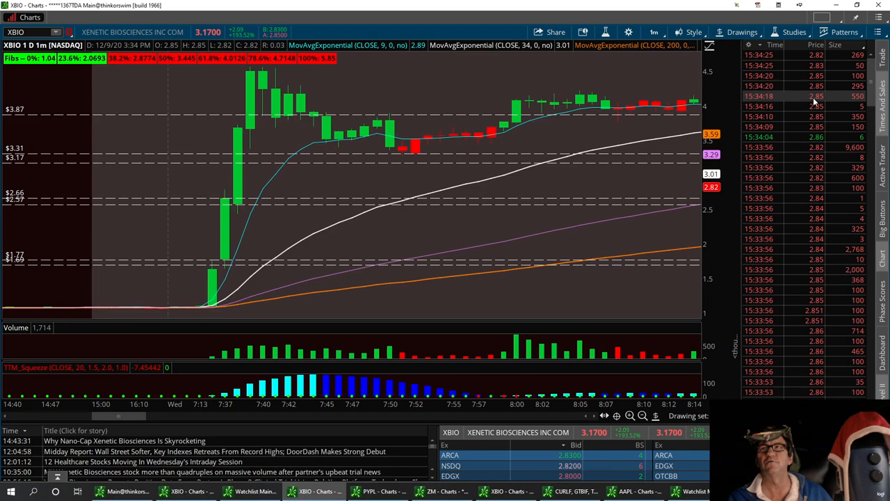
{"action": "mouse_move", "coordinate": [392, 180]}
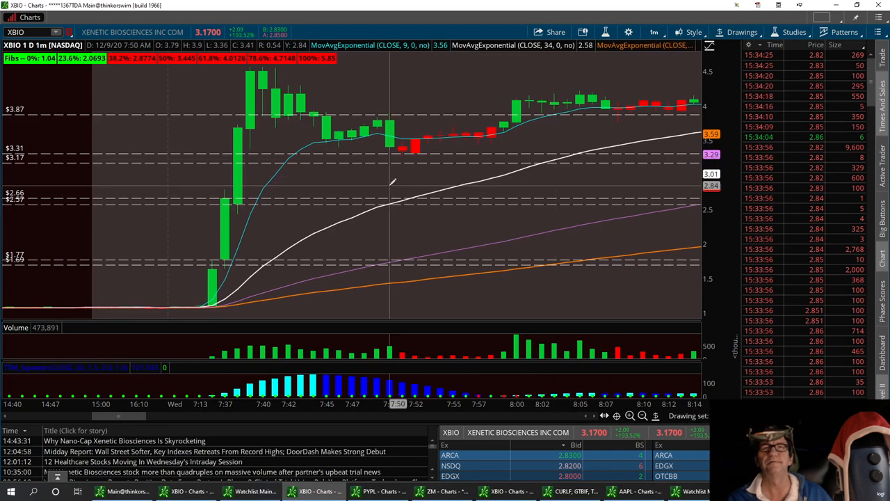
{"action": "mouse_move", "coordinate": [647, 309]}
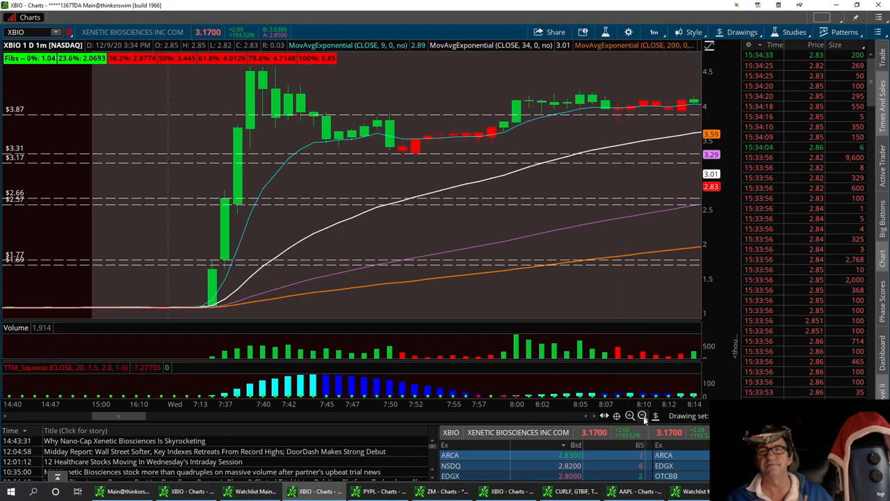
- Expand the XBIO one-minute chart to the whole session with its 1.04-to-5.85 Fibonacci levels
{"action": "left_click", "coordinate": [642, 414]}
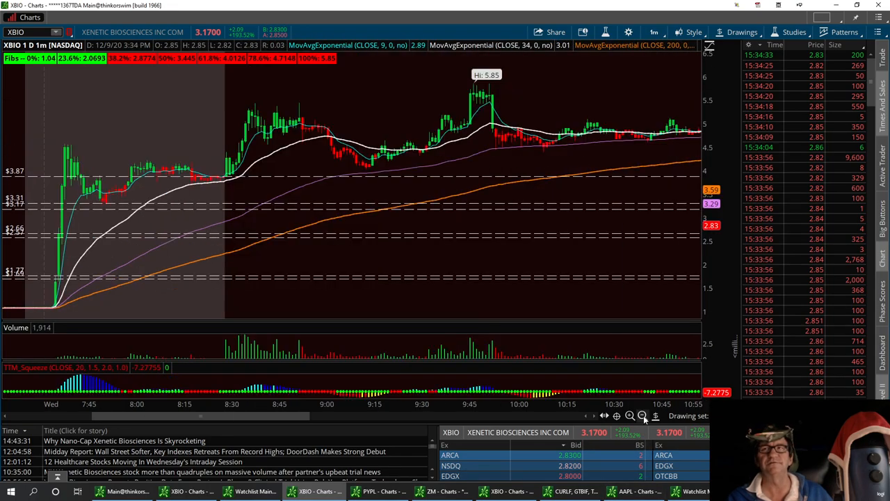
{"action": "left_click", "coordinate": [629, 414]}
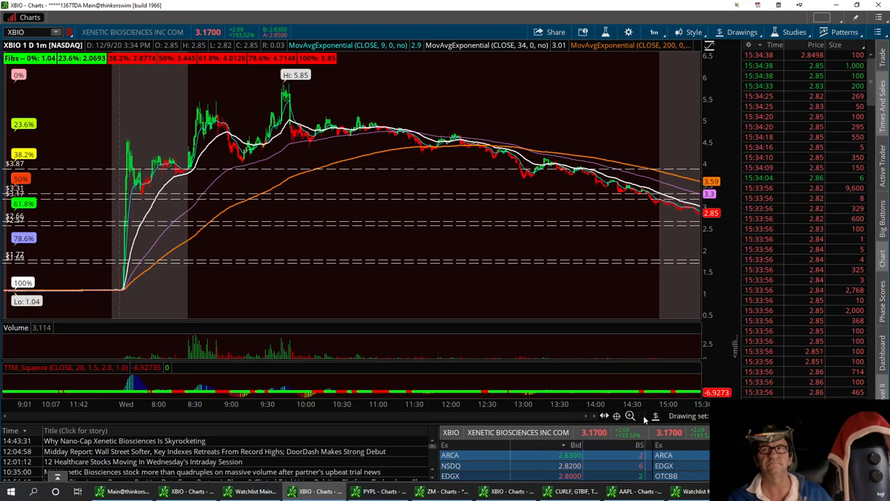
{"action": "mouse_move", "coordinate": [470, 214]}
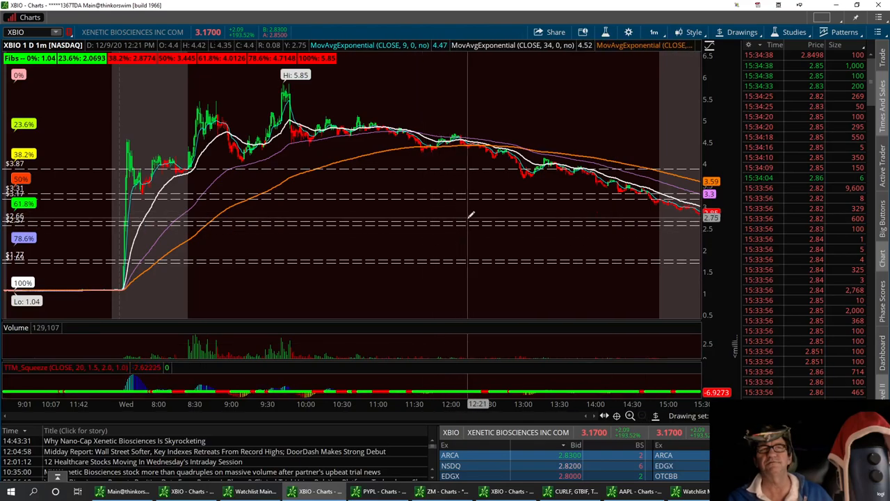
{"action": "mouse_move", "coordinate": [475, 228]}
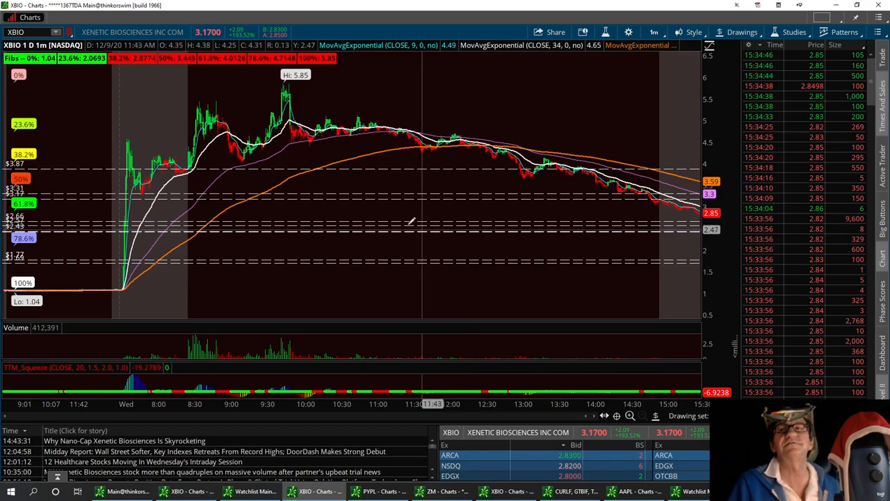
{"action": "mouse_move", "coordinate": [611, 83]}
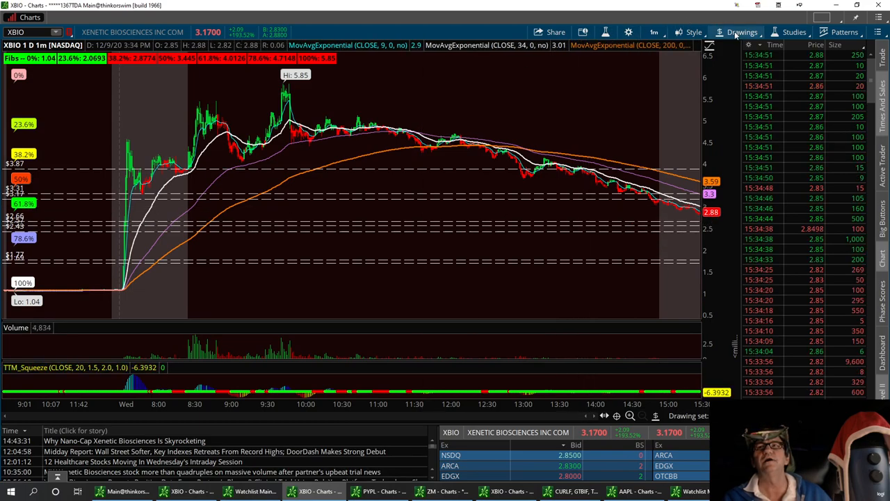
{"action": "left_click", "coordinate": [742, 32]}
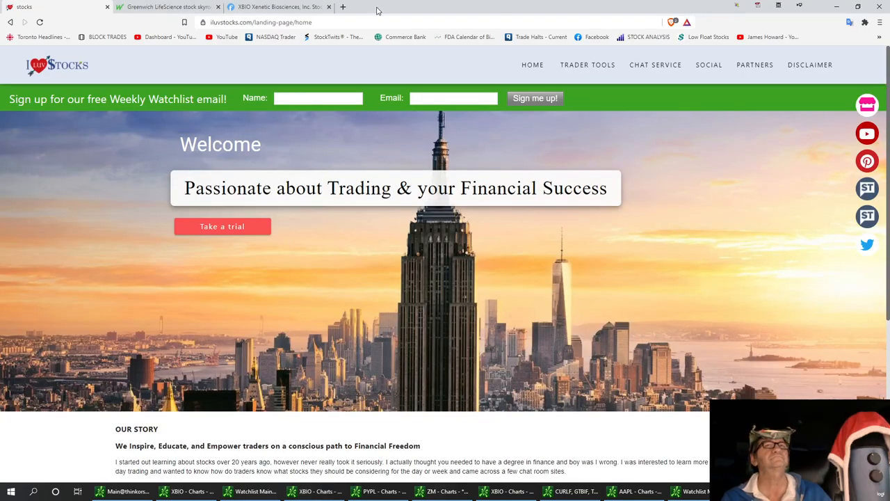
- Search Google for XBIO in a new tab and open its Yahoo Finance quote page
{"action": "left_click", "coordinate": [342, 5]}
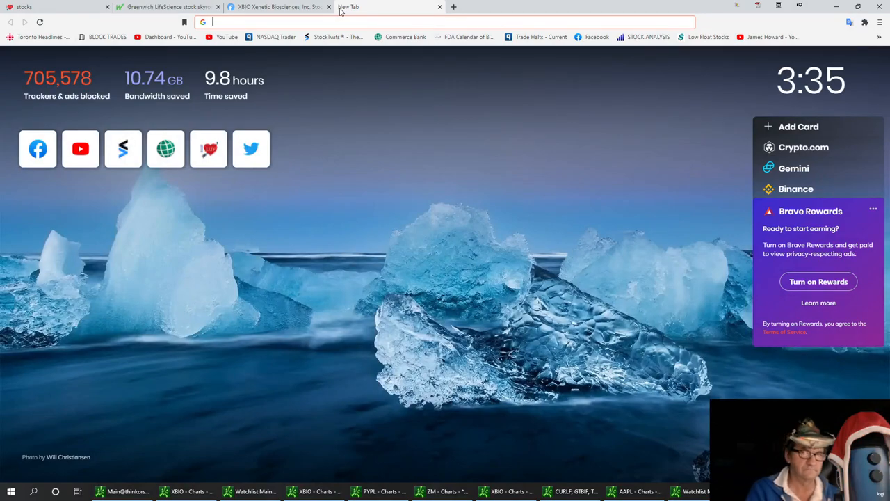
{"action": "type", "text": "XB"}
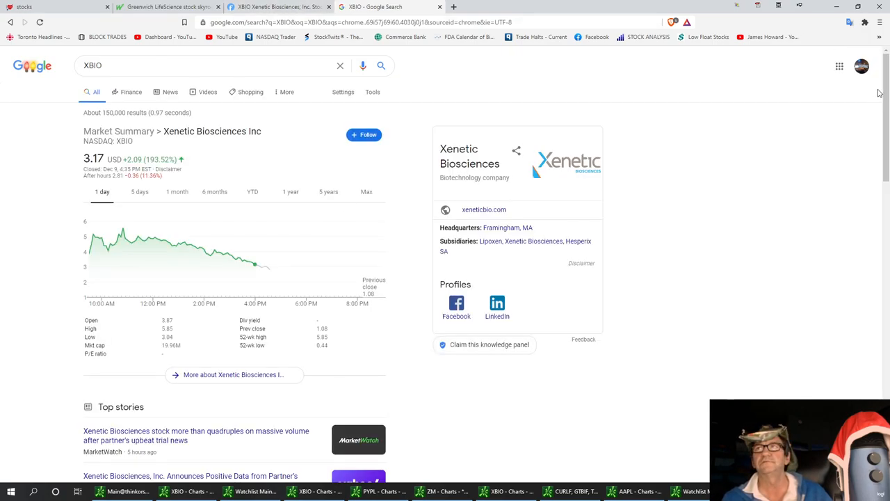
{"action": "scroll", "scroll_direction": "down", "scroll_amount": 3}
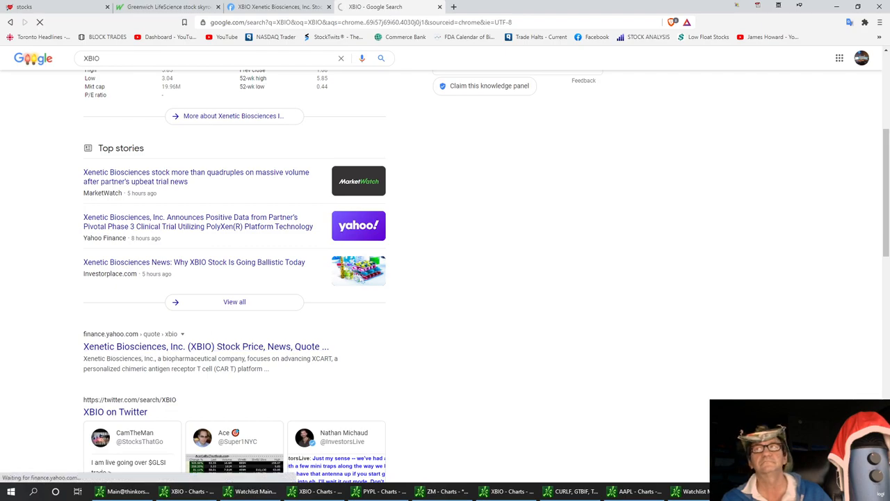
{"action": "left_click", "coordinate": [206, 344]}
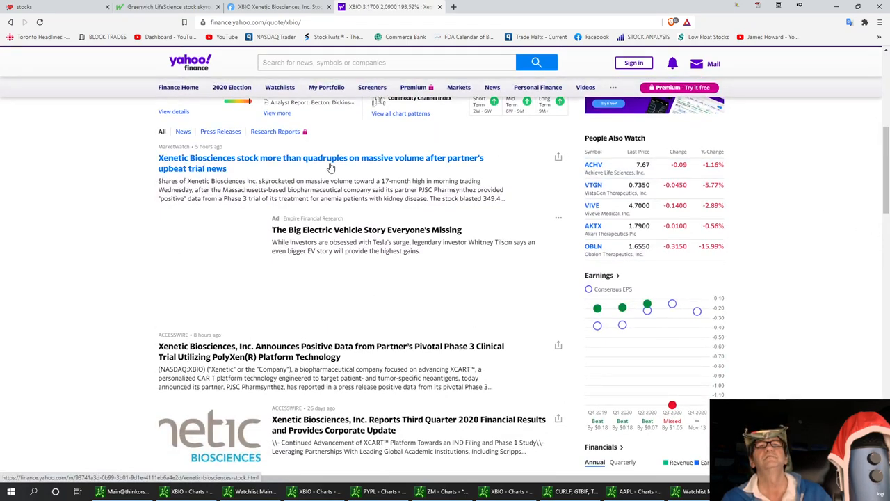
{"action": "mouse_move", "coordinate": [475, 166]}
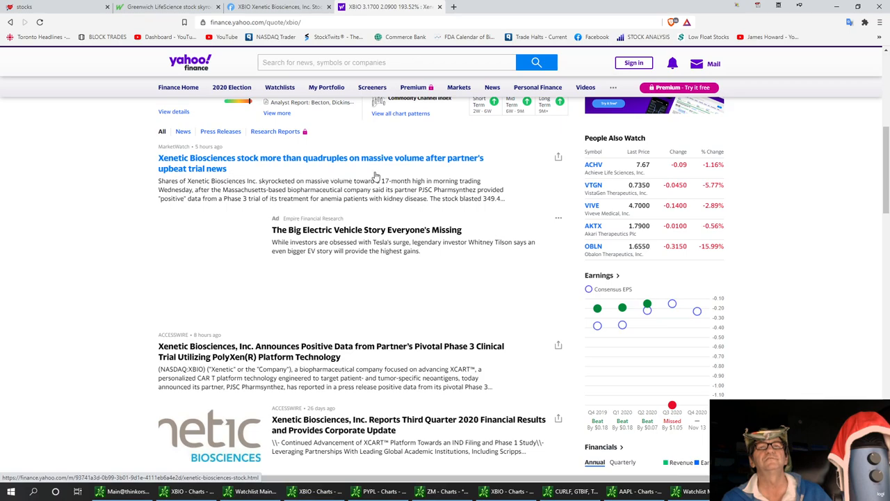
{"action": "mouse_move", "coordinate": [368, 187]}
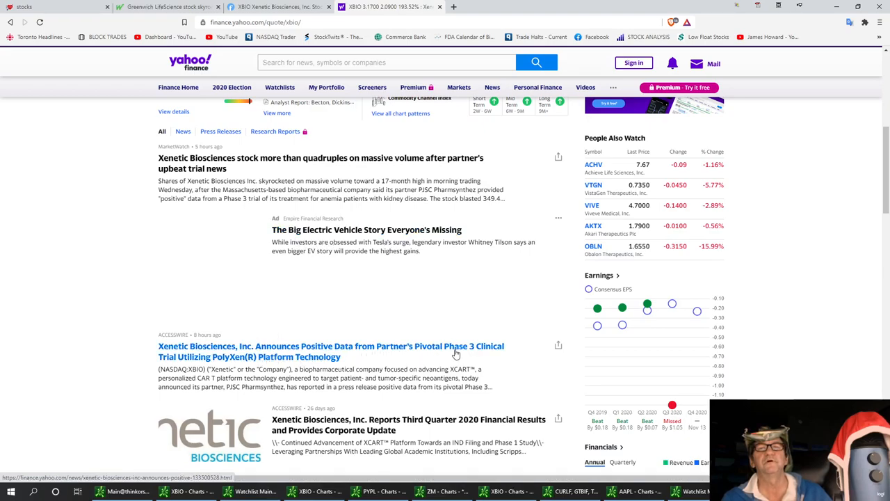
{"action": "mouse_move", "coordinate": [194, 364]}
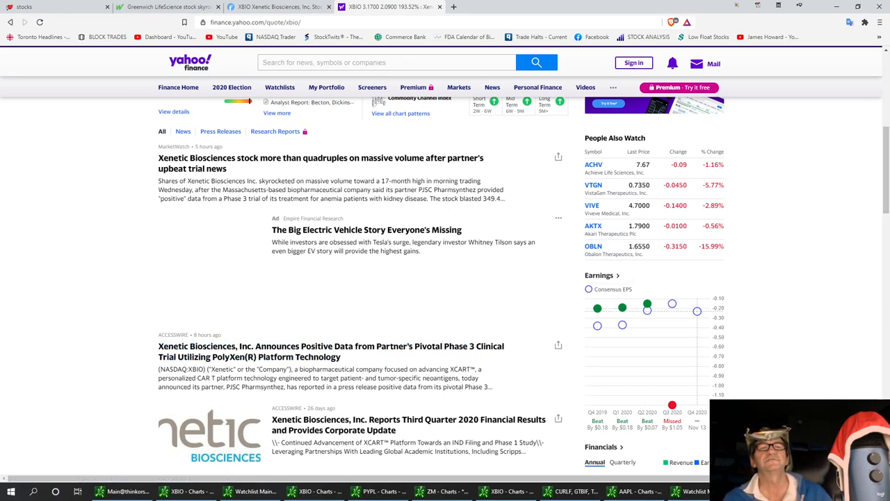
{"action": "mouse_move", "coordinate": [437, 220]}
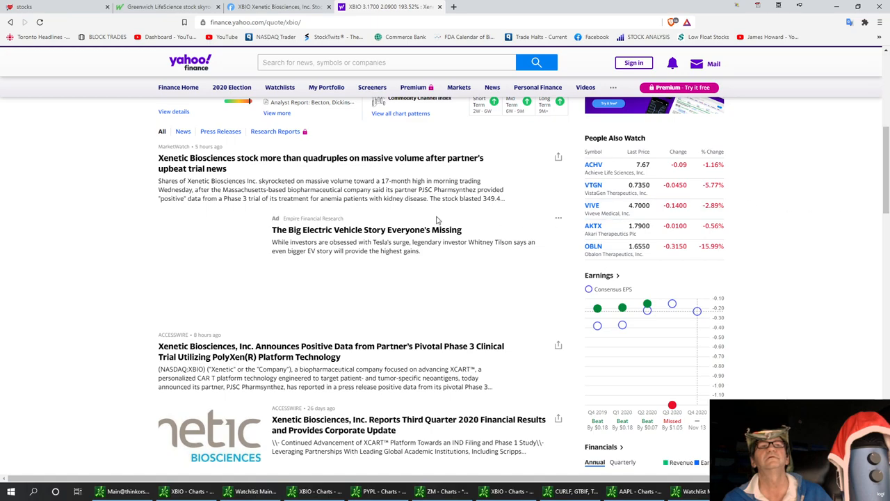
{"action": "mouse_move", "coordinate": [306, 206]}
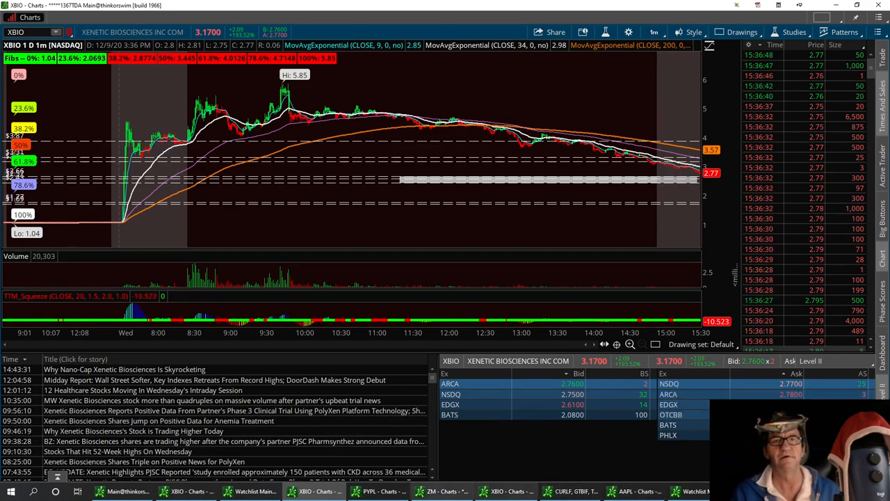
- Switch to NIO's one-day, one-minute chart
{"action": "left_click", "coordinate": [256, 491]}
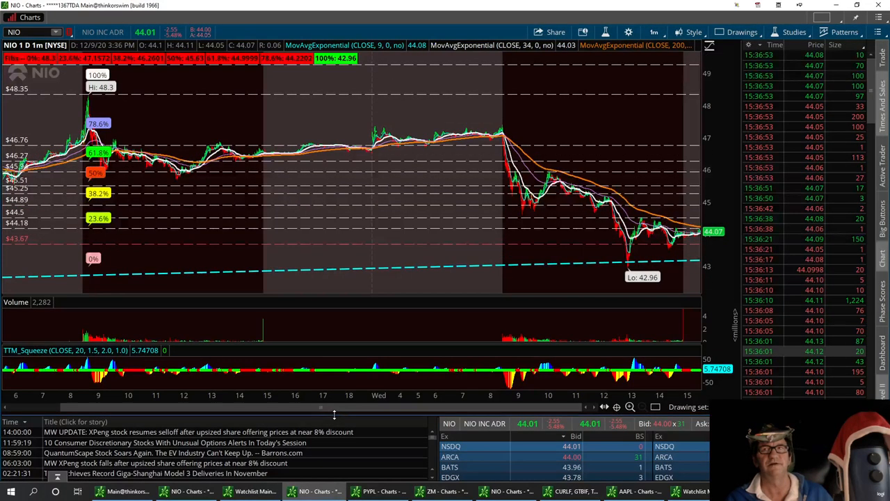
{"action": "mouse_move", "coordinate": [605, 271]}
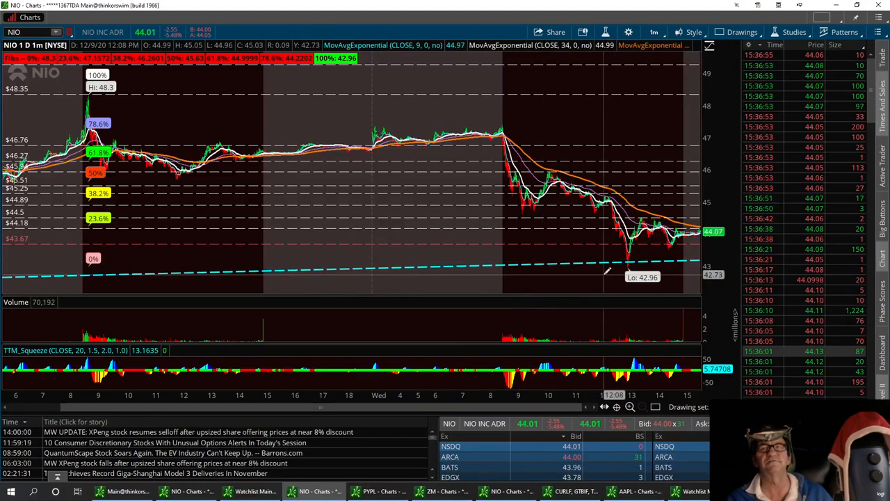
- Show NIO on twenty days of hourly bars and confirm the rising trendline's properties
{"action": "left_click", "coordinate": [653, 32]}
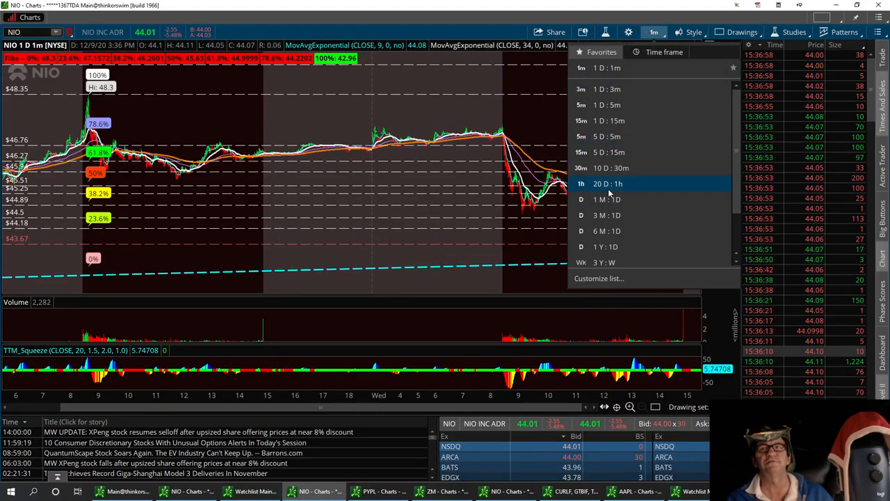
{"action": "left_click", "coordinate": [606, 183]}
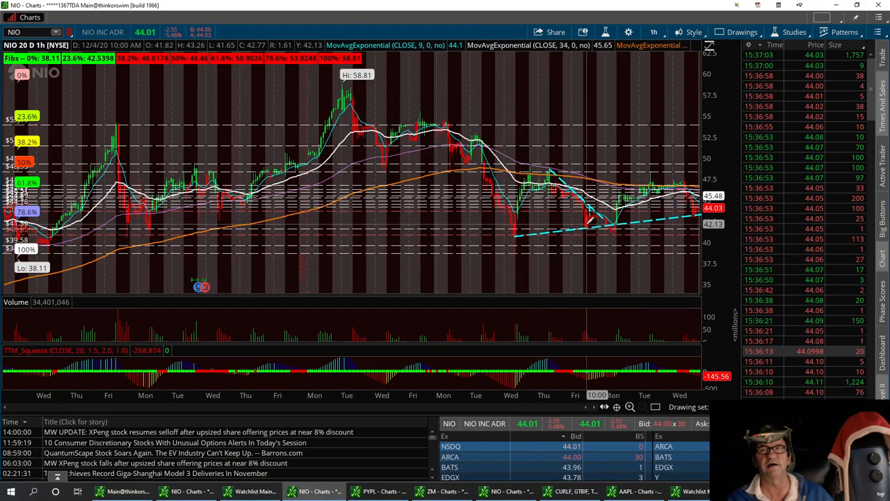
{"action": "mouse_move", "coordinate": [587, 221]}
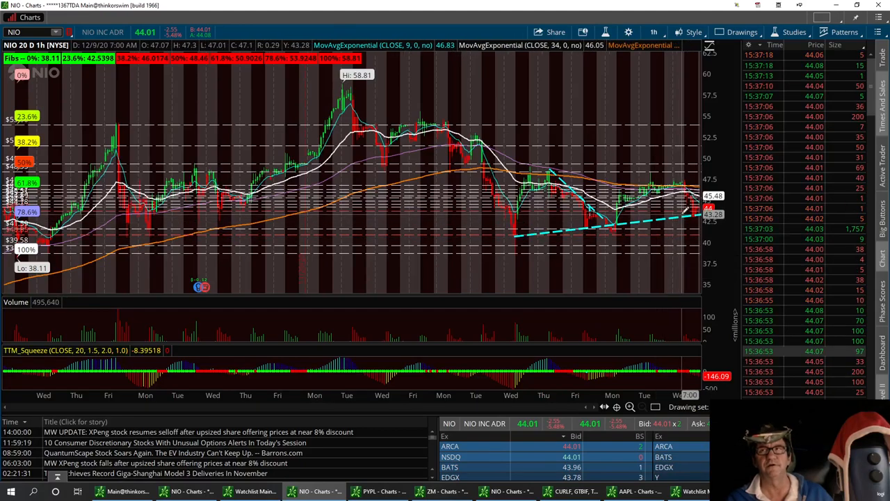
{"action": "mouse_move", "coordinate": [688, 210]}
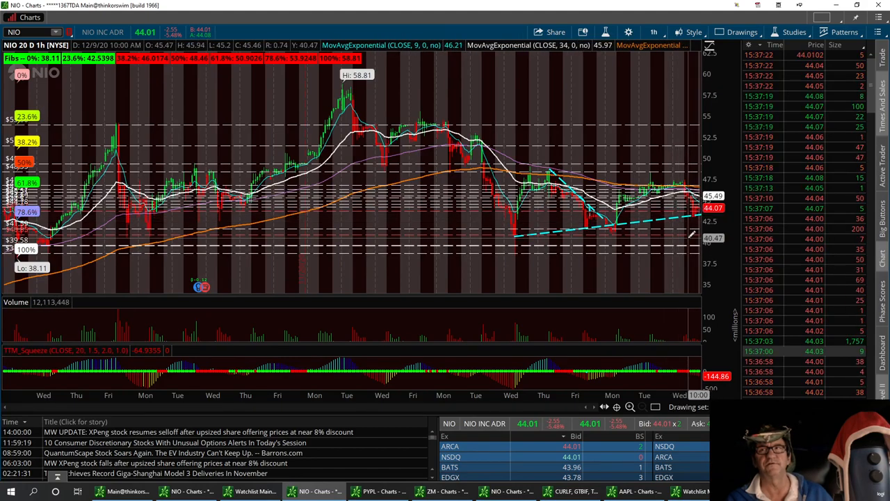
{"action": "mouse_move", "coordinate": [684, 217]}
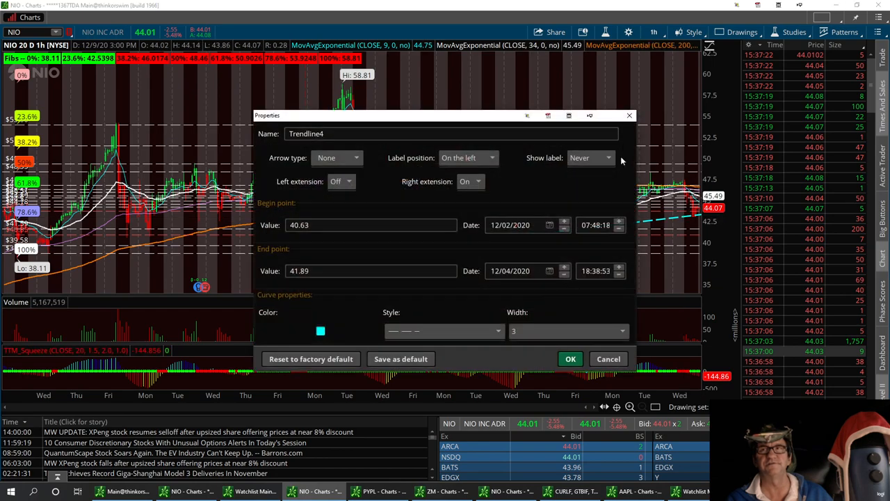
{"action": "left_click", "coordinate": [570, 358]}
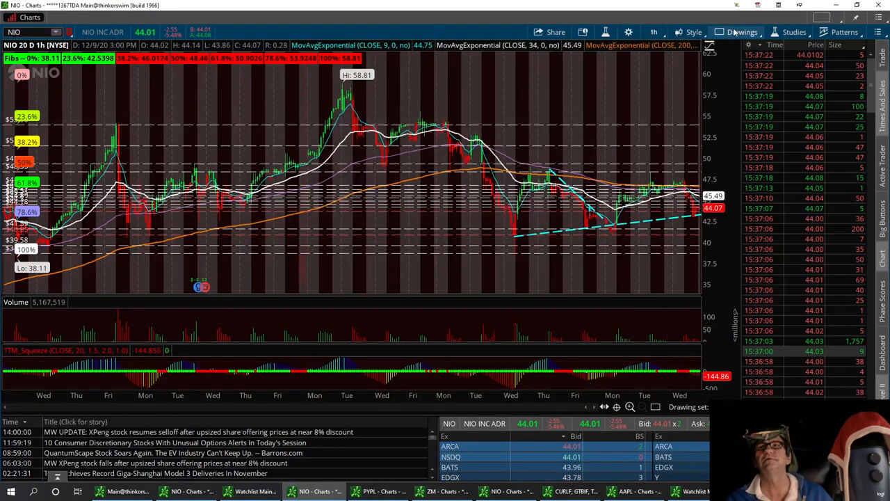
{"action": "left_click", "coordinate": [740, 32]}
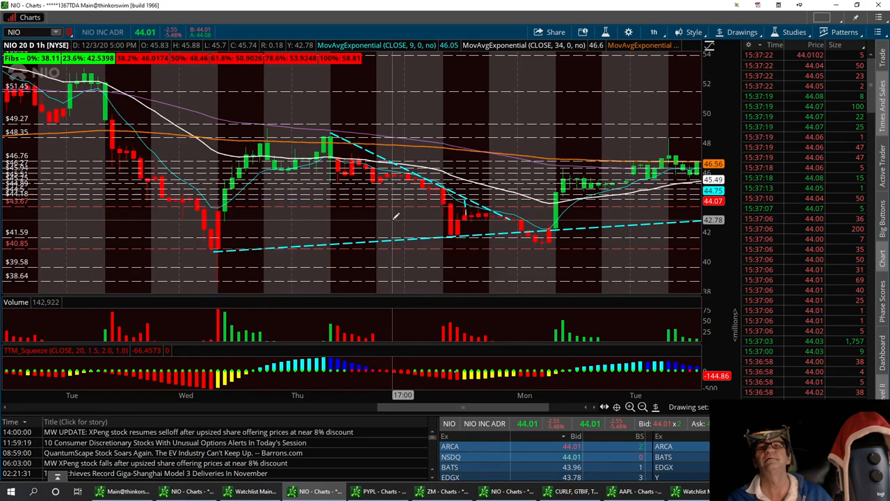
{"action": "mouse_move", "coordinate": [464, 220]}
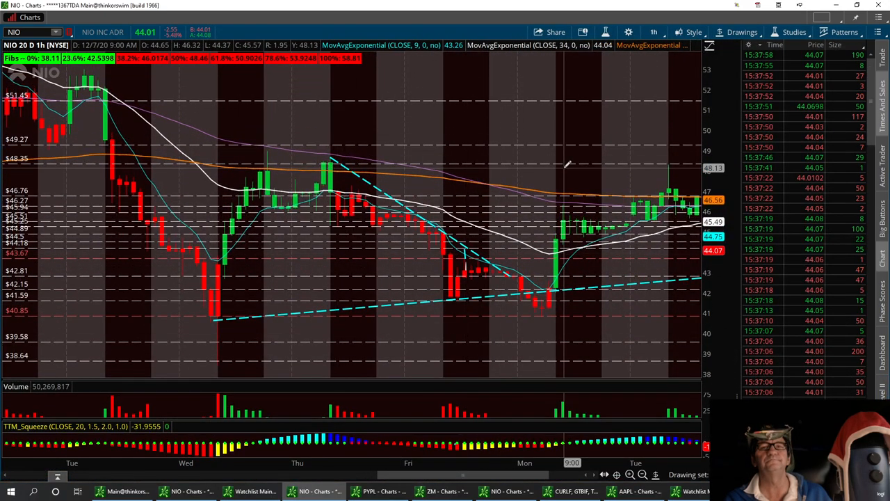
{"action": "mouse_move", "coordinate": [564, 294]}
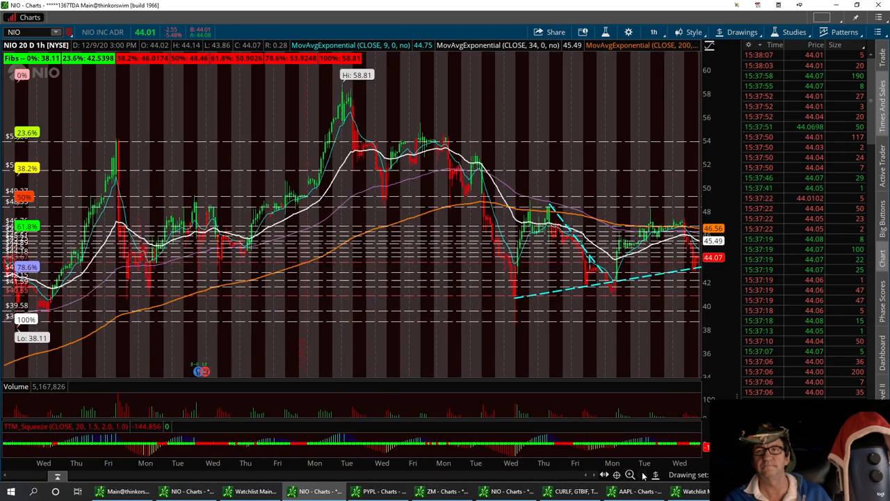
- Change NIO's chart from twenty days hourly to five days of five-minute bars
{"action": "left_click", "coordinate": [654, 32]}
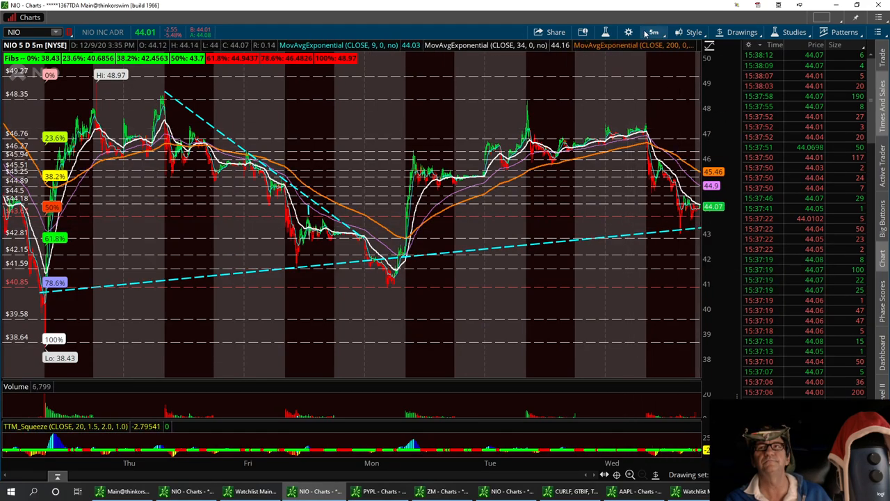
{"action": "left_click", "coordinate": [654, 32]}
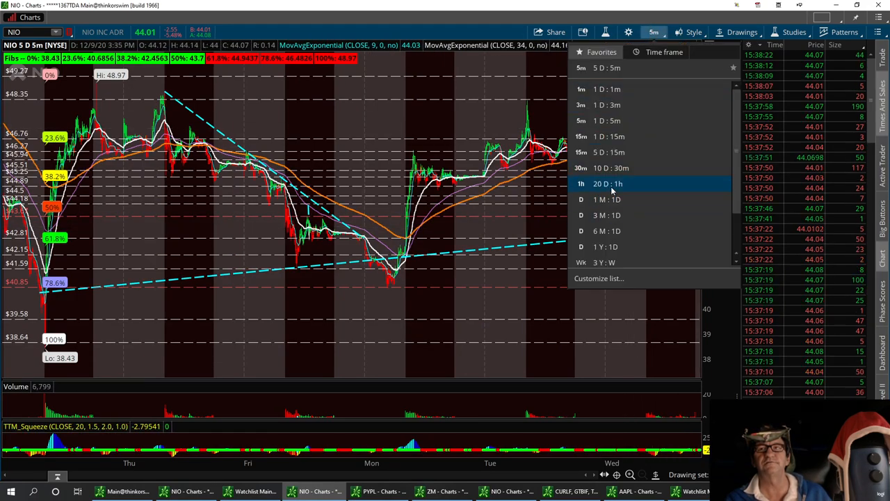
{"action": "left_click", "coordinate": [606, 184]}
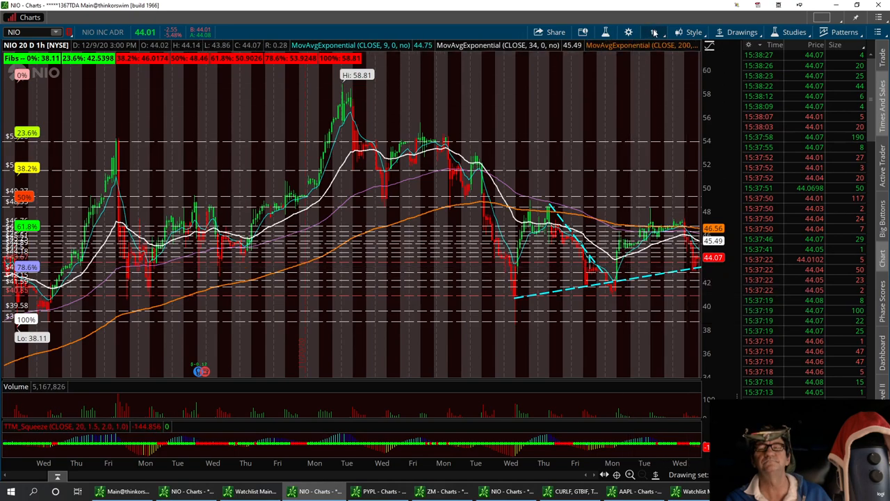
{"action": "left_click", "coordinate": [654, 32]}
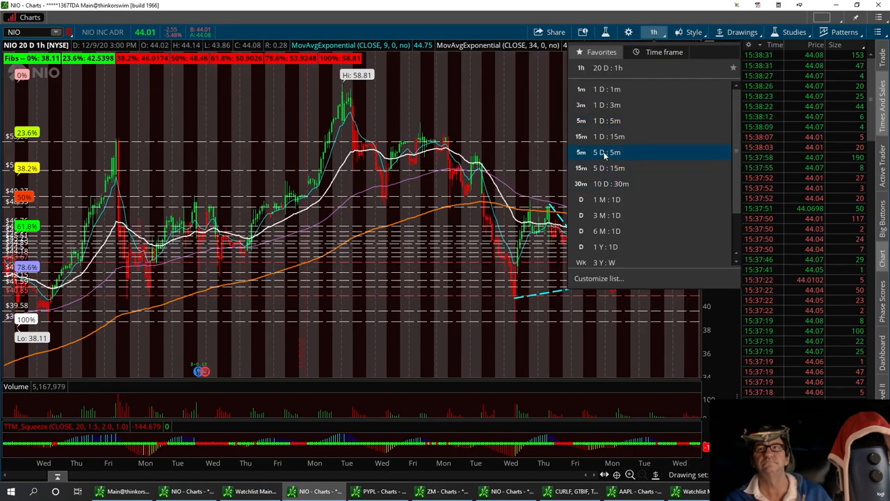
{"action": "left_click", "coordinate": [606, 152]}
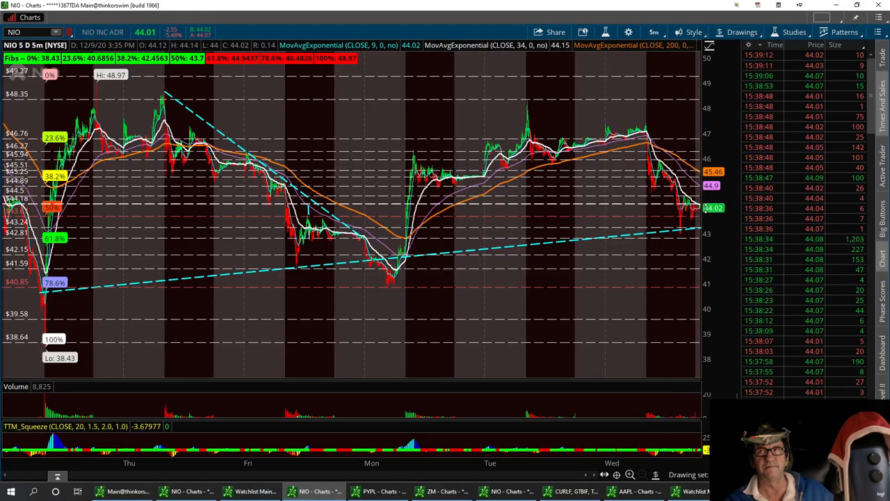
{"action": "mouse_move", "coordinate": [695, 206]}
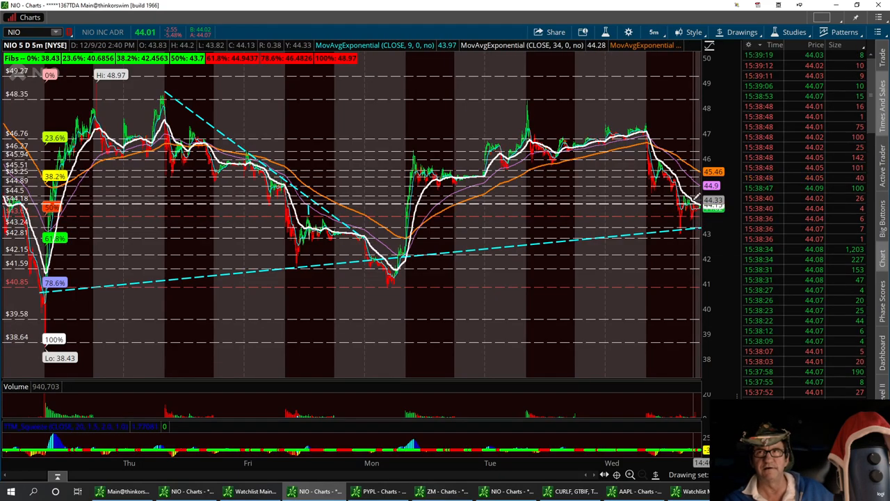
{"action": "mouse_move", "coordinate": [696, 198]}
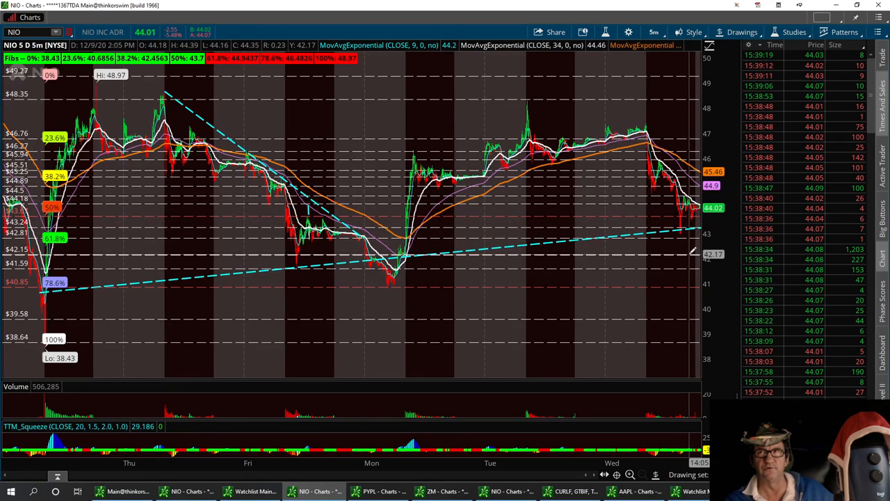
{"action": "mouse_move", "coordinate": [693, 251]}
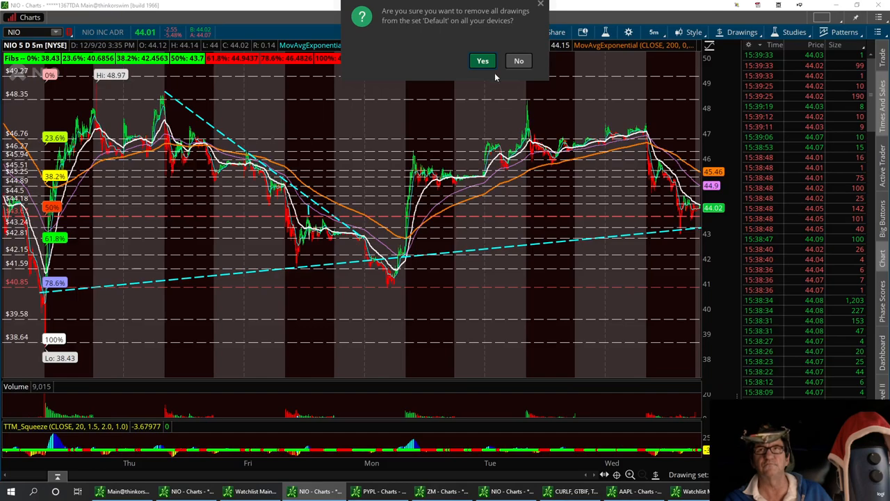
- Confirm removing all NIO drawings and return the chart to 20D:1h hourly bars
{"action": "left_click", "coordinate": [481, 61]}
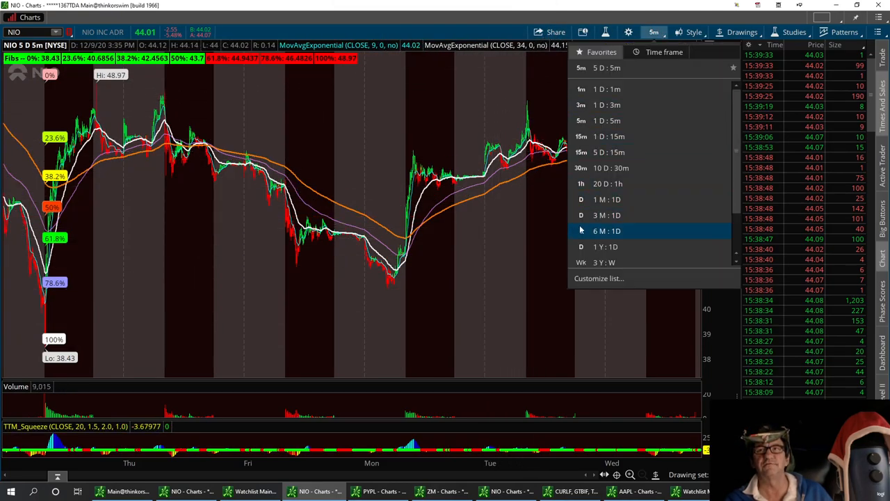
{"action": "left_click", "coordinate": [601, 183]}
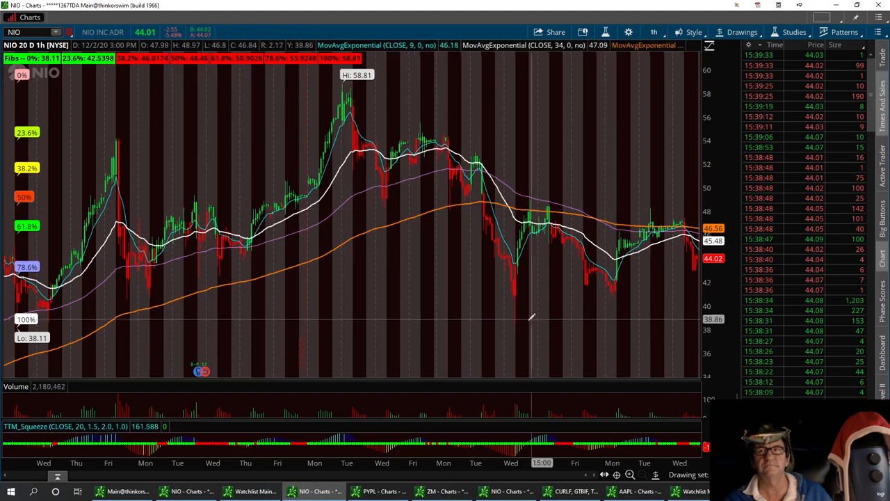
{"action": "mouse_move", "coordinate": [570, 150]}
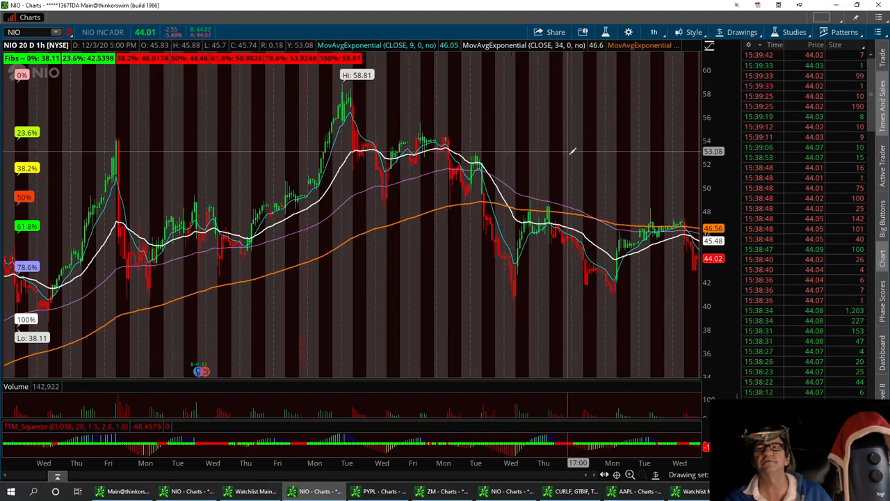
{"action": "mouse_move", "coordinate": [562, 261]}
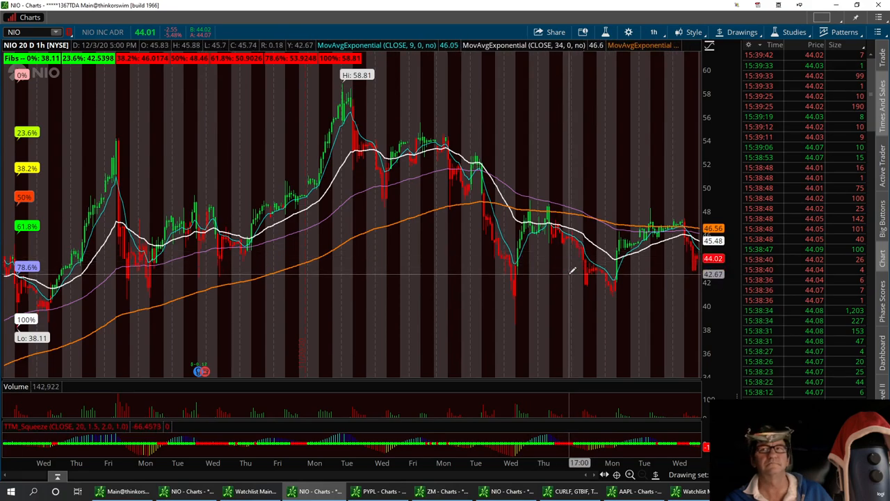
{"action": "mouse_move", "coordinate": [571, 280]}
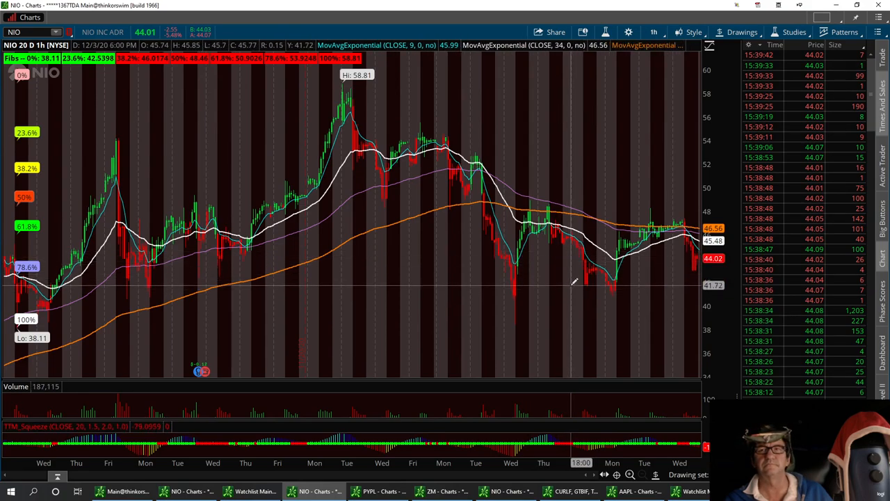
{"action": "mouse_move", "coordinate": [573, 291]}
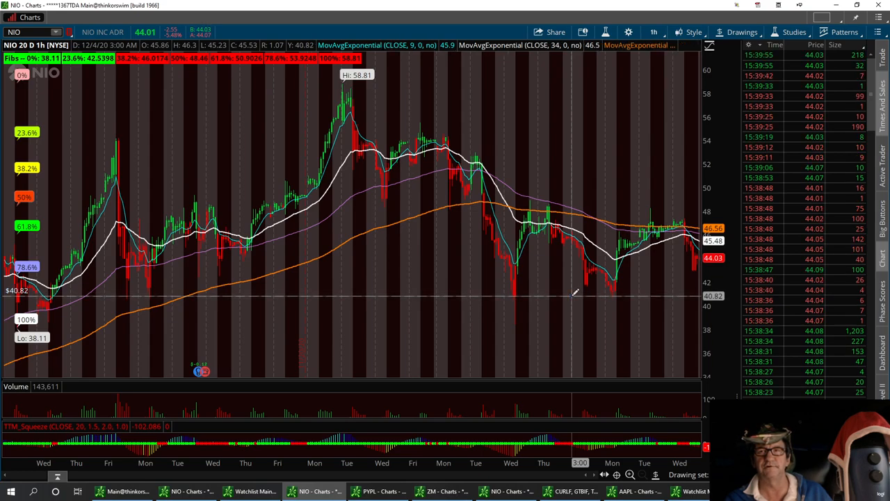
{"action": "mouse_move", "coordinate": [573, 284]}
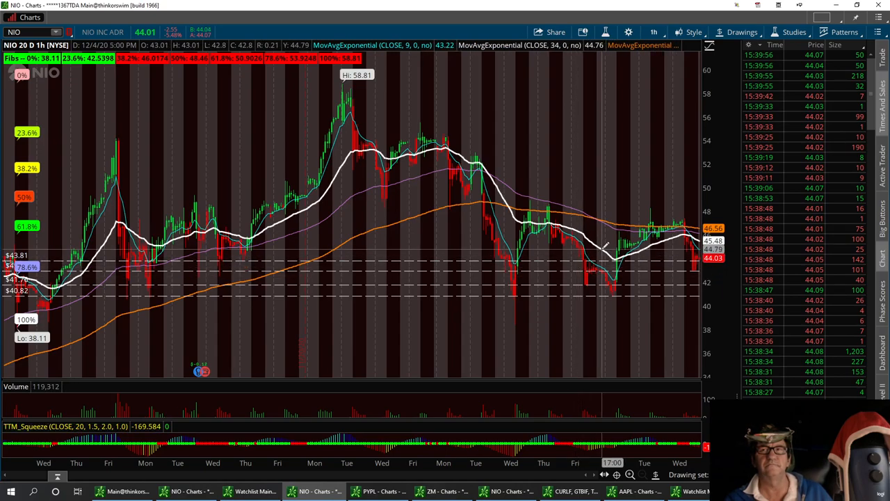
{"action": "mouse_move", "coordinate": [605, 243]}
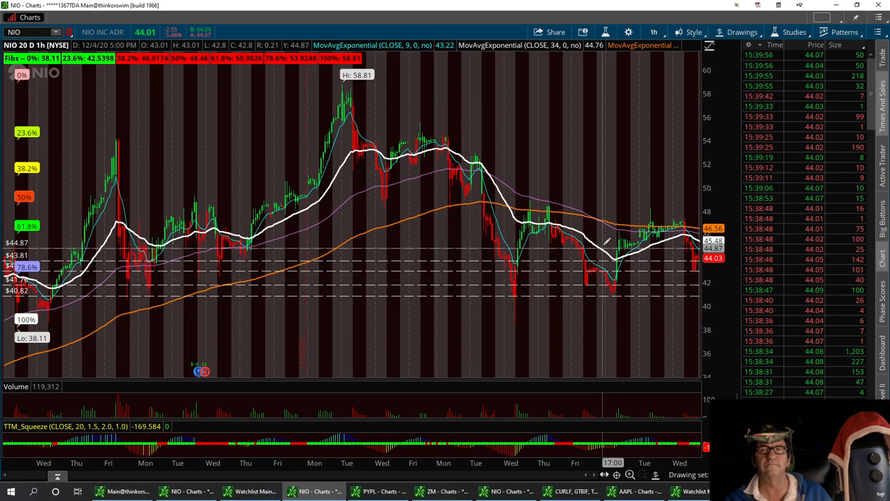
{"action": "mouse_move", "coordinate": [609, 239]}
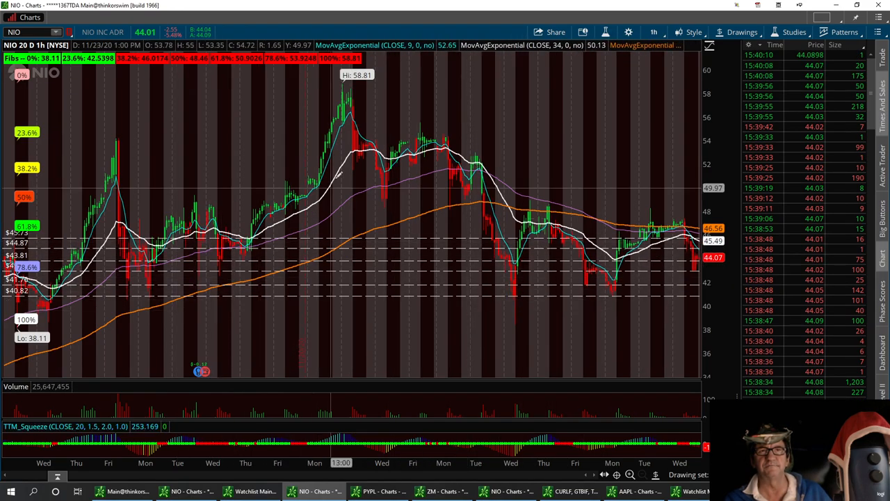
{"action": "mouse_move", "coordinate": [609, 186]}
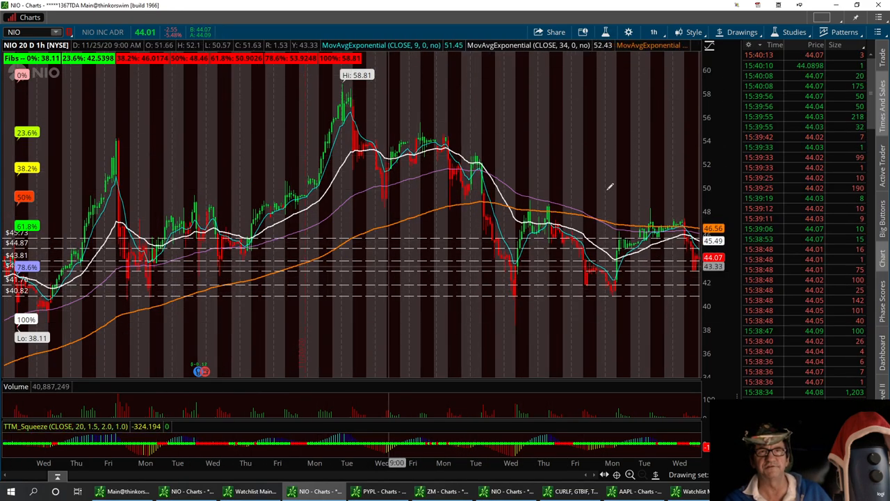
{"action": "mouse_move", "coordinate": [334, 250]}
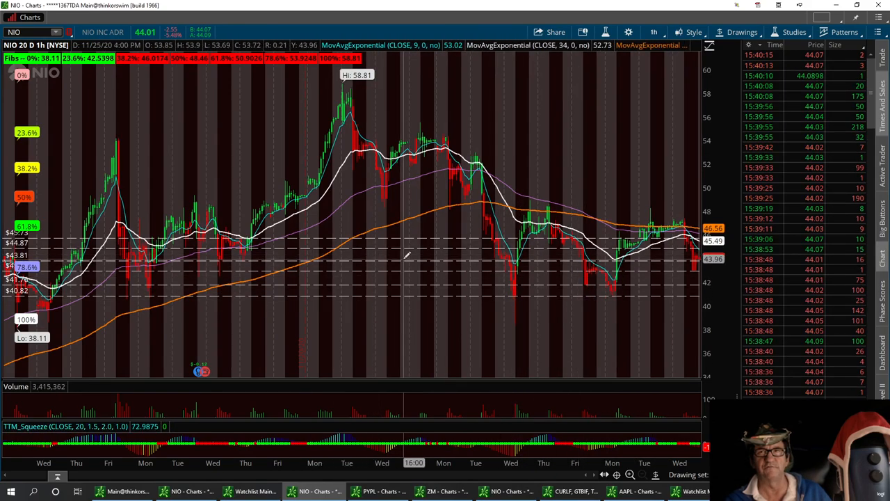
{"action": "mouse_move", "coordinate": [409, 261]}
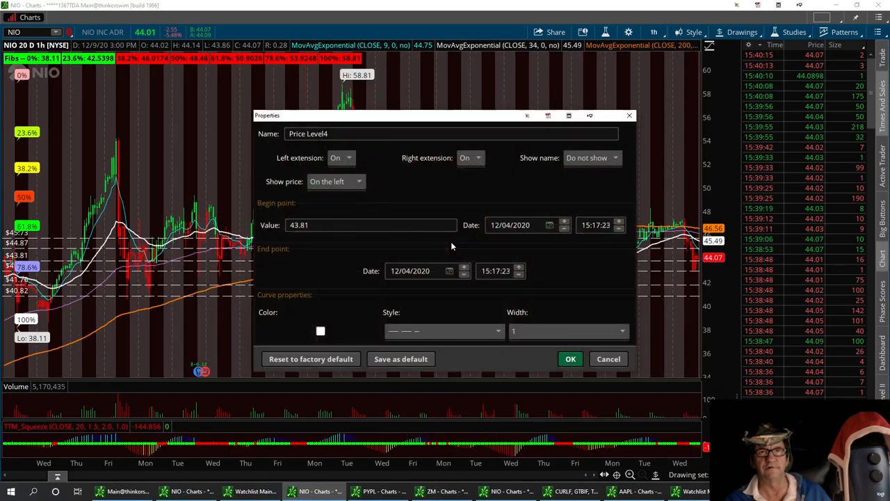
- Pick a new colour for the 43.81 price level from the swatch palette
{"action": "left_click", "coordinate": [320, 331]}
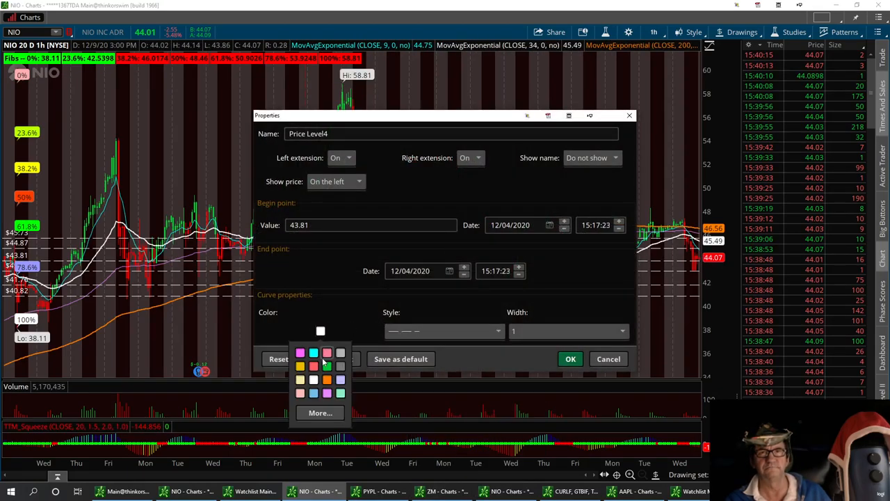
{"action": "left_click", "coordinate": [326, 351]}
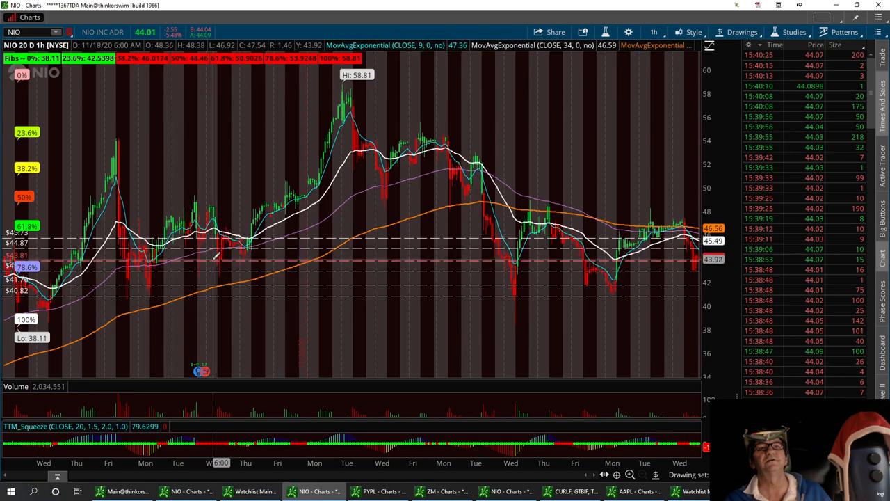
{"action": "mouse_move", "coordinate": [248, 258]}
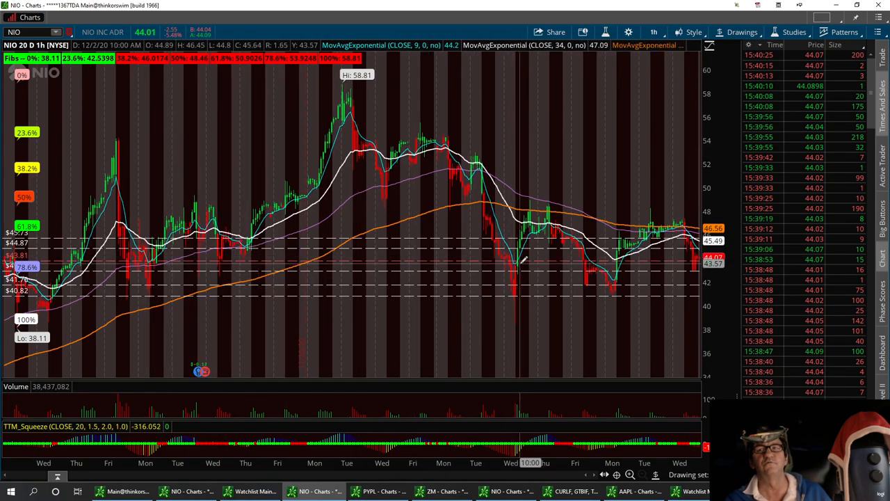
{"action": "mouse_move", "coordinate": [615, 261]}
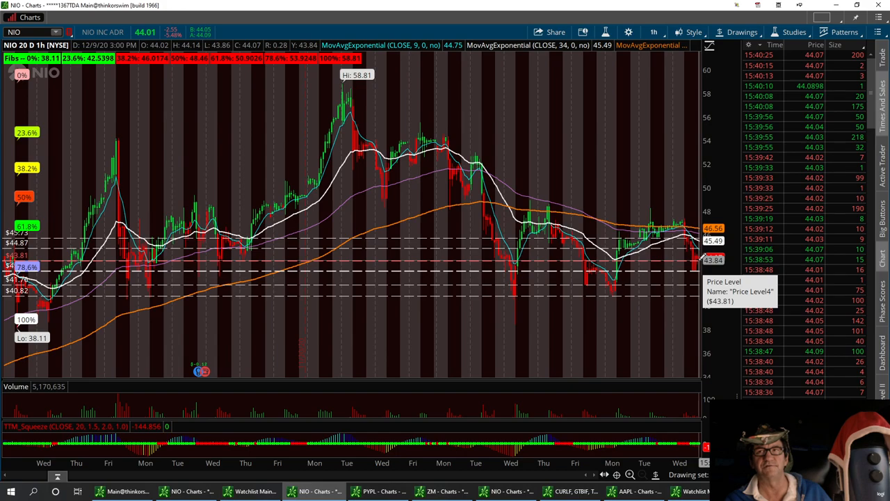
{"action": "mouse_move", "coordinate": [303, 331]}
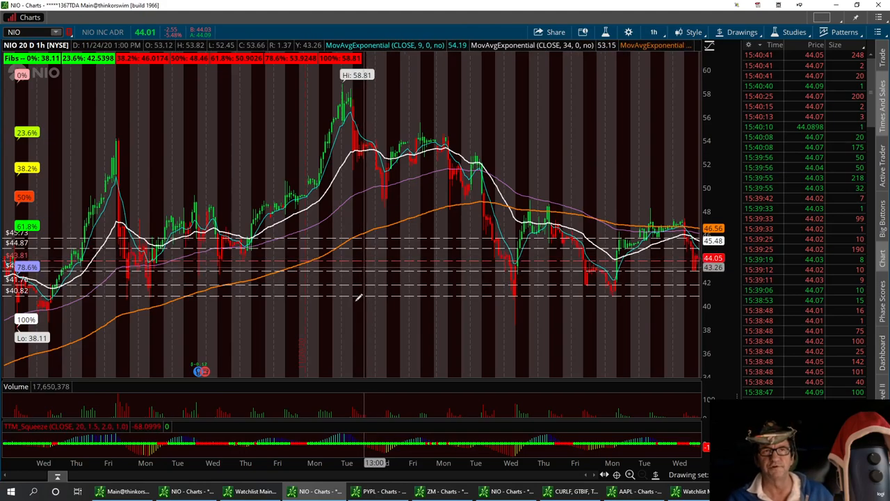
{"action": "mouse_move", "coordinate": [359, 292]}
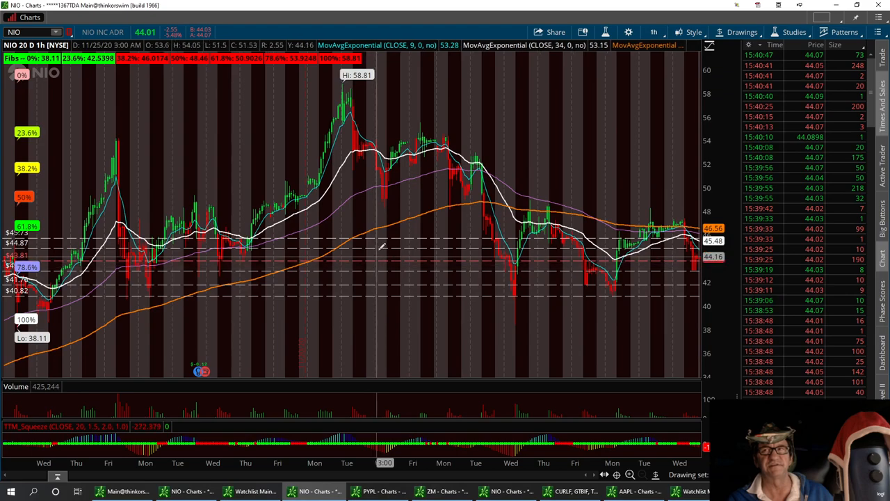
{"action": "mouse_move", "coordinate": [390, 222]}
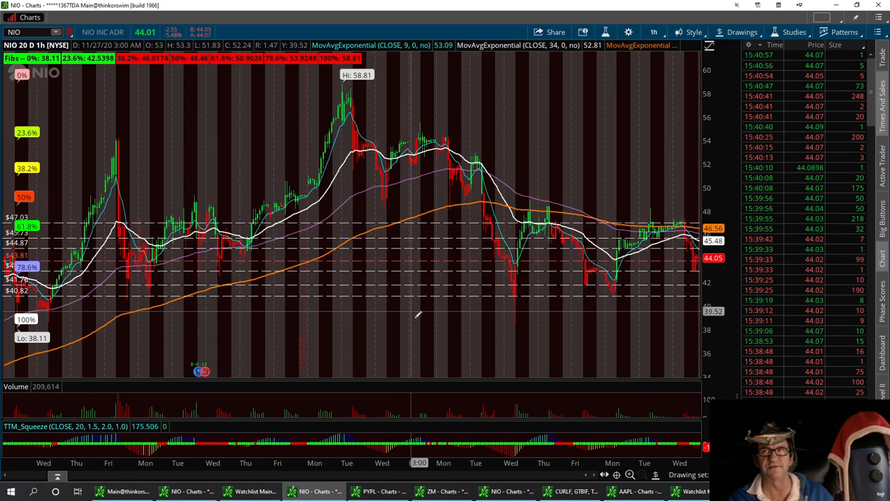
{"action": "mouse_move", "coordinate": [421, 236]}
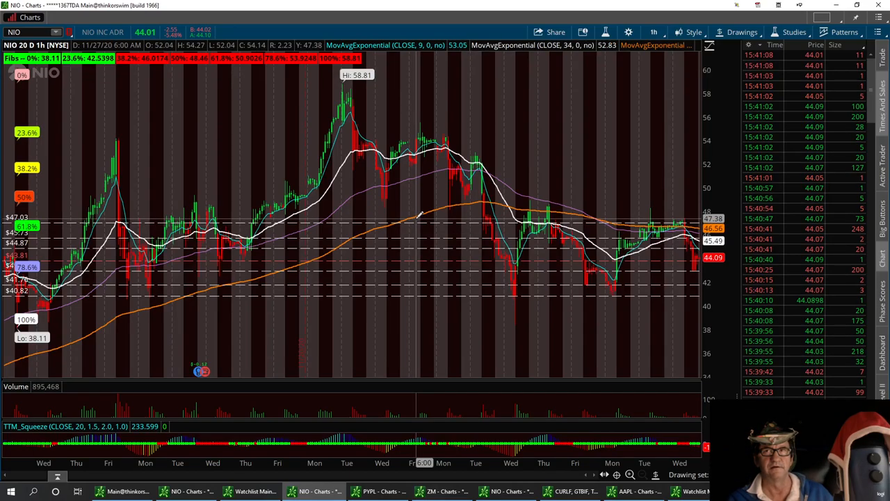
{"action": "mouse_move", "coordinate": [425, 206]}
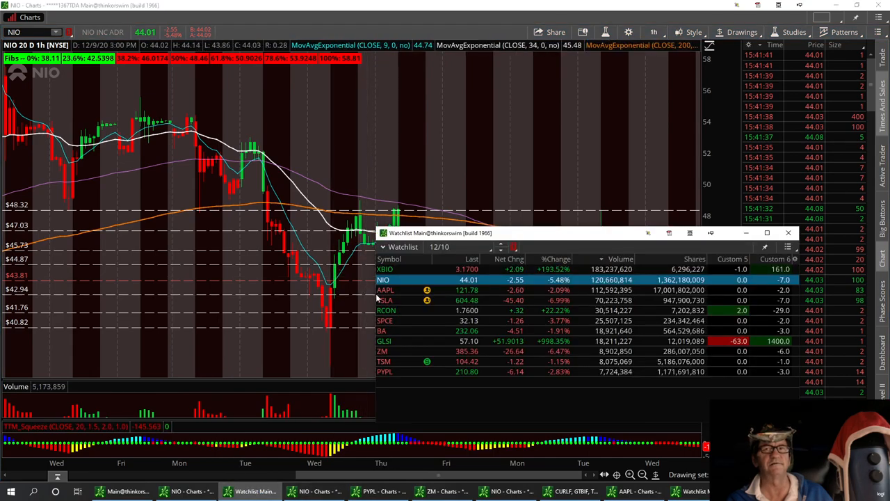
- Load AAPL from the watchlist into the chart and close the watchlist window
{"action": "left_click", "coordinate": [387, 289]}
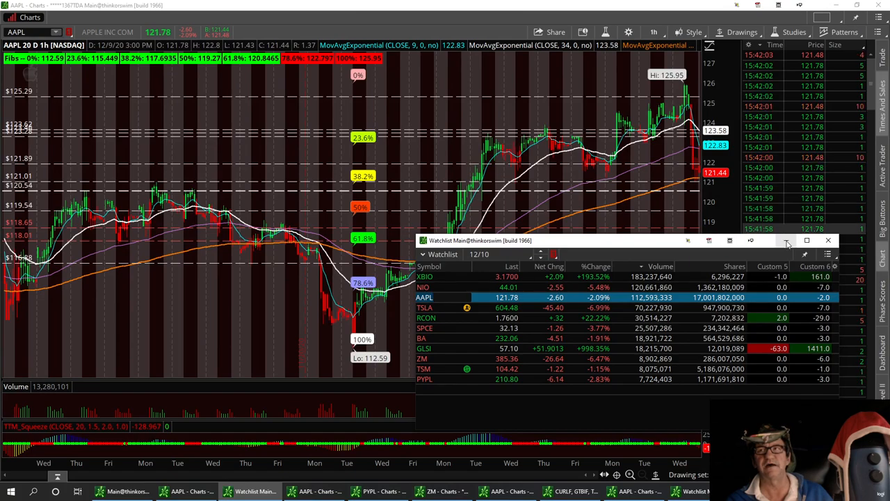
{"action": "left_click", "coordinate": [829, 240]}
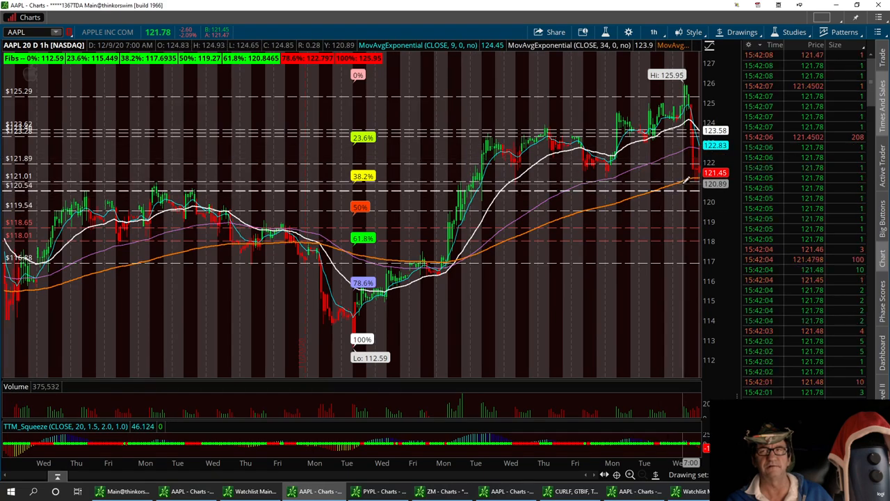
{"action": "mouse_move", "coordinate": [689, 183]}
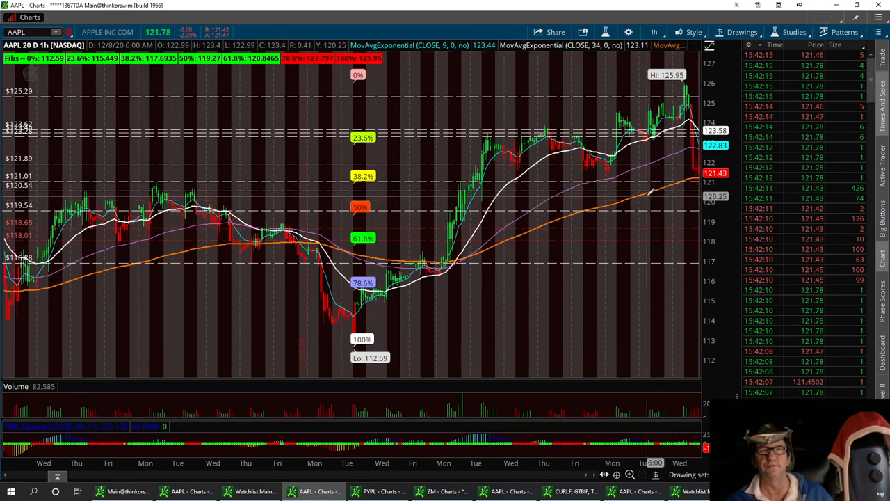
{"action": "mouse_move", "coordinate": [647, 188]}
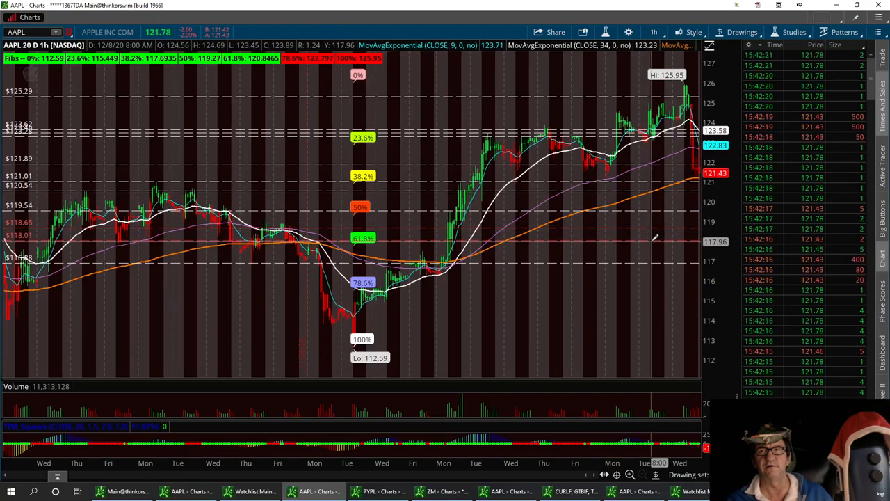
{"action": "mouse_move", "coordinate": [653, 225]}
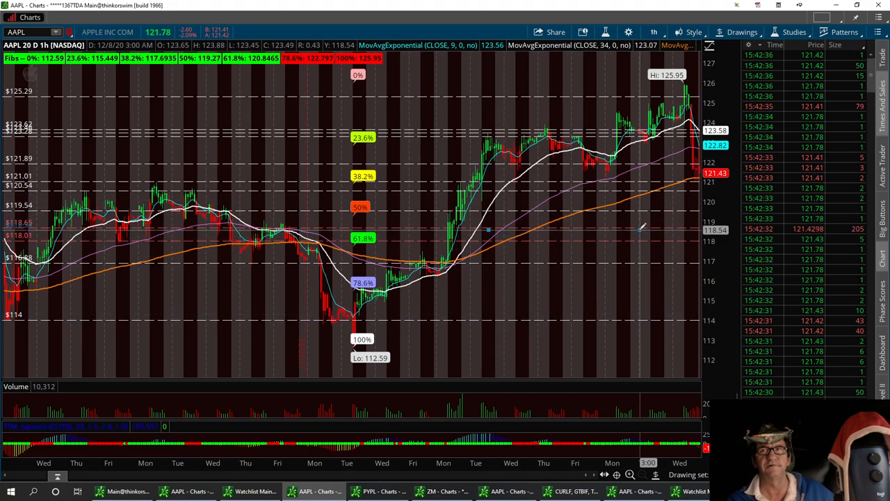
{"action": "mouse_move", "coordinate": [490, 228]}
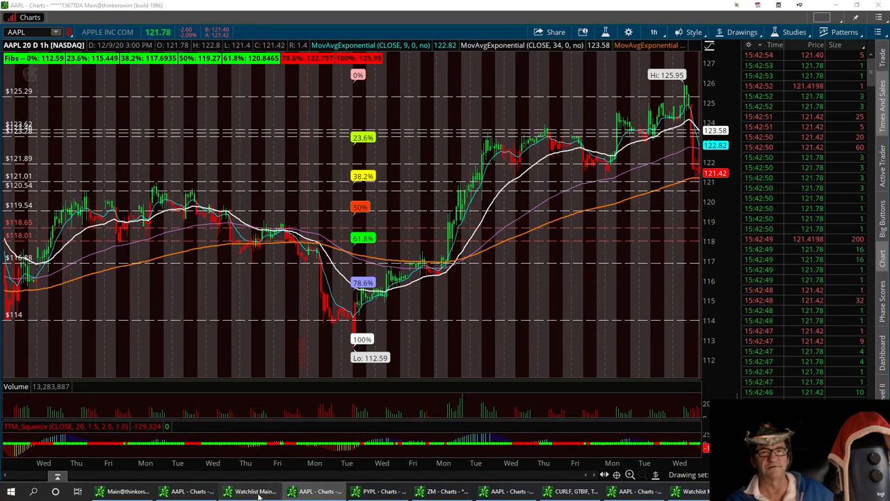
- Bring up the watchlist, then switch over to the tastyworks platform on ZM
{"action": "left_click", "coordinate": [256, 491]}
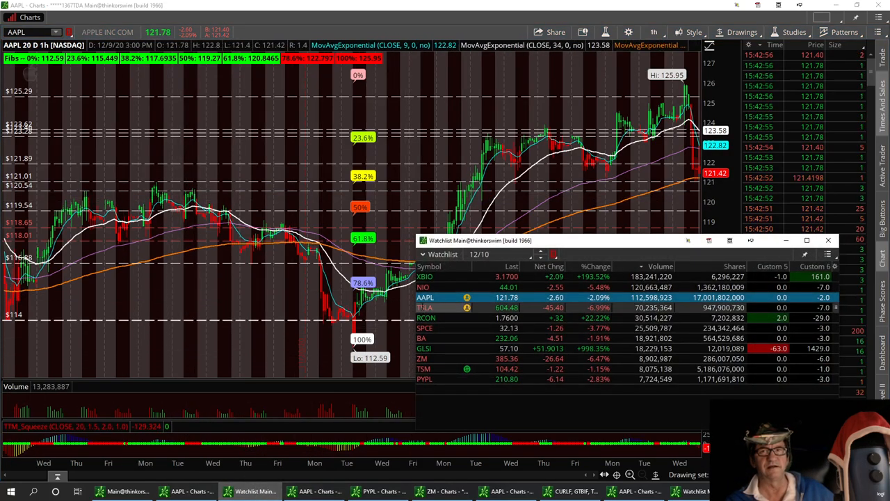
{"action": "left_click", "coordinate": [425, 307]}
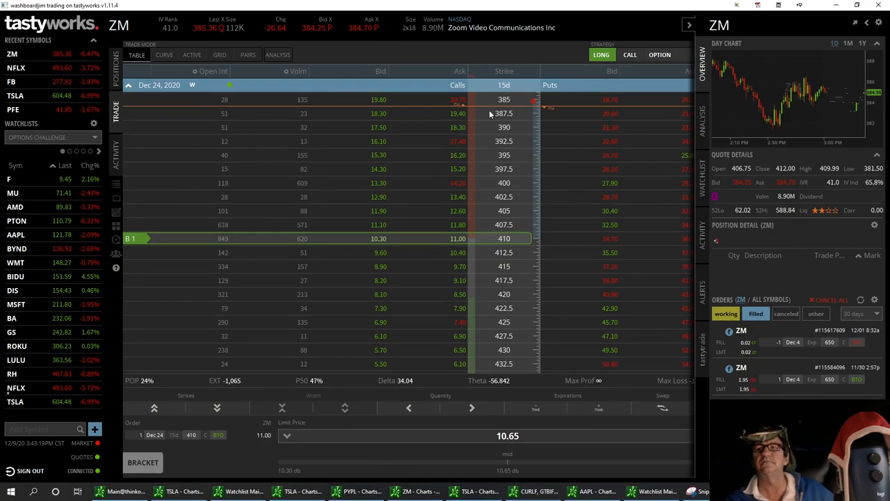
- Enter TSLA in the tastyworks symbol box to replace ZM on the trading page
{"action": "left_click", "coordinate": [125, 25]}
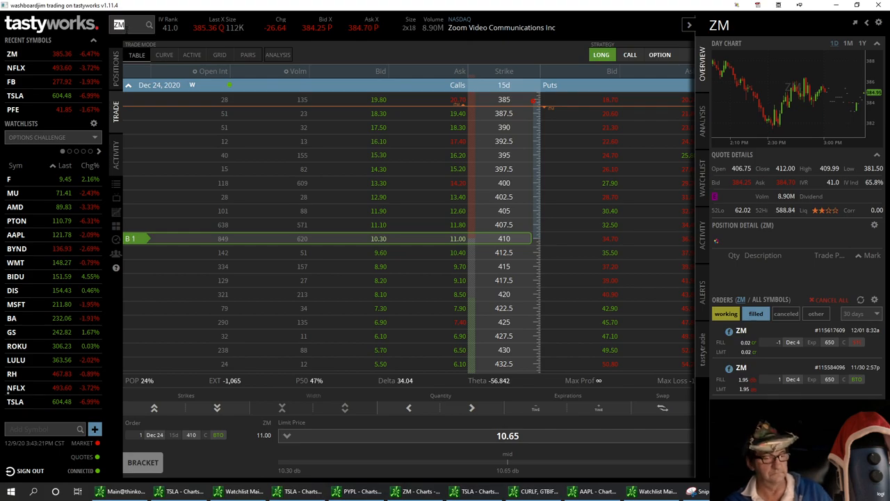
{"action": "type", "text": "T"}
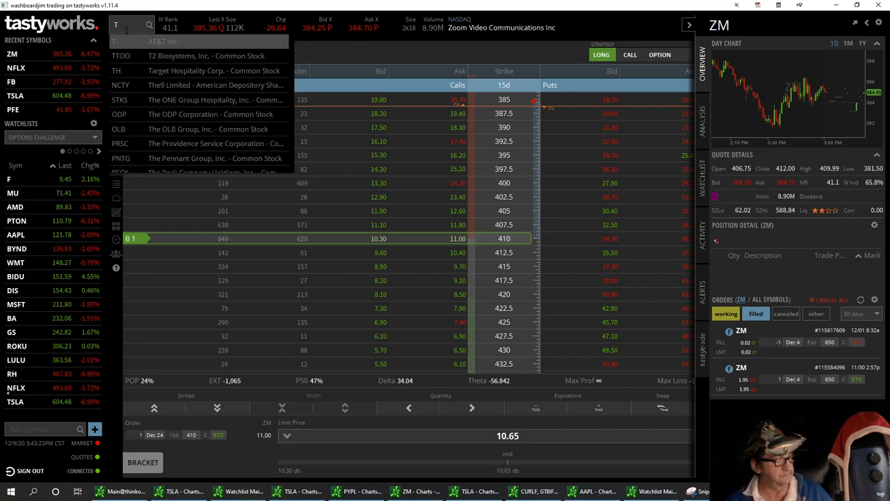
{"action": "type", "text": "TSLA"}
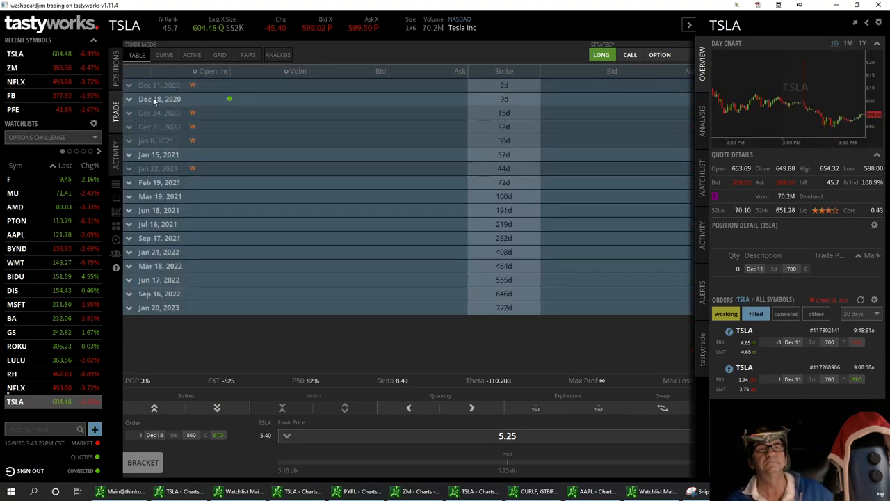
- Expand TSLA's Dec 18 and Dec 11, 2020 expirations and restore the quote and orders panel
{"action": "left_click", "coordinate": [160, 99]}
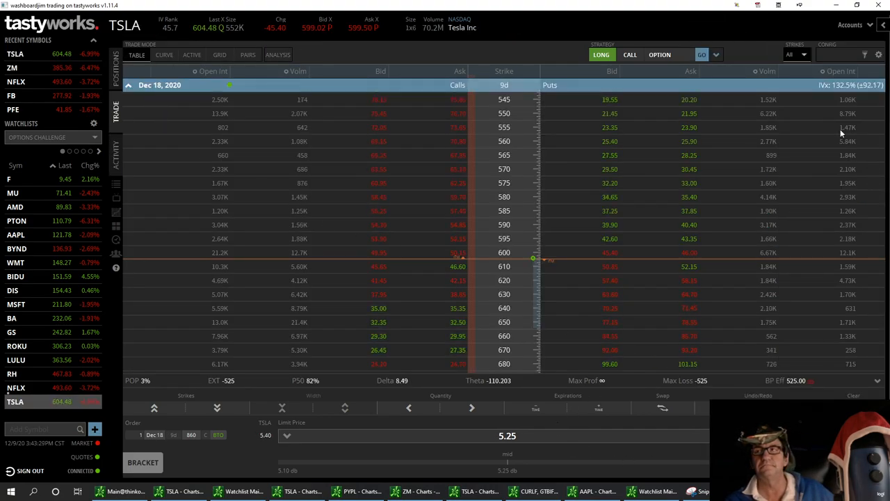
{"action": "left_click", "coordinate": [881, 25]}
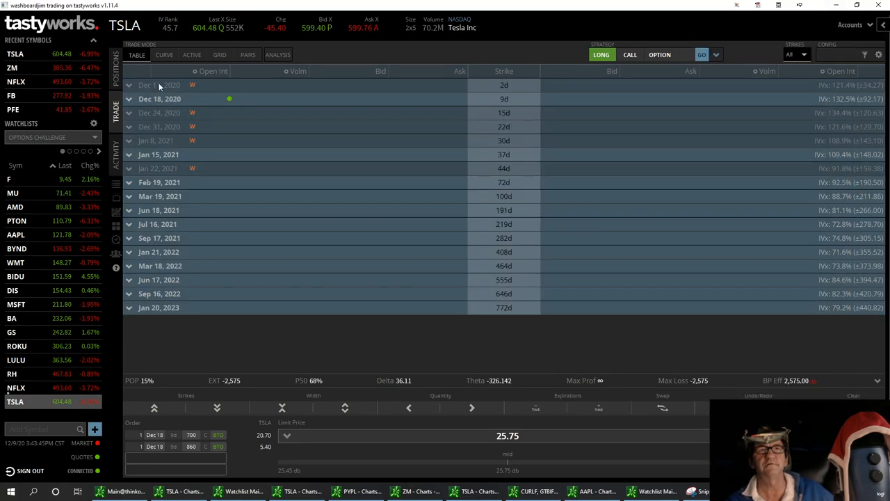
{"action": "left_click", "coordinate": [158, 84]}
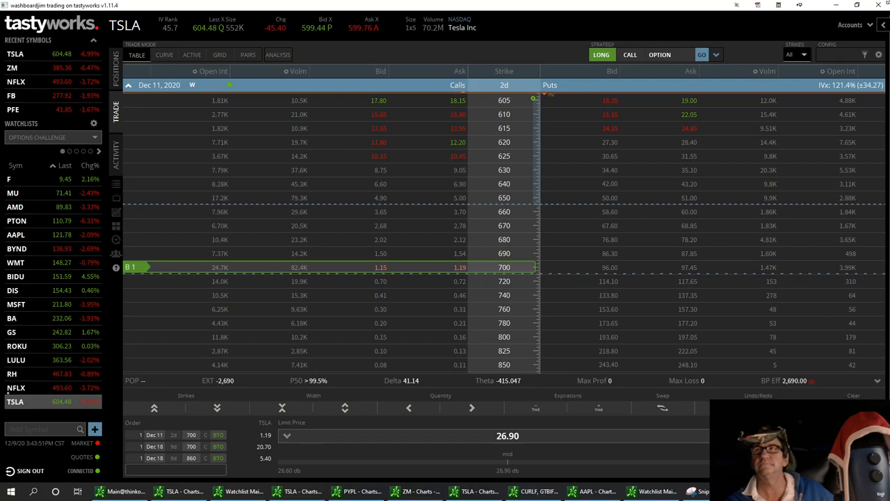
{"action": "left_click", "coordinate": [690, 25]}
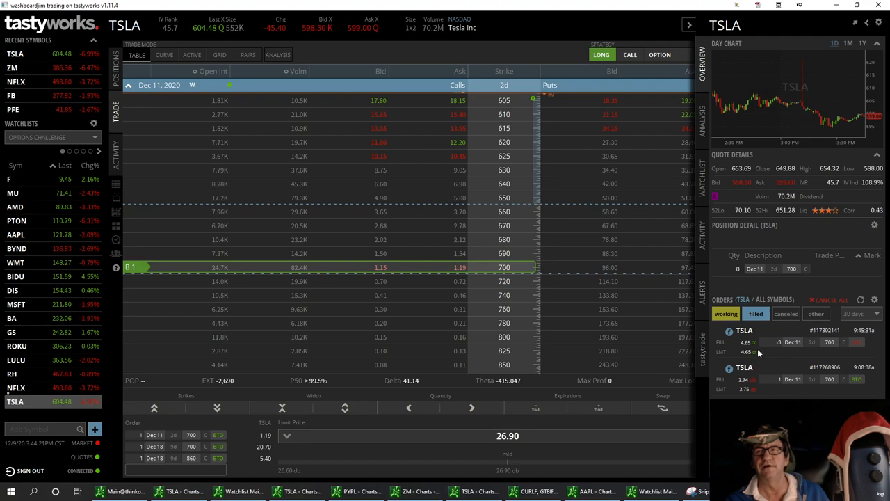
{"action": "mouse_move", "coordinate": [800, 347]}
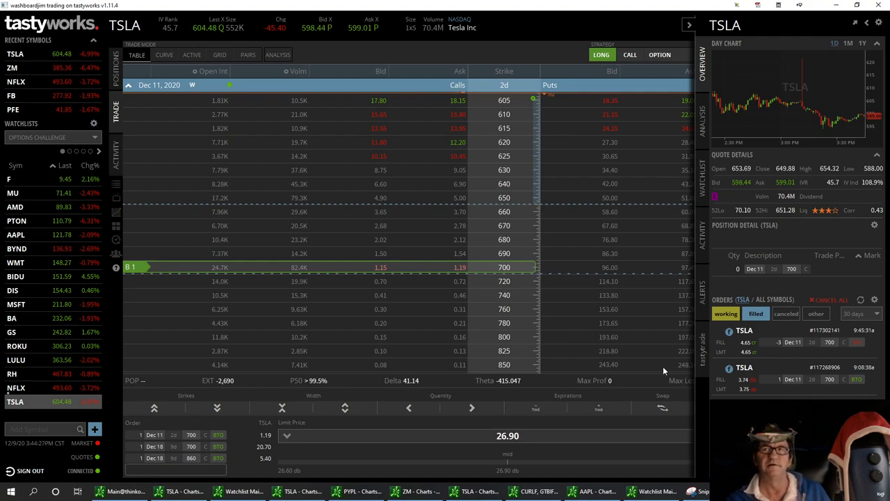
{"action": "mouse_move", "coordinate": [769, 398]}
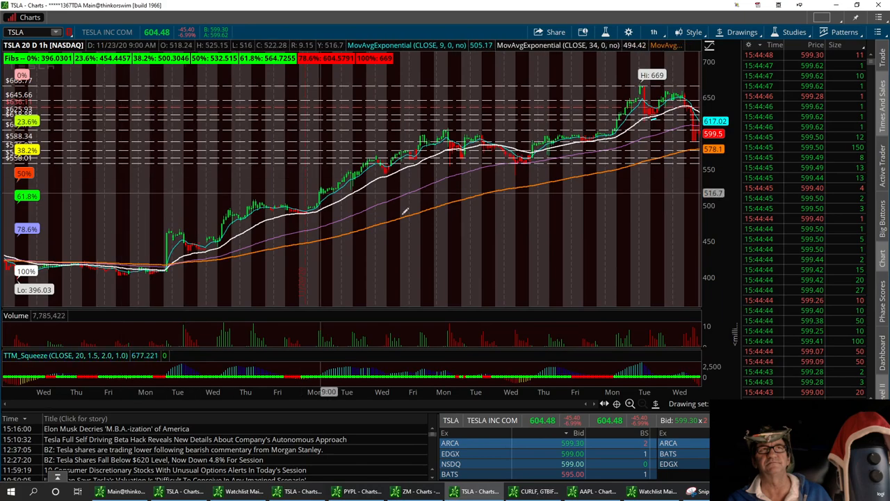
{"action": "mouse_move", "coordinate": [407, 212]}
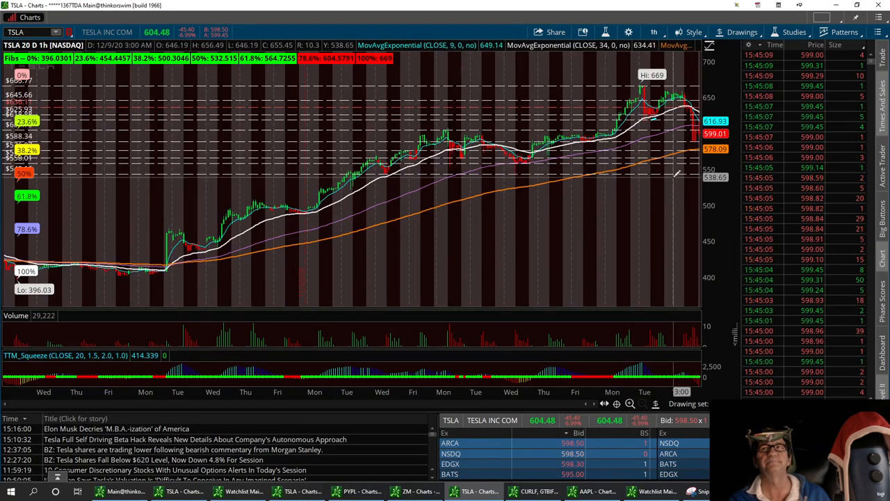
{"action": "mouse_move", "coordinate": [564, 123]}
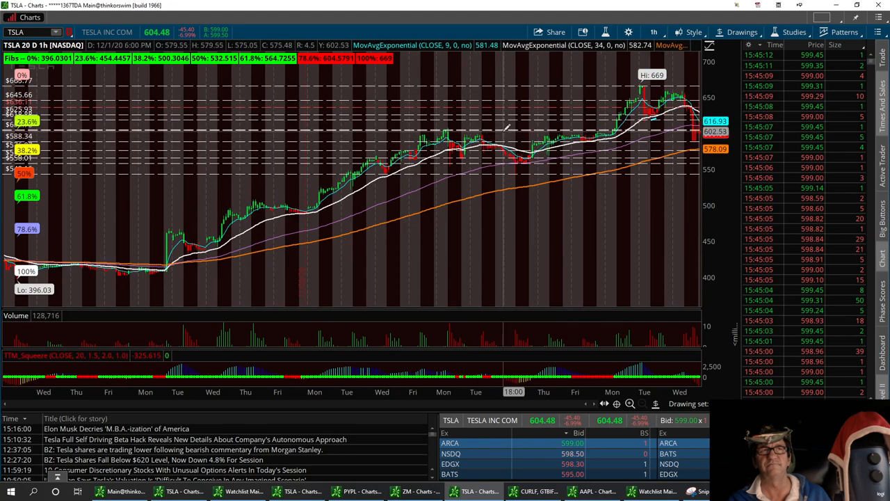
{"action": "mouse_move", "coordinate": [506, 128]}
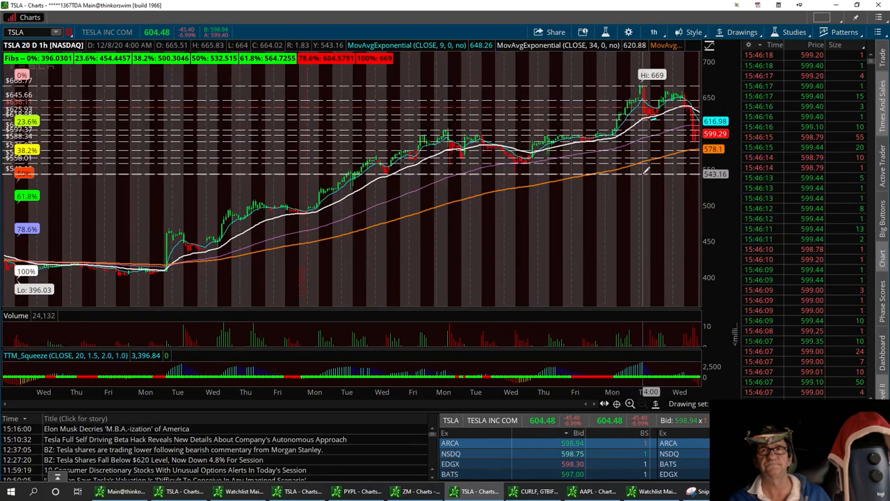
{"action": "mouse_move", "coordinate": [645, 169]}
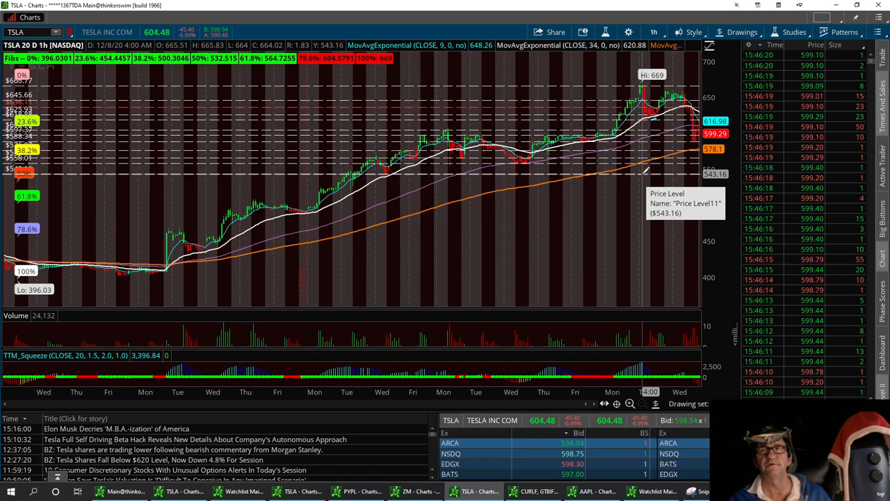
{"action": "mouse_move", "coordinate": [643, 166]}
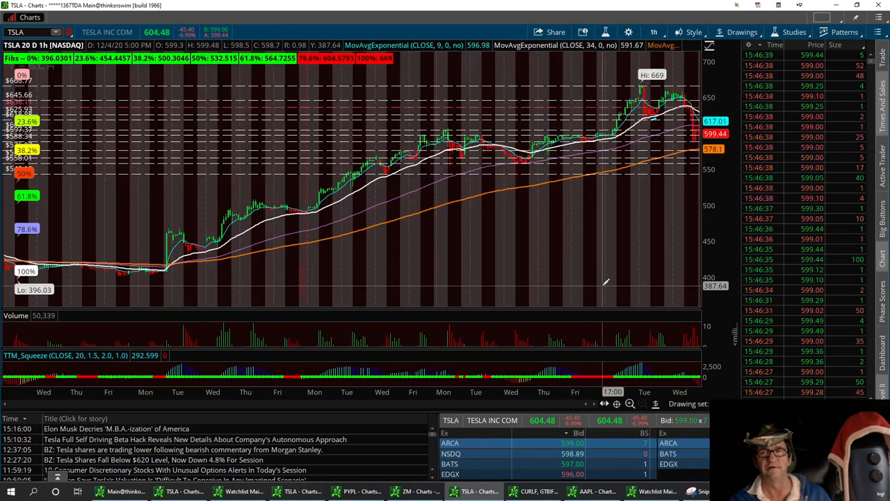
{"action": "mouse_move", "coordinate": [643, 267]}
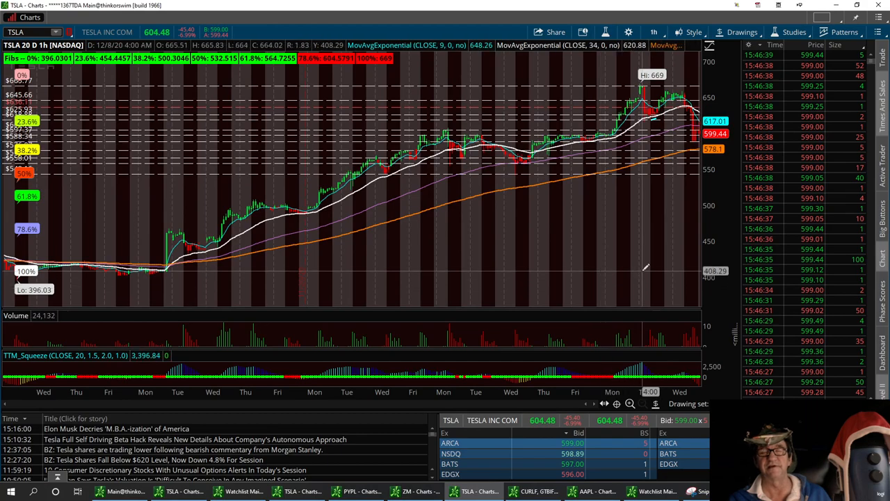
{"action": "mouse_move", "coordinate": [618, 208]}
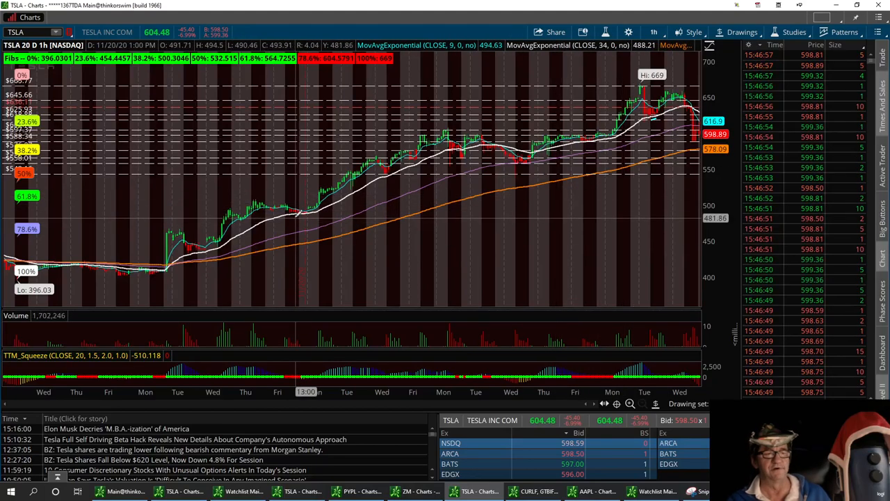
- Reopen the watchlist window over the TSLA hourly chart
{"action": "left_click", "coordinate": [243, 492]}
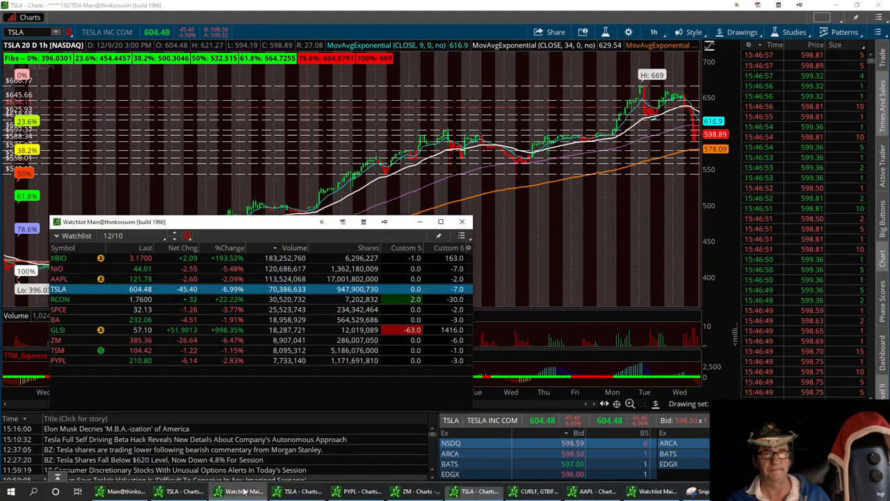
- Close the watchlist to bring the TSLA hourly chart back in front
{"action": "left_click", "coordinate": [462, 221]}
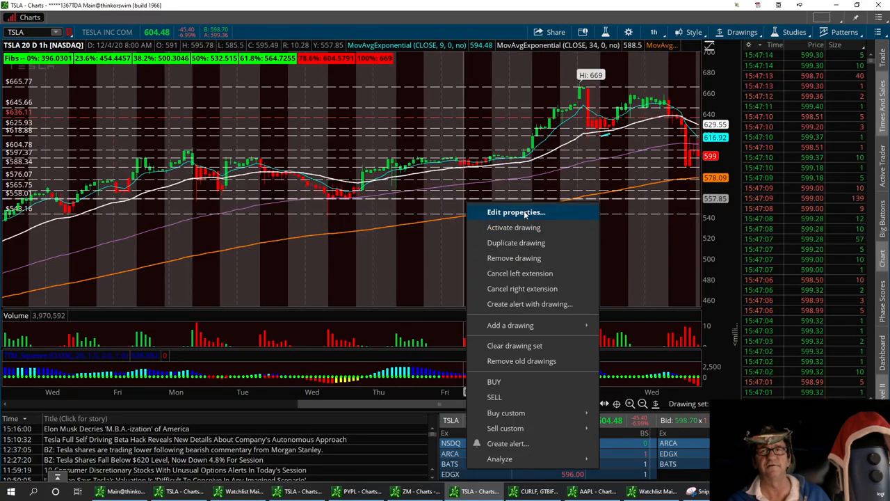
- Recolour the first TSLA price level line red and confirm the change
{"action": "left_click", "coordinate": [514, 211]}
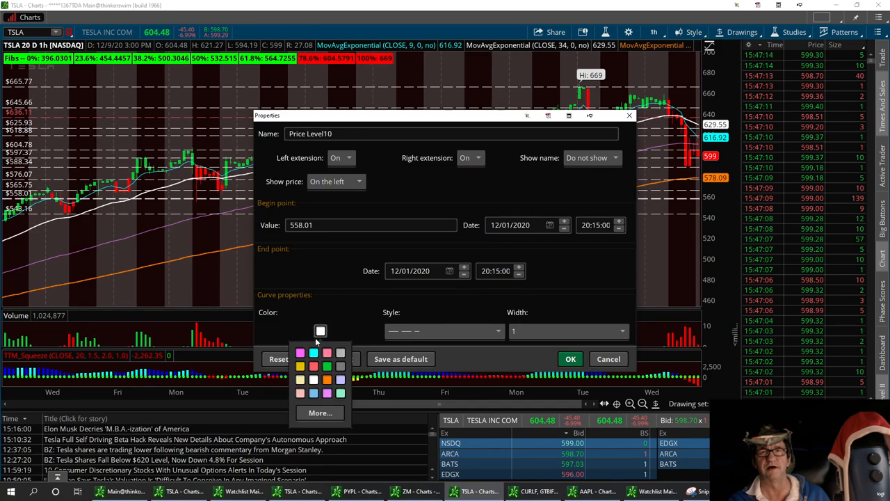
{"action": "left_click", "coordinate": [313, 355]}
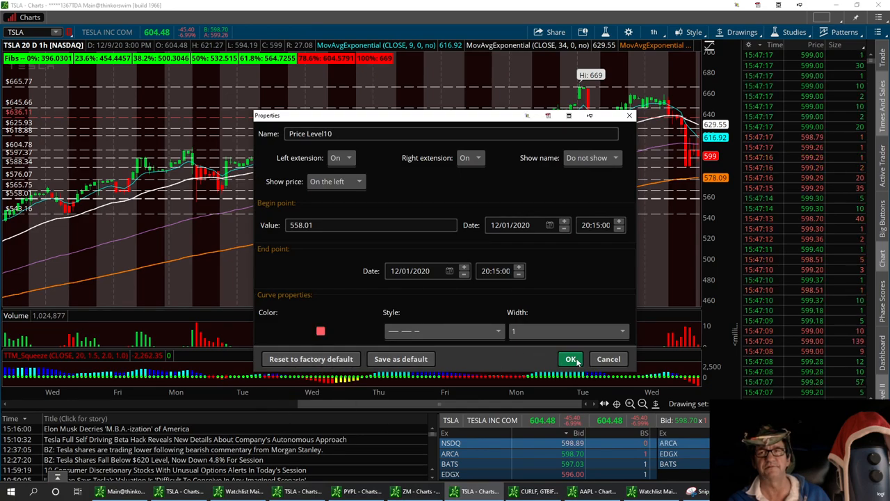
{"action": "left_click", "coordinate": [570, 359]}
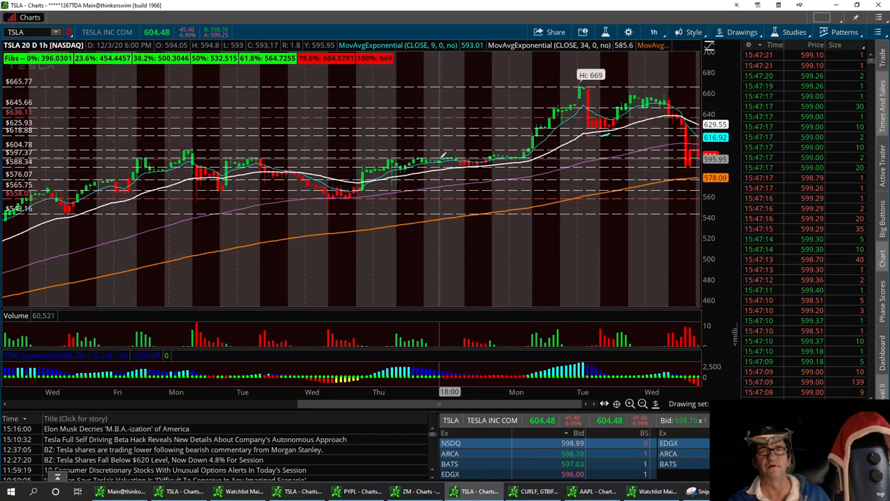
{"action": "mouse_move", "coordinate": [431, 164]}
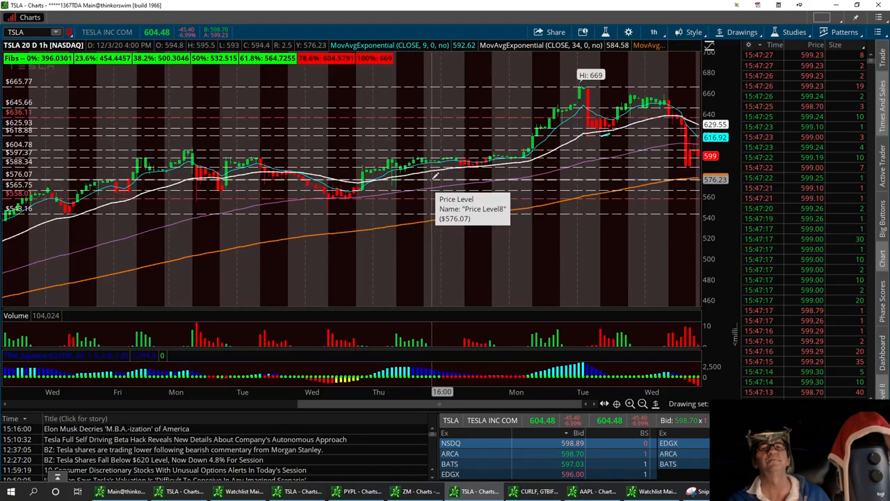
- Edit the Price Level8 line's properties and open its colour swatch
{"action": "right_click", "coordinate": [431, 184]}
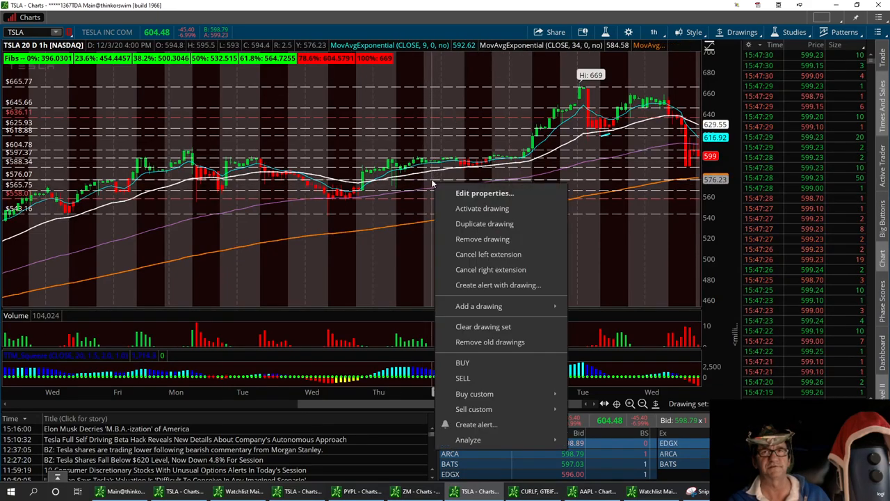
{"action": "left_click", "coordinate": [484, 192]}
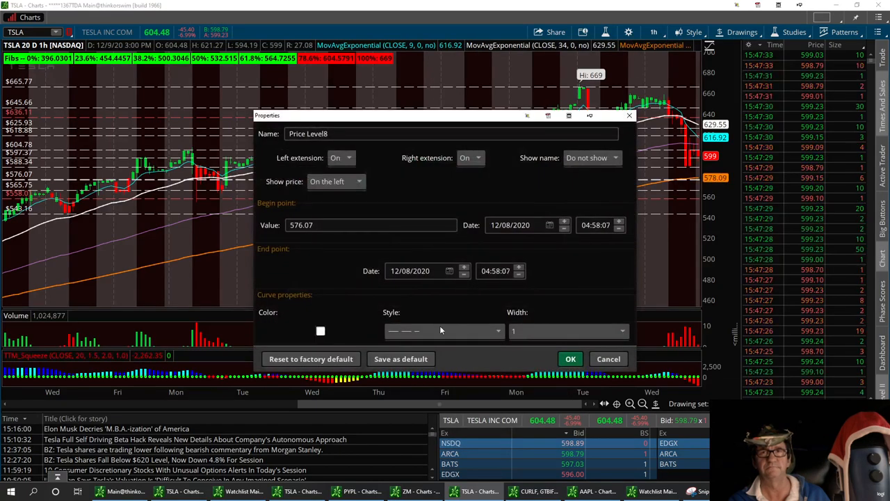
{"action": "left_click", "coordinate": [320, 331]}
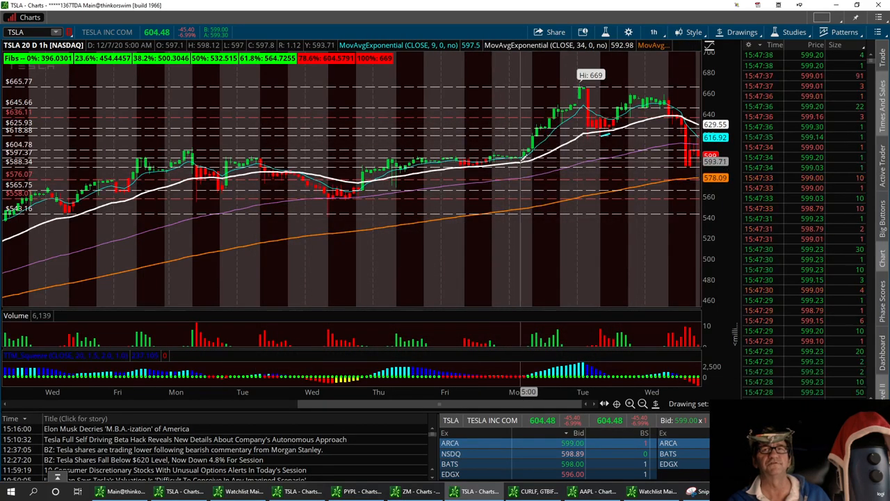
{"action": "mouse_move", "coordinate": [525, 165]}
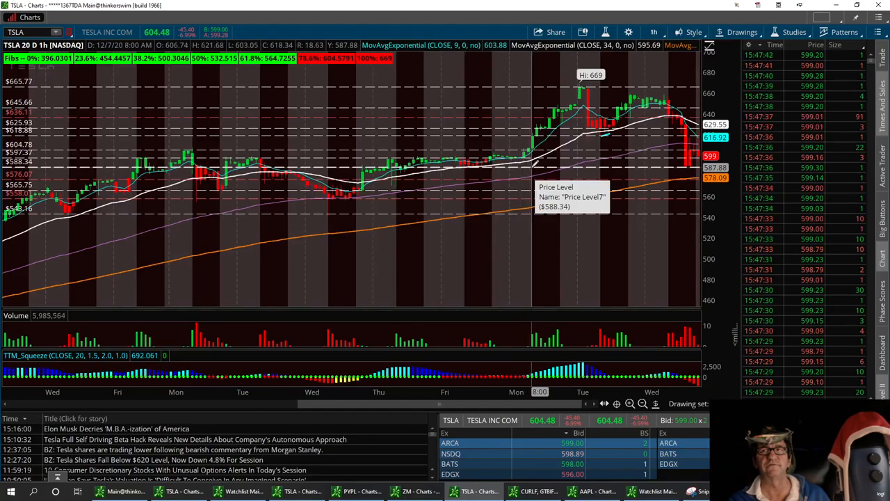
- Give the $588.34 price level a new colour from the palette and confirm
{"action": "right_click", "coordinate": [531, 170]}
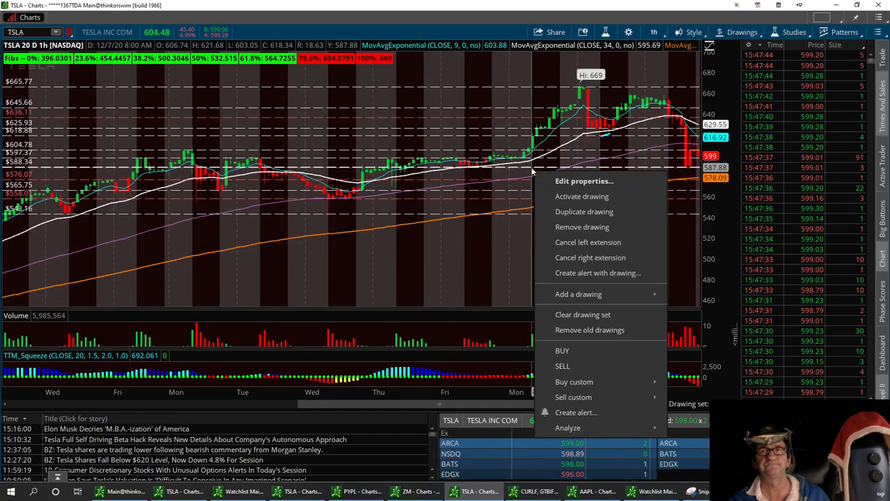
{"action": "left_click", "coordinate": [584, 181]}
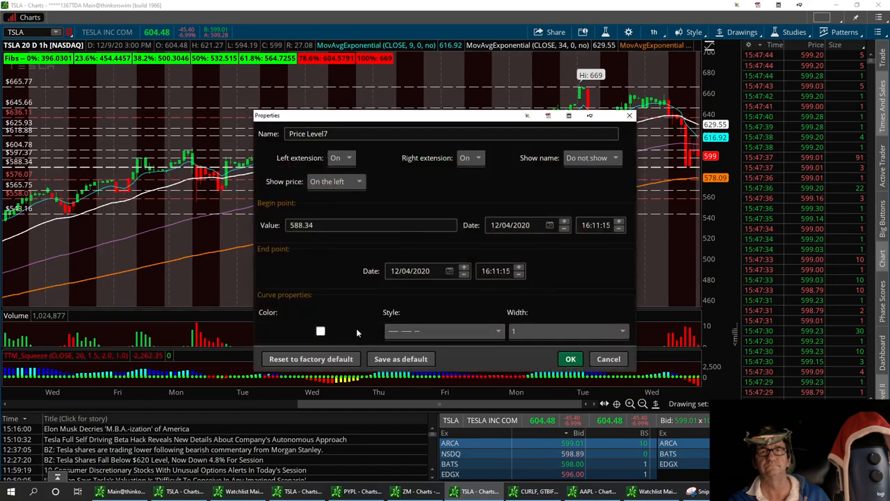
{"action": "left_click", "coordinate": [320, 331]}
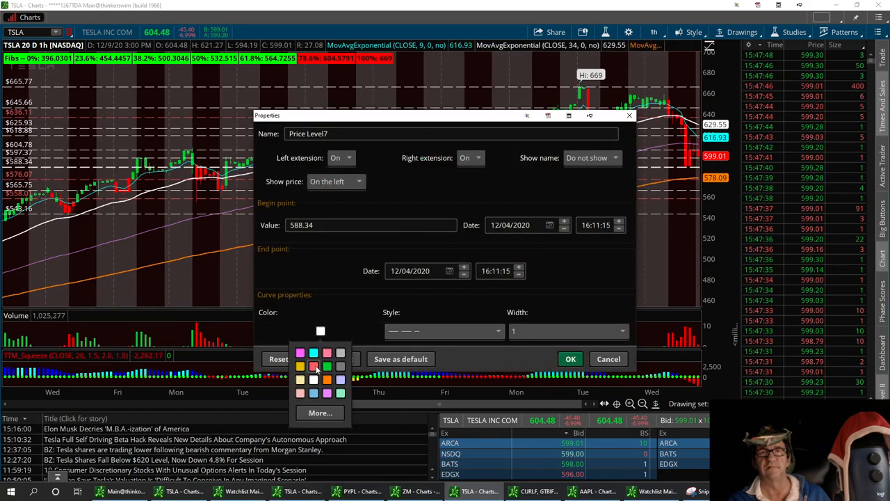
{"action": "left_click", "coordinate": [570, 359]}
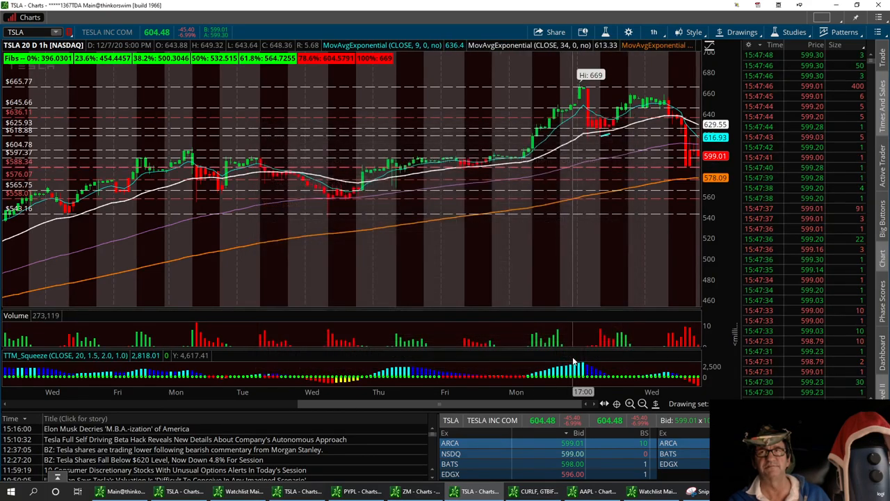
{"action": "mouse_move", "coordinate": [517, 169]}
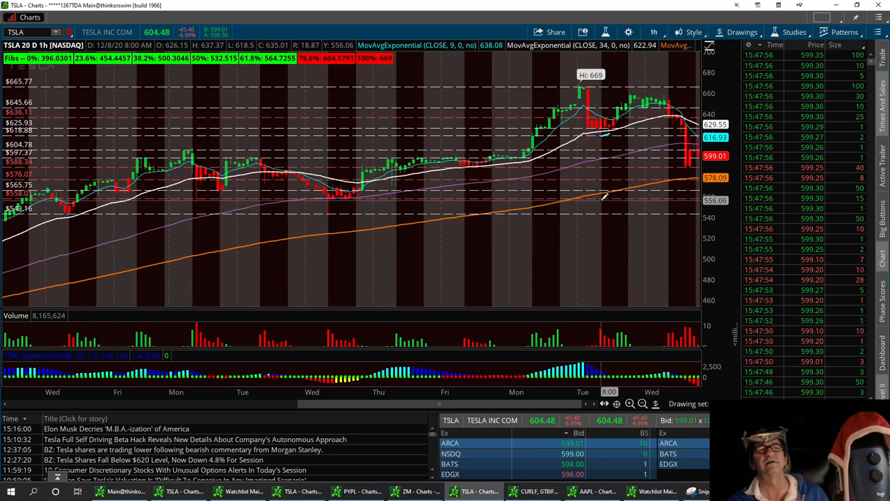
{"action": "mouse_move", "coordinate": [600, 179]}
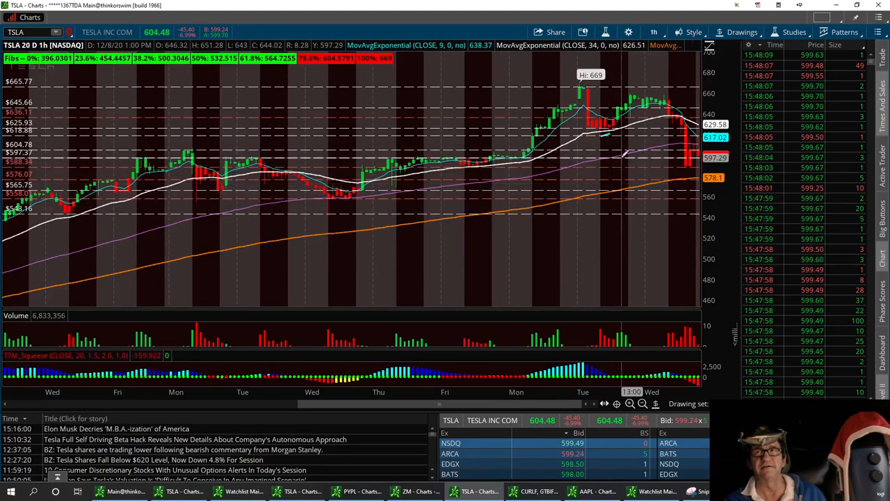
{"action": "mouse_move", "coordinate": [626, 152]}
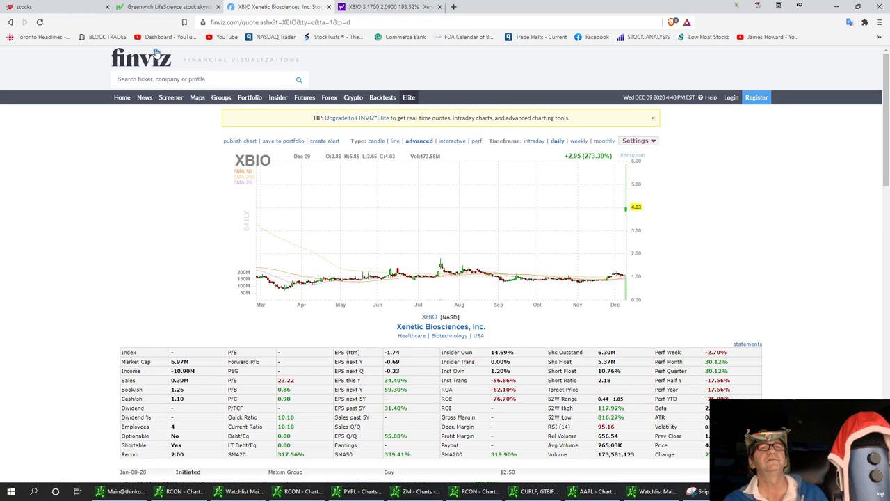
- Search Finviz for RCON, then switch to the RCON chart in thinkorswim
{"action": "type", "text": "R"}
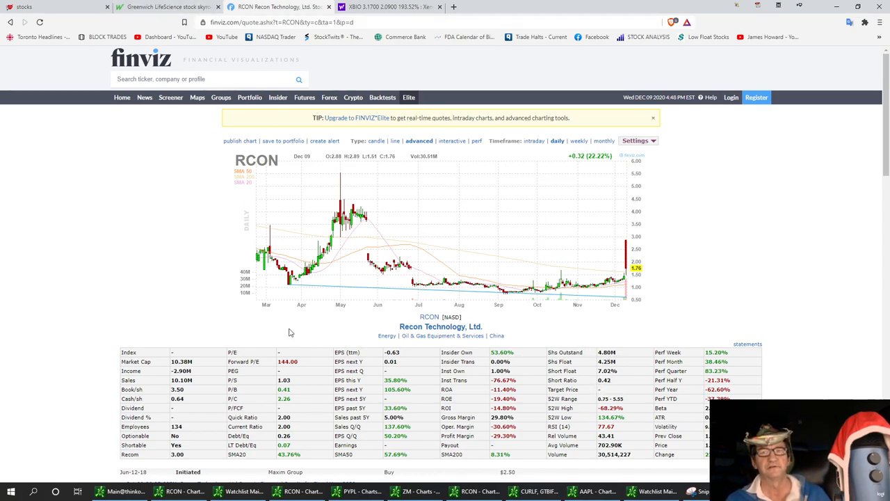
{"action": "left_click", "coordinate": [303, 491]}
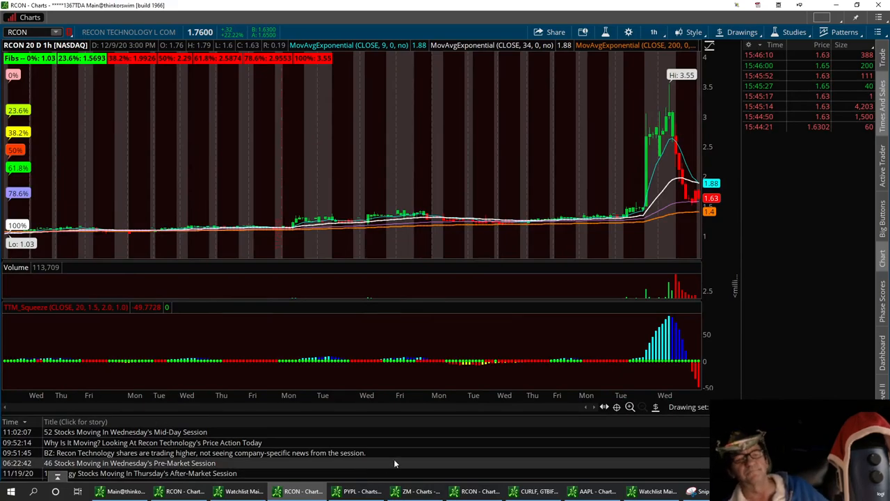
{"action": "mouse_move", "coordinate": [743, 361]}
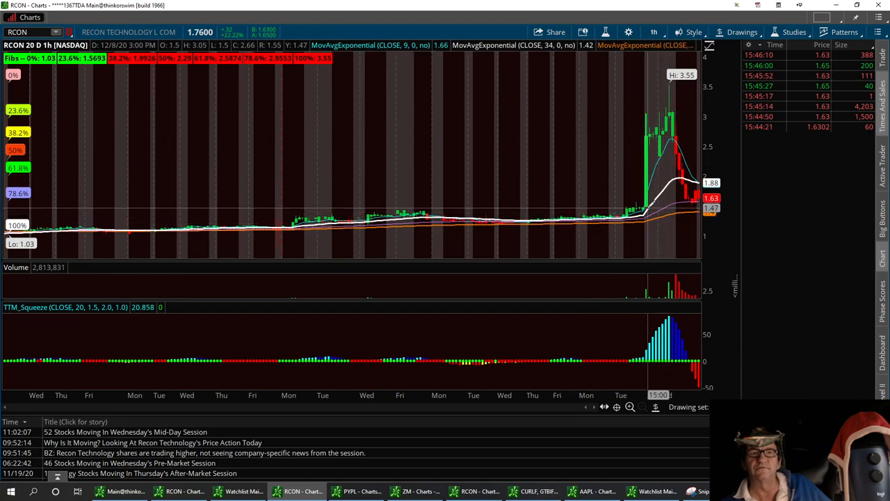
{"action": "mouse_move", "coordinate": [665, 111]}
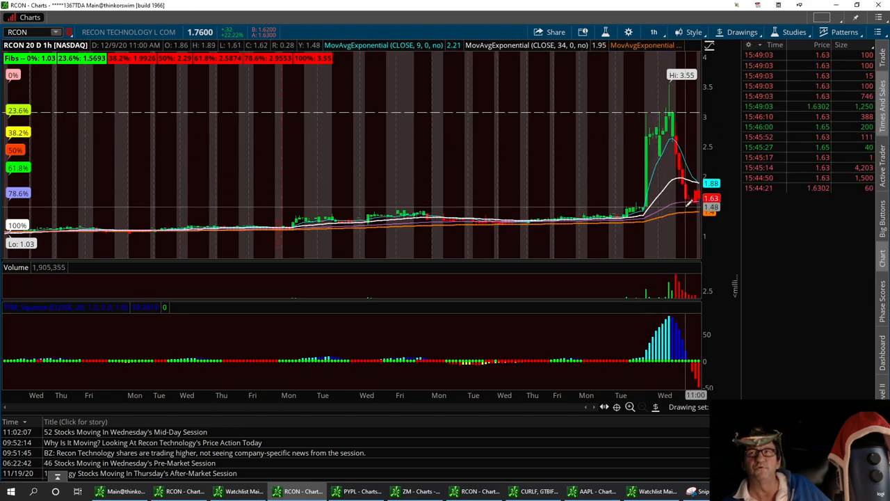
{"action": "mouse_move", "coordinate": [678, 205]}
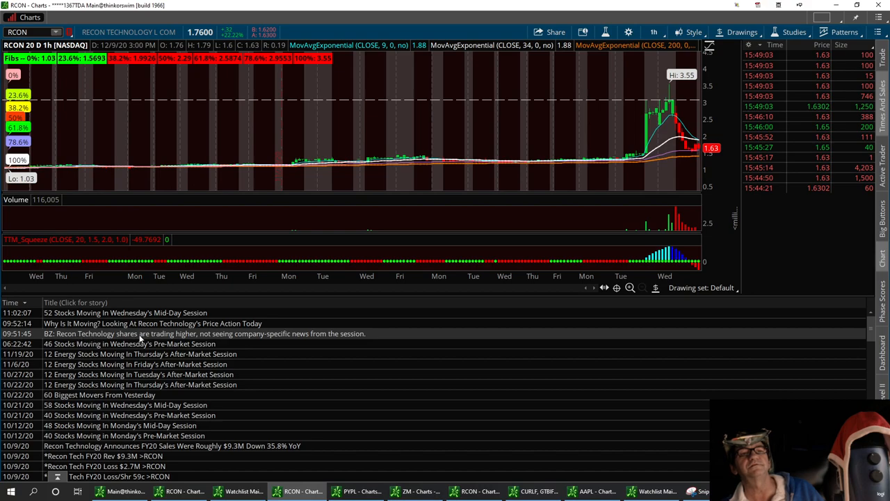
{"action": "mouse_move", "coordinate": [307, 339]}
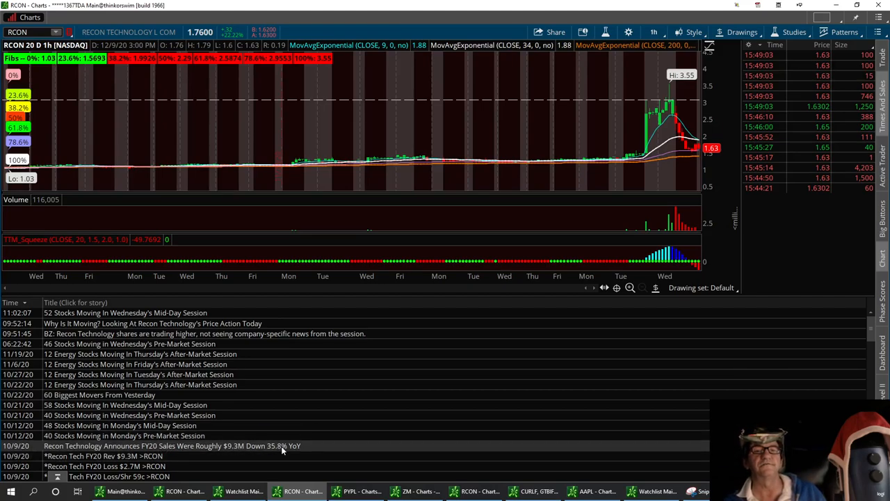
{"action": "mouse_move", "coordinate": [111, 456]}
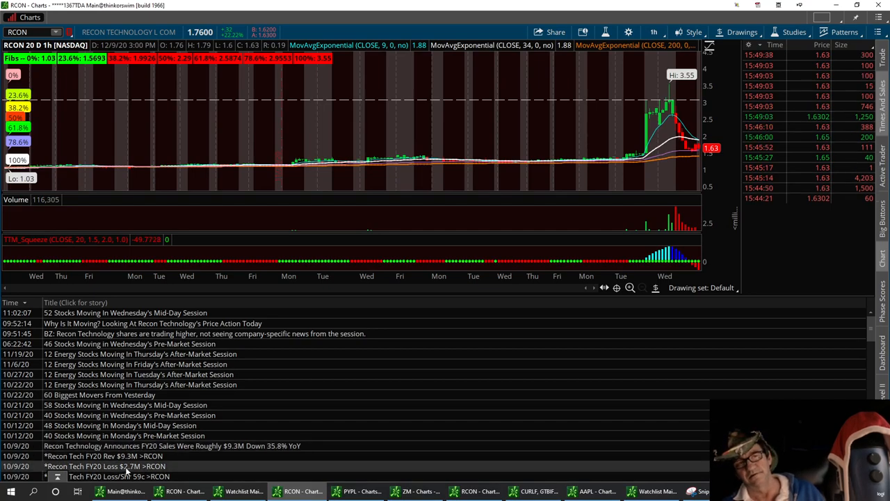
{"action": "mouse_move", "coordinate": [448, 211]}
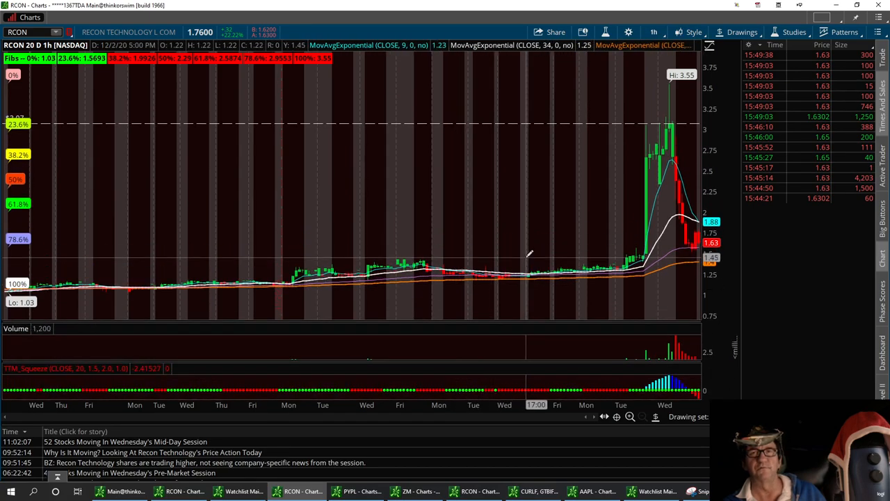
{"action": "mouse_move", "coordinate": [529, 257]}
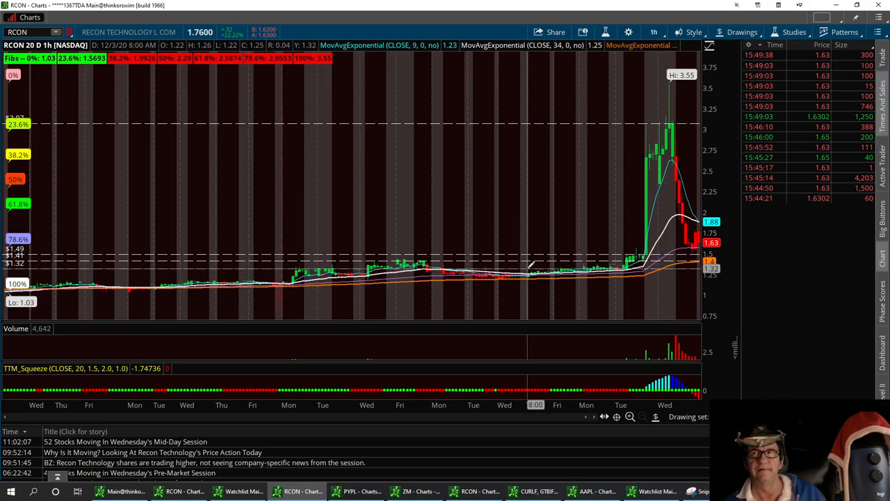
{"action": "mouse_move", "coordinate": [530, 266]}
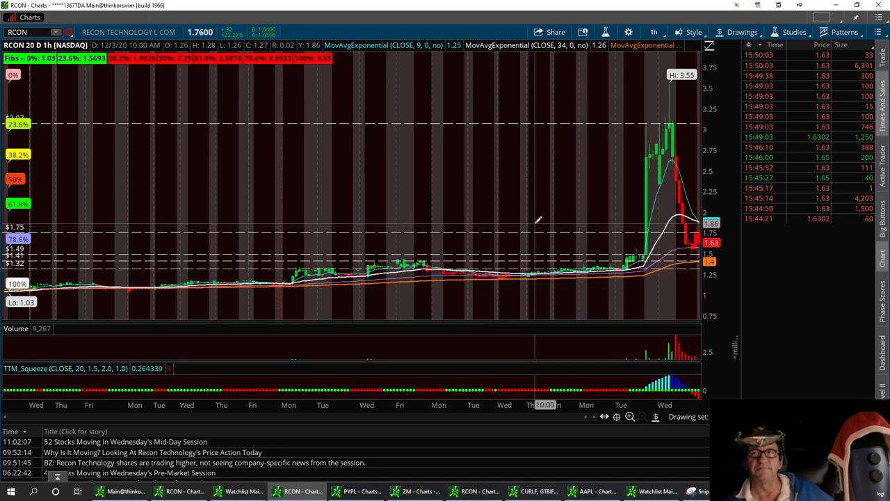
{"action": "mouse_move", "coordinate": [535, 223]}
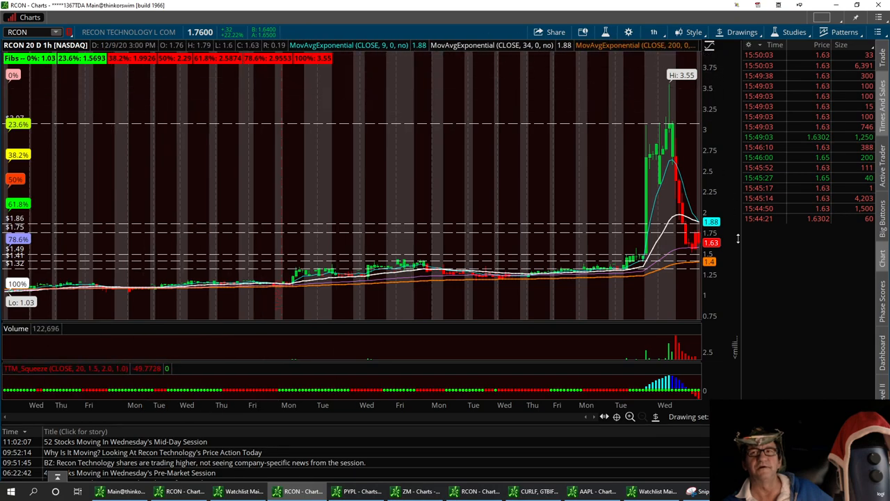
{"action": "mouse_move", "coordinate": [417, 317]}
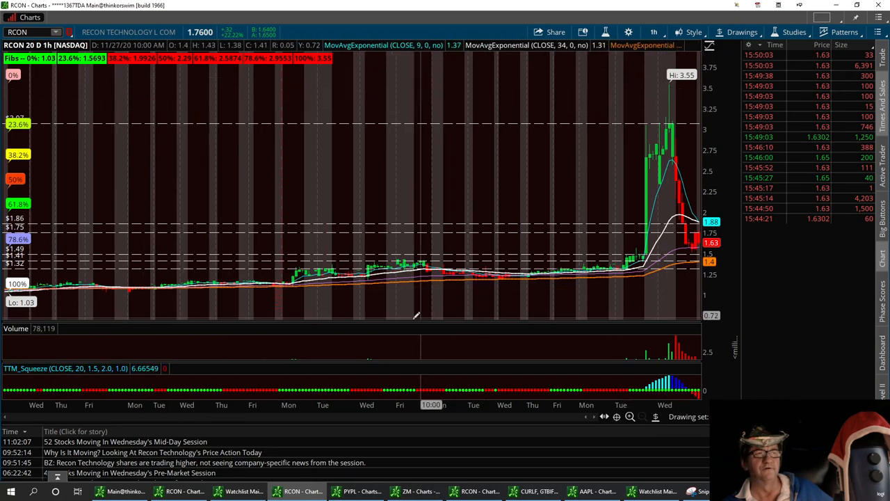
{"action": "mouse_move", "coordinate": [393, 328]}
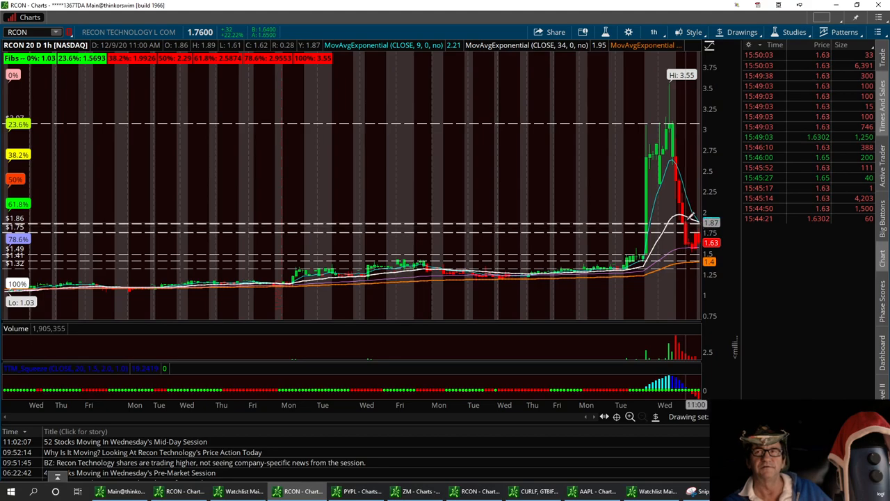
{"action": "mouse_move", "coordinate": [688, 220]}
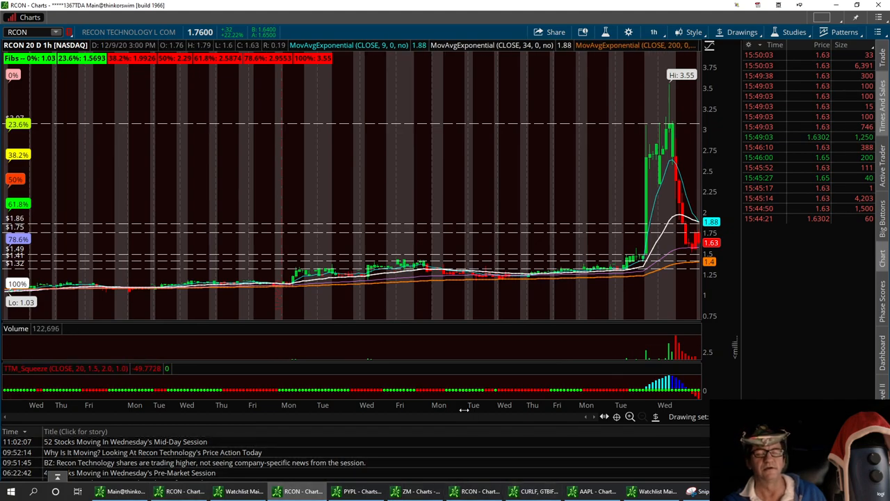
- Bring up the watchlist to pick the next stock after marking the RCON levels
{"action": "left_click", "coordinate": [240, 491]}
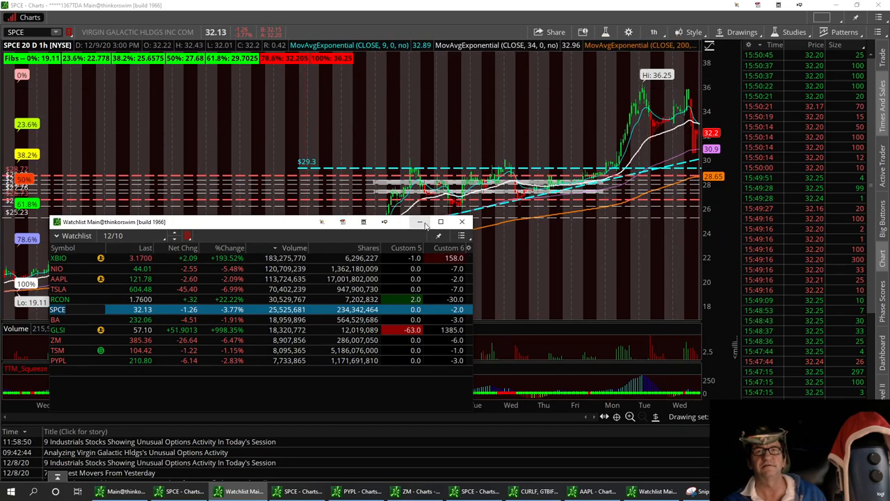
- Dismiss the watchlist to leave the SPCE 20-day hourly chart in front
{"action": "left_click", "coordinate": [461, 221]}
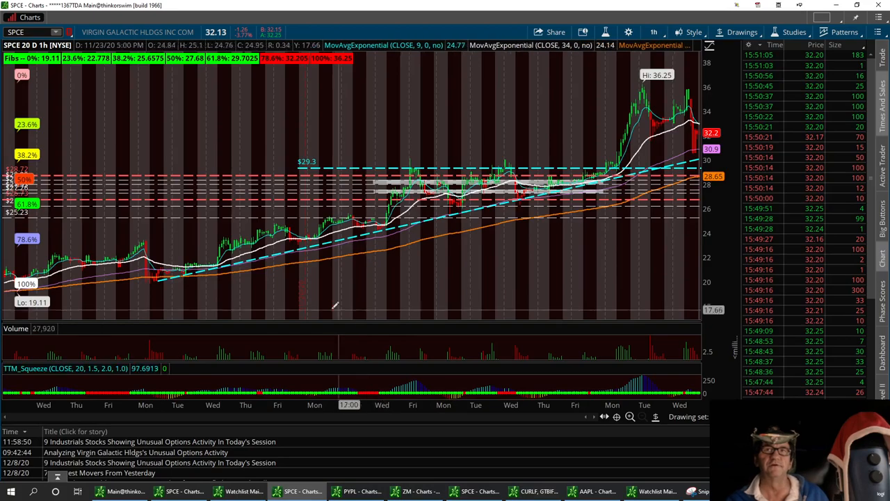
{"action": "mouse_move", "coordinate": [417, 209]}
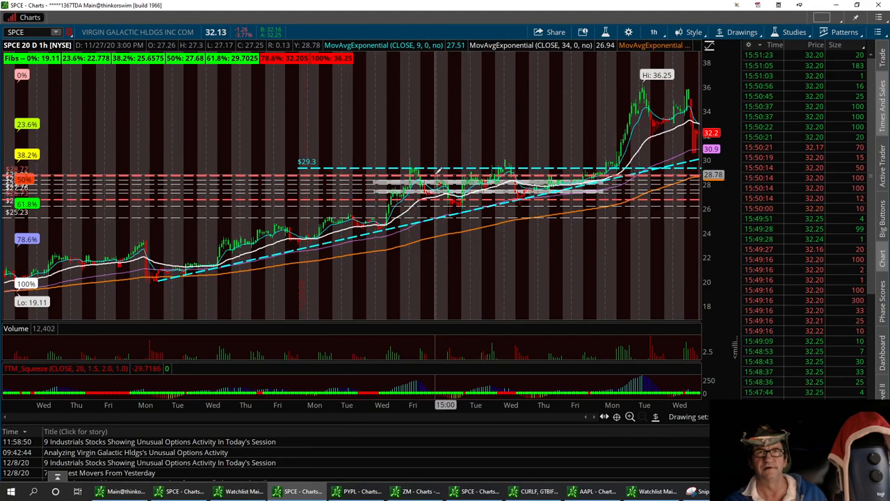
{"action": "mouse_move", "coordinate": [442, 167]}
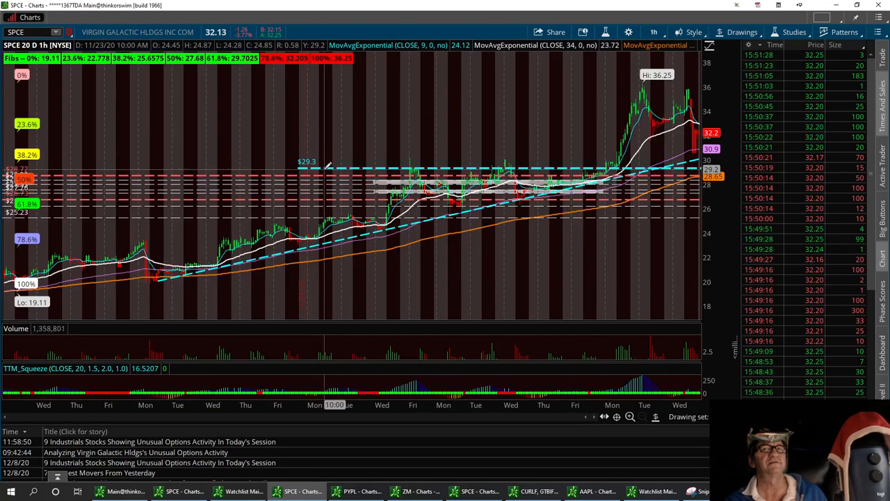
{"action": "mouse_move", "coordinate": [331, 170]}
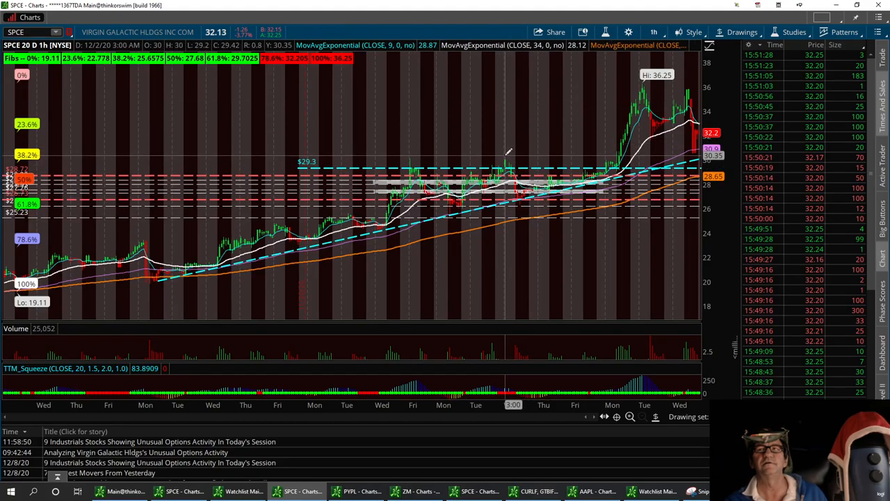
{"action": "mouse_move", "coordinate": [508, 152]}
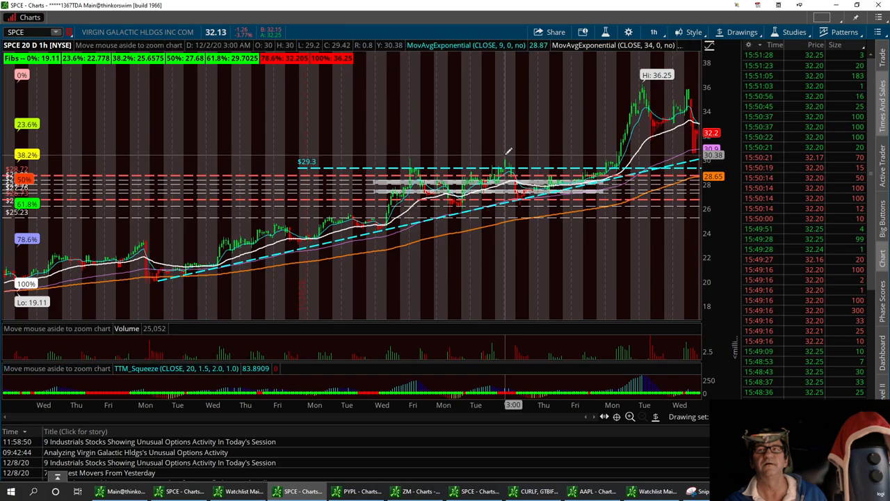
{"action": "mouse_move", "coordinate": [503, 153]}
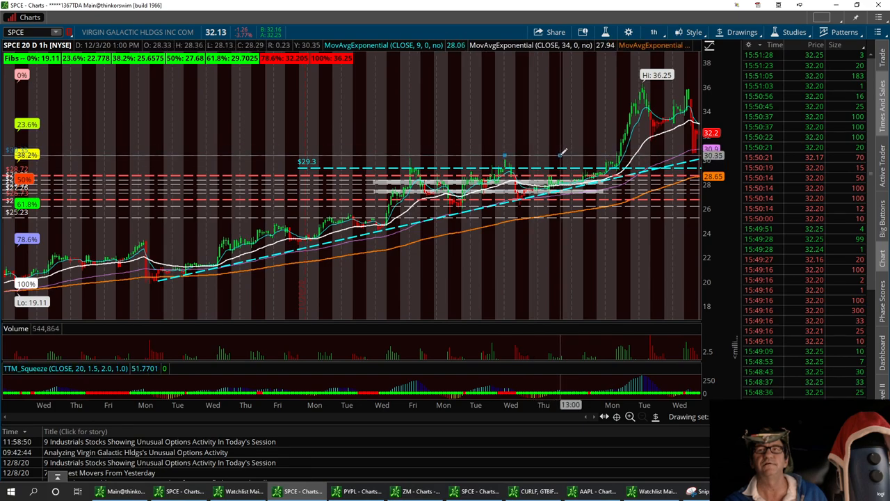
{"action": "mouse_move", "coordinate": [654, 142]}
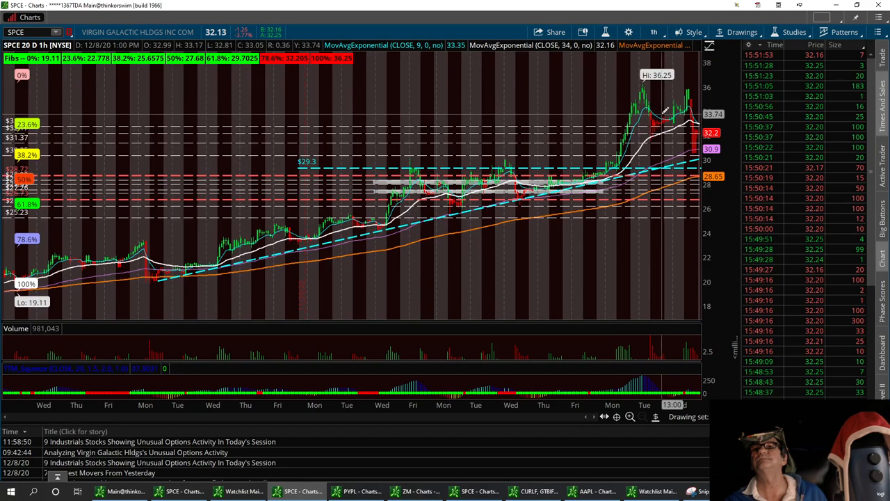
{"action": "mouse_move", "coordinate": [628, 220]}
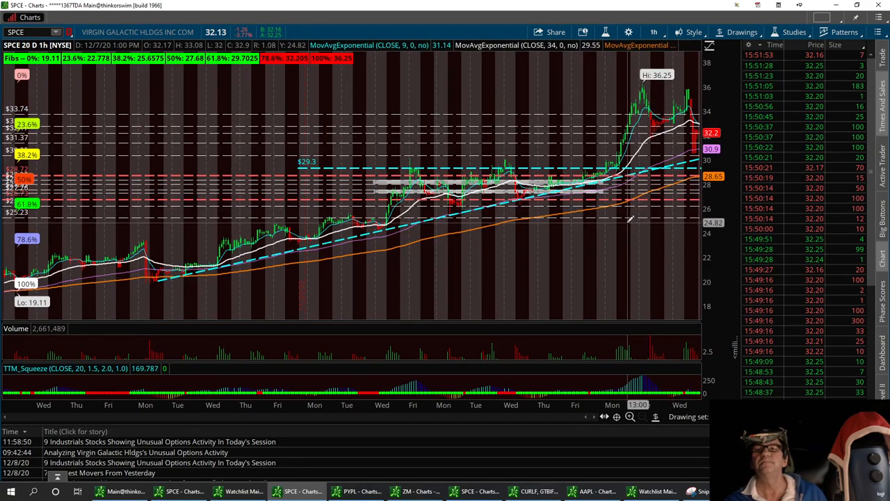
{"action": "mouse_move", "coordinate": [327, 170]}
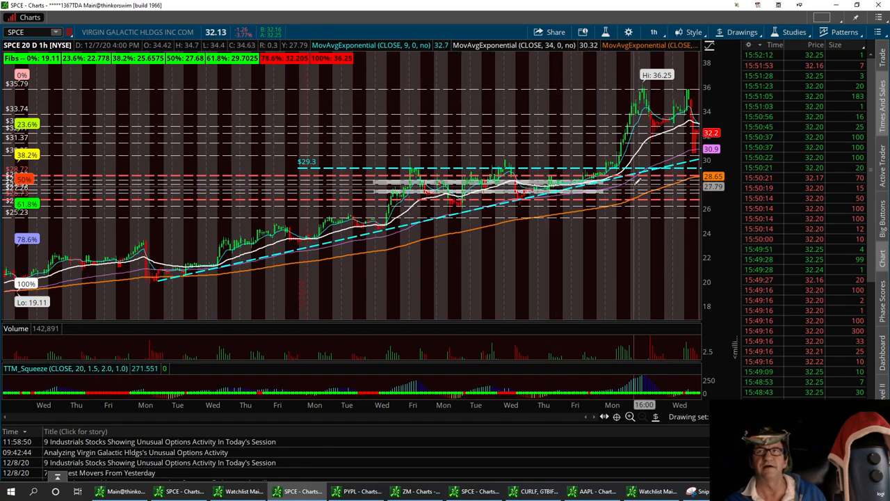
{"action": "mouse_move", "coordinate": [637, 89]}
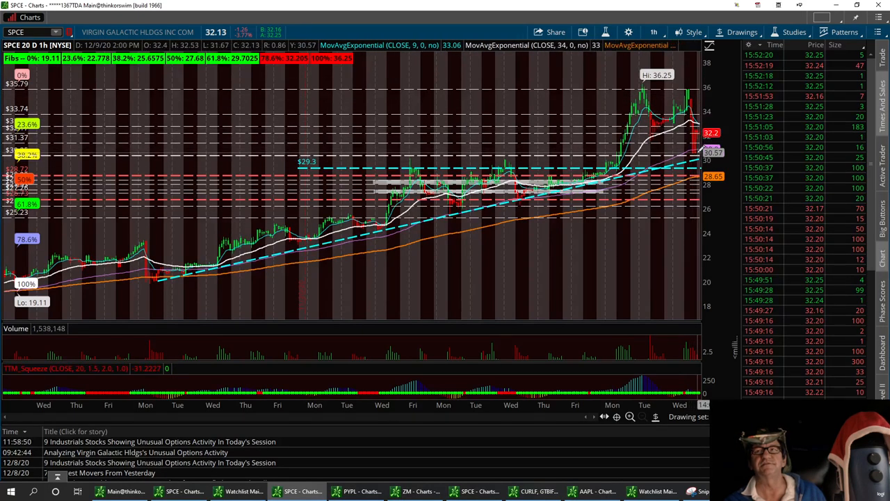
{"action": "mouse_move", "coordinate": [702, 174]}
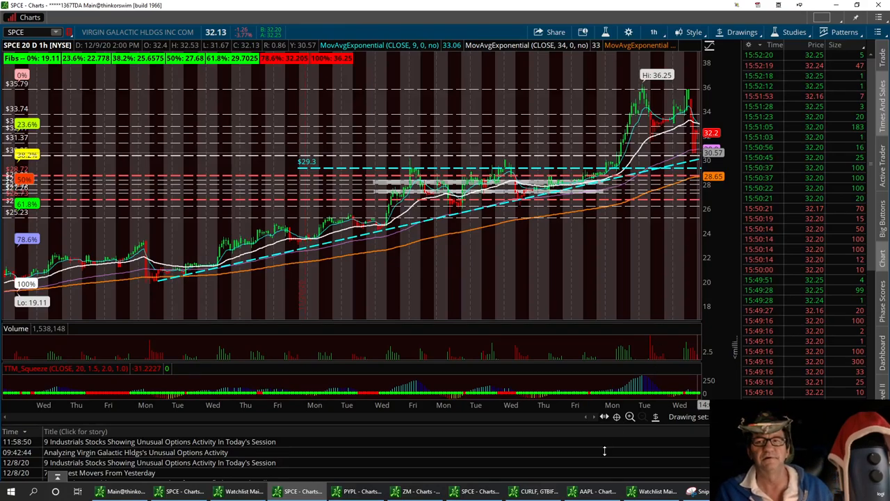
{"action": "mouse_move", "coordinate": [345, 128]}
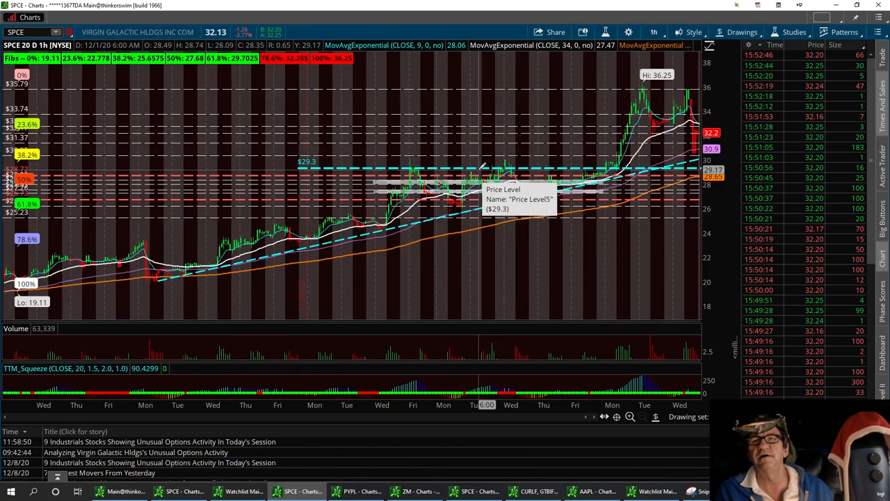
{"action": "mouse_move", "coordinate": [480, 111]}
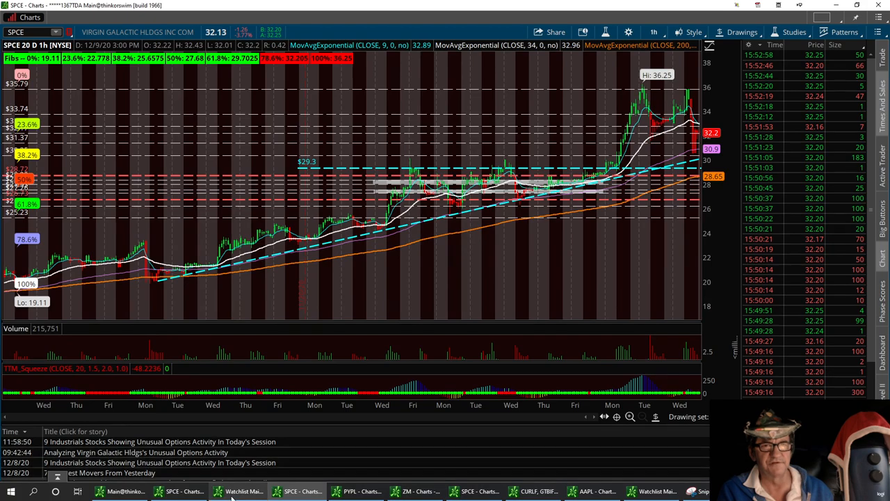
- Load Boeing (BA) from the watchlist and return to its full 20-day hourly chart
{"action": "left_click", "coordinate": [242, 491]}
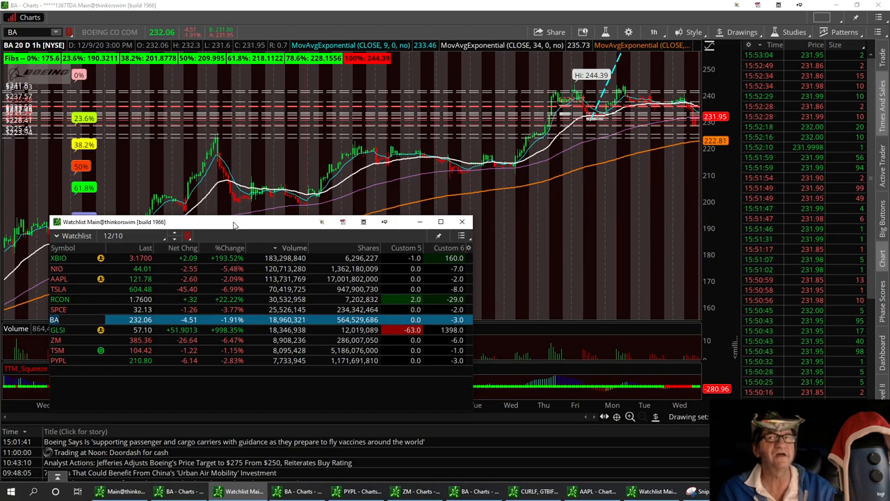
{"action": "mouse_move", "coordinate": [584, 122]}
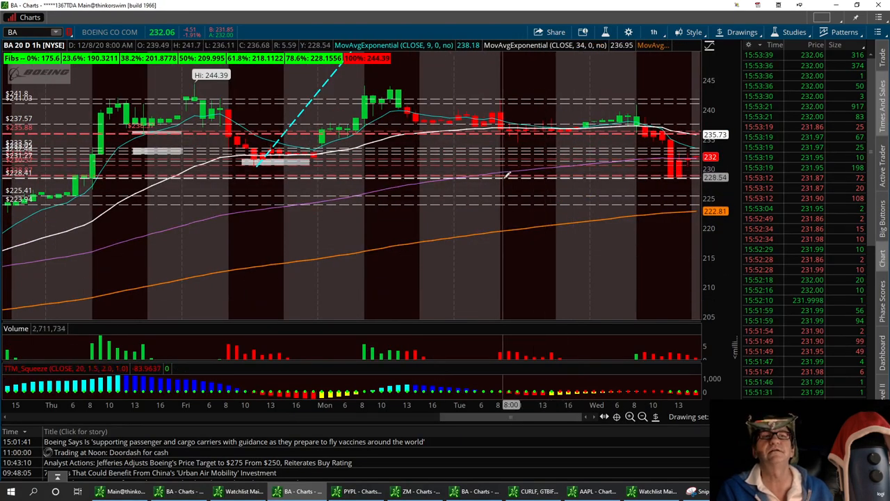
{"action": "mouse_move", "coordinate": [507, 172]}
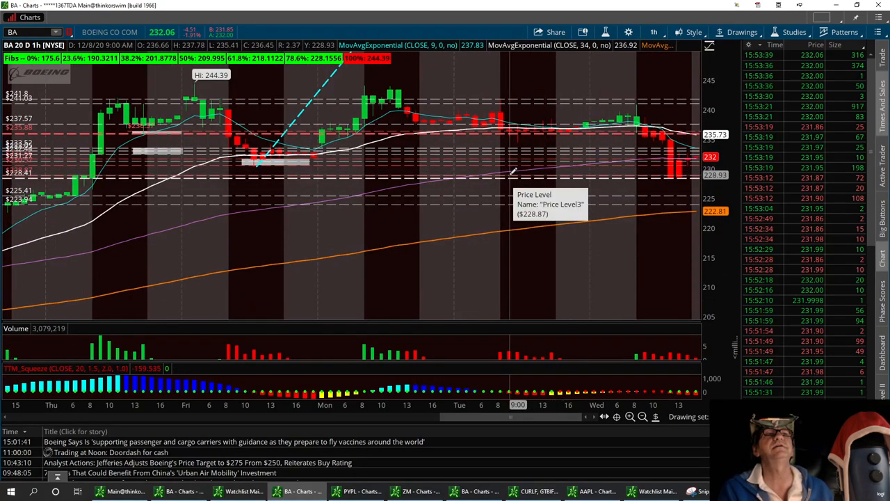
{"action": "mouse_move", "coordinate": [489, 212]}
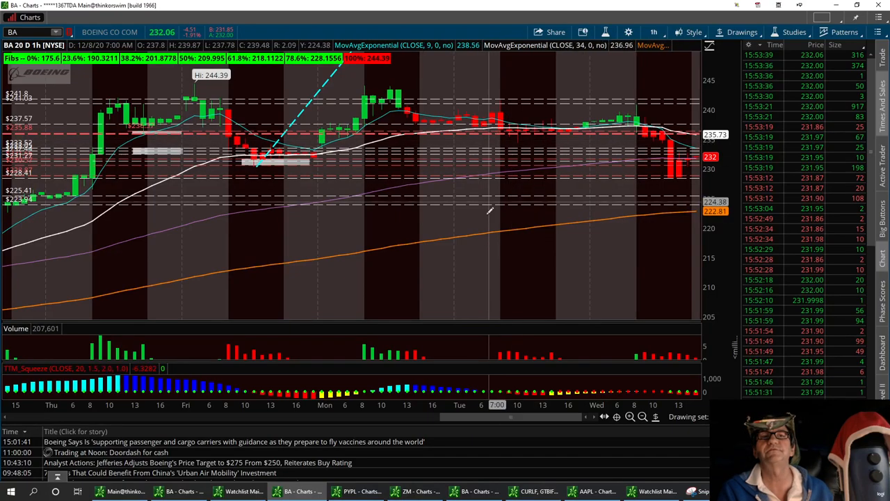
{"action": "mouse_move", "coordinate": [507, 153]}
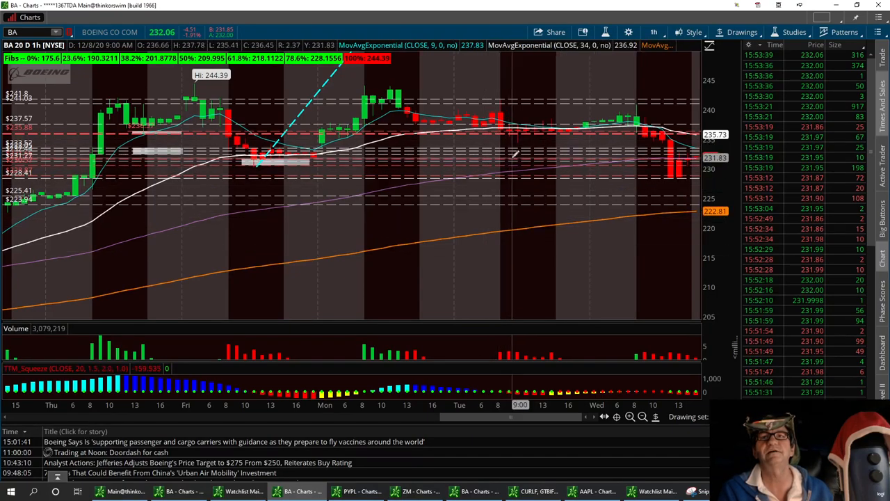
{"action": "right_click", "coordinate": [518, 156]}
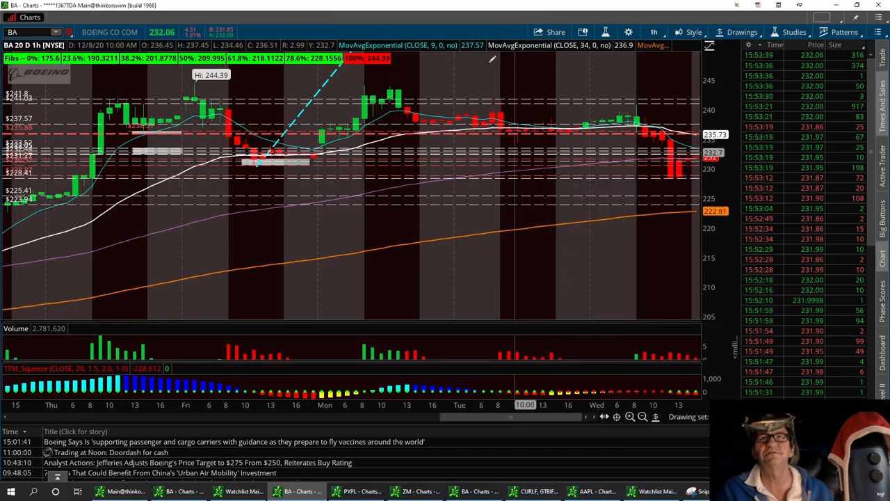
{"action": "left_click", "coordinate": [653, 32]}
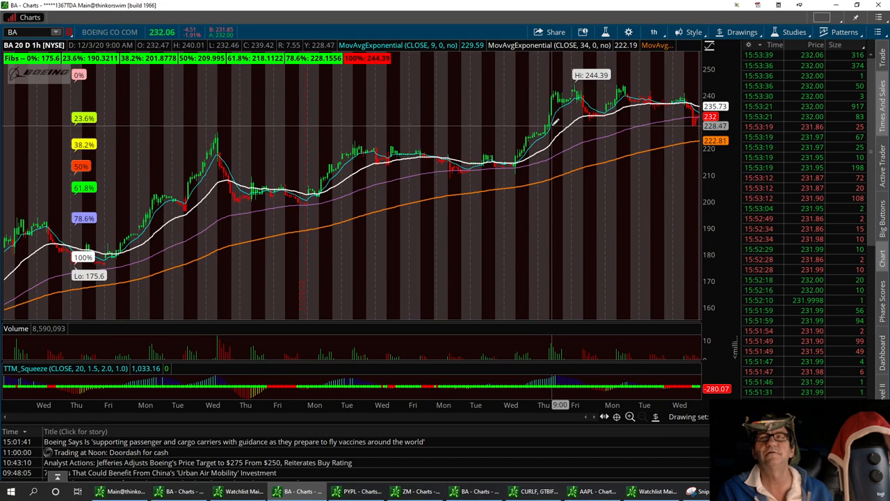
{"action": "mouse_move", "coordinate": [553, 128]}
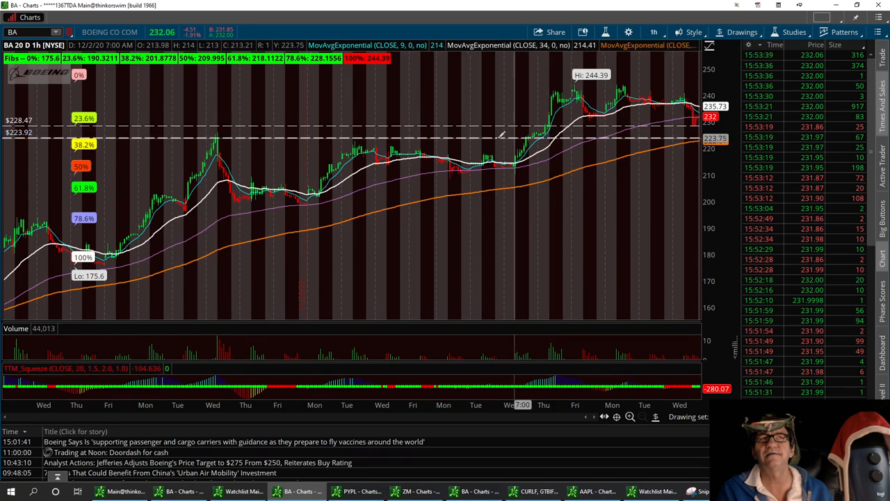
{"action": "mouse_move", "coordinate": [337, 122]}
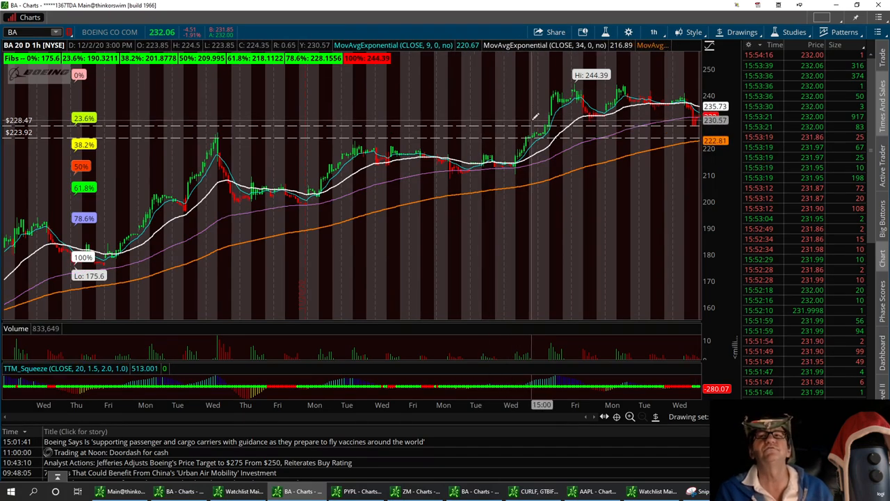
{"action": "mouse_move", "coordinate": [536, 114]}
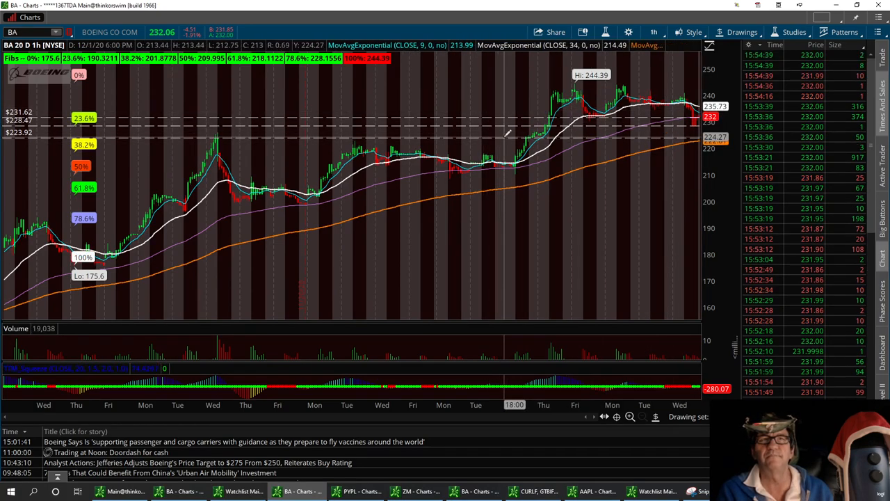
{"action": "mouse_move", "coordinate": [507, 133]}
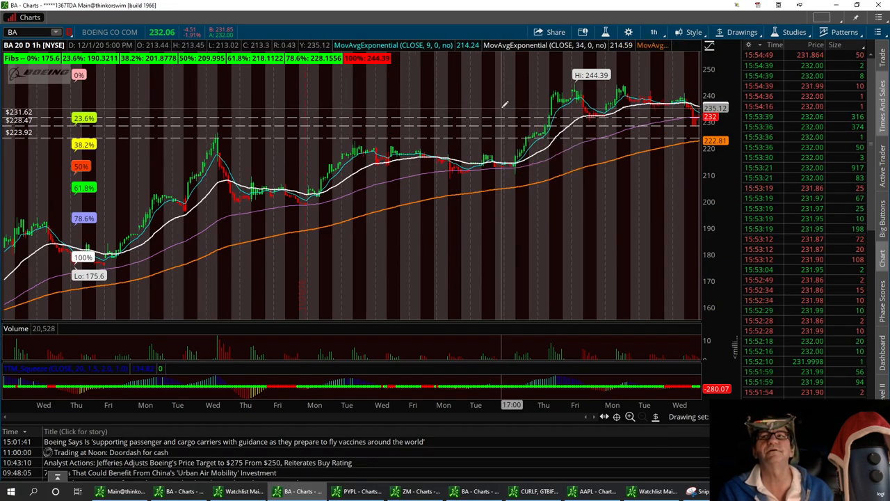
{"action": "mouse_move", "coordinate": [504, 105]}
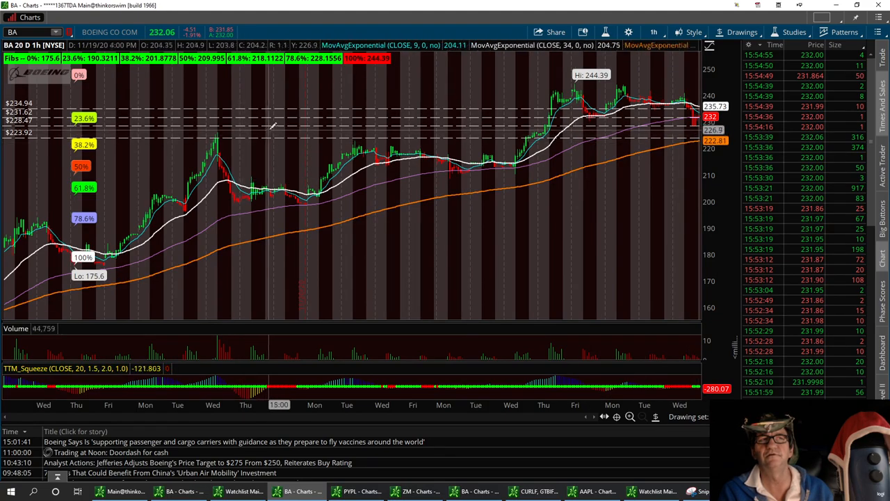
{"action": "mouse_move", "coordinate": [278, 128]}
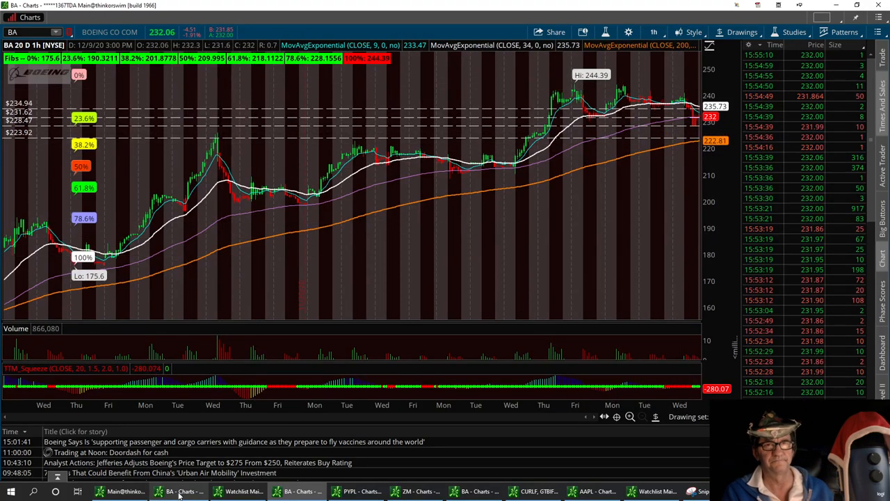
- Bring up Chrome and switch to the MarketWatch Greenwich LifeScience (GLSI) article
{"action": "left_click", "coordinate": [242, 491]}
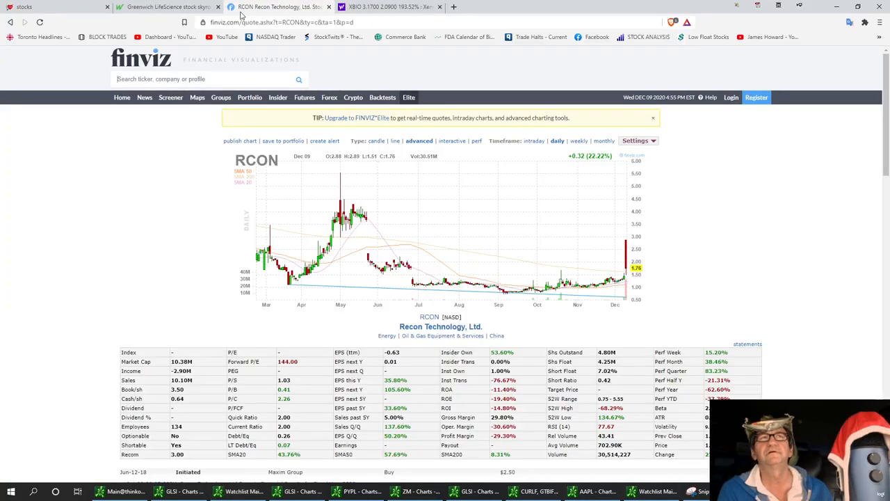
{"action": "mouse_move", "coordinate": [167, 7]}
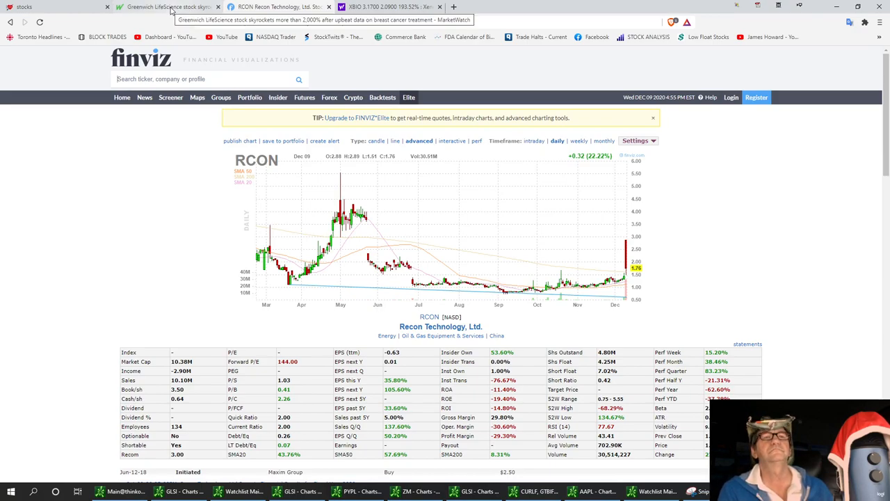
{"action": "left_click", "coordinate": [167, 7]}
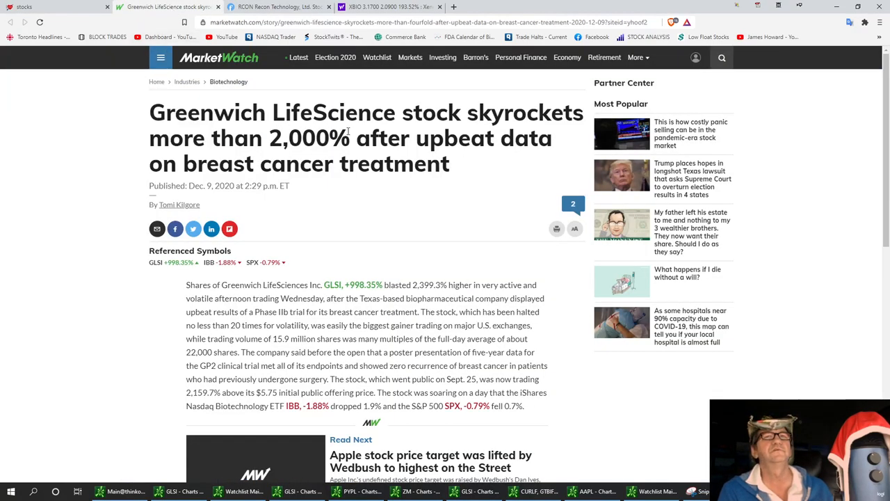
{"action": "mouse_move", "coordinate": [202, 150]}
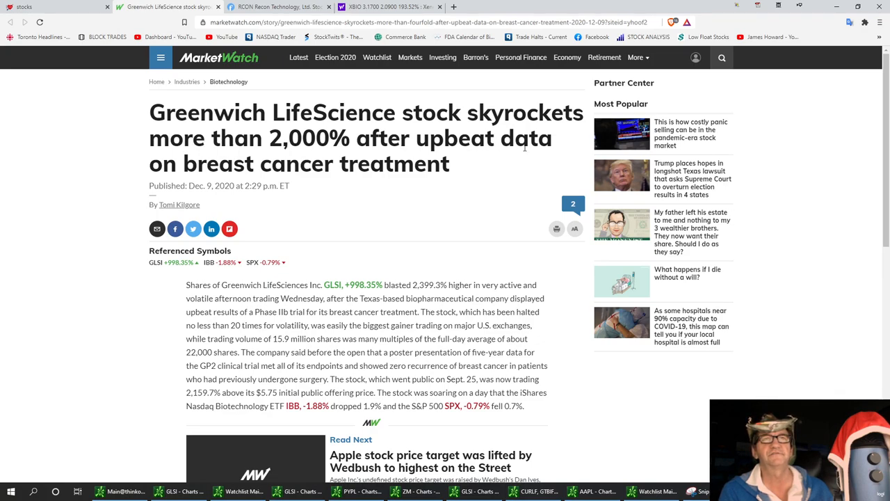
{"action": "mouse_move", "coordinate": [427, 175]}
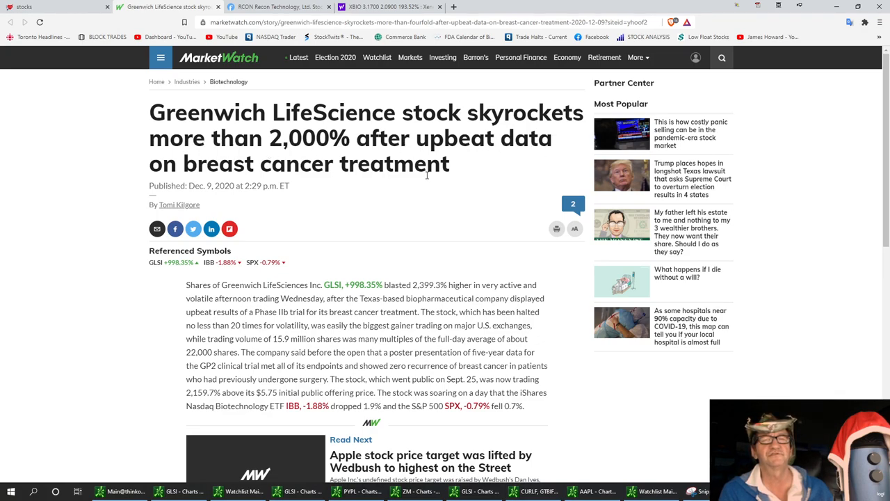
{"action": "mouse_move", "coordinate": [395, 181]}
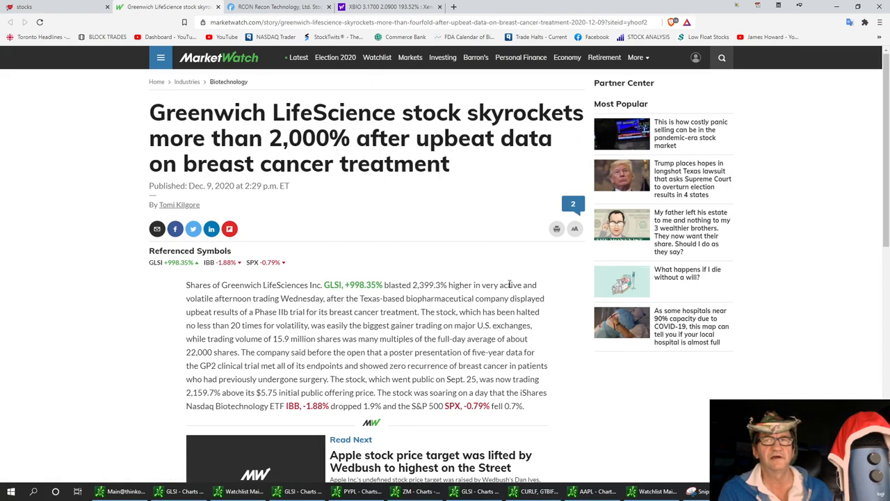
{"action": "mouse_move", "coordinate": [320, 381]}
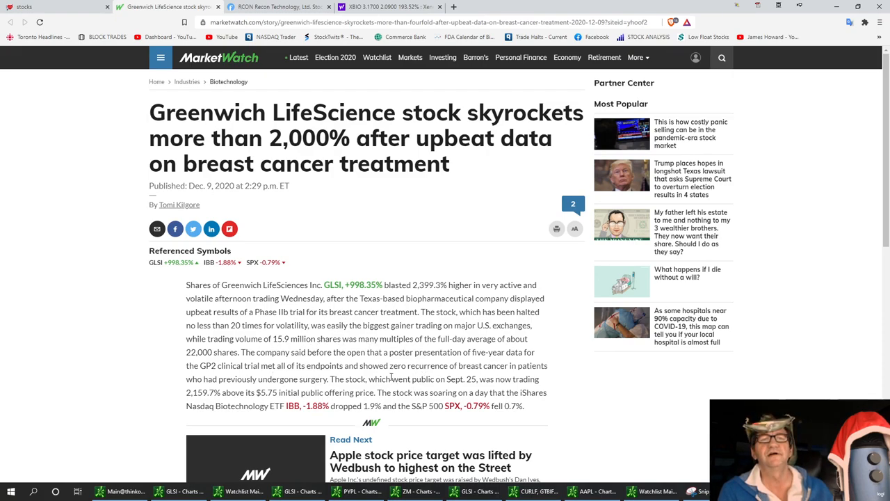
{"action": "mouse_move", "coordinate": [356, 334]}
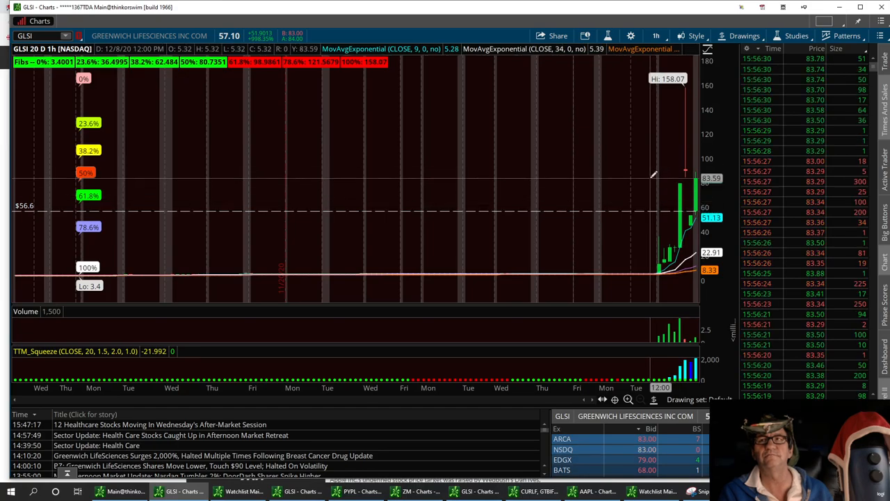
{"action": "mouse_move", "coordinate": [648, 180]}
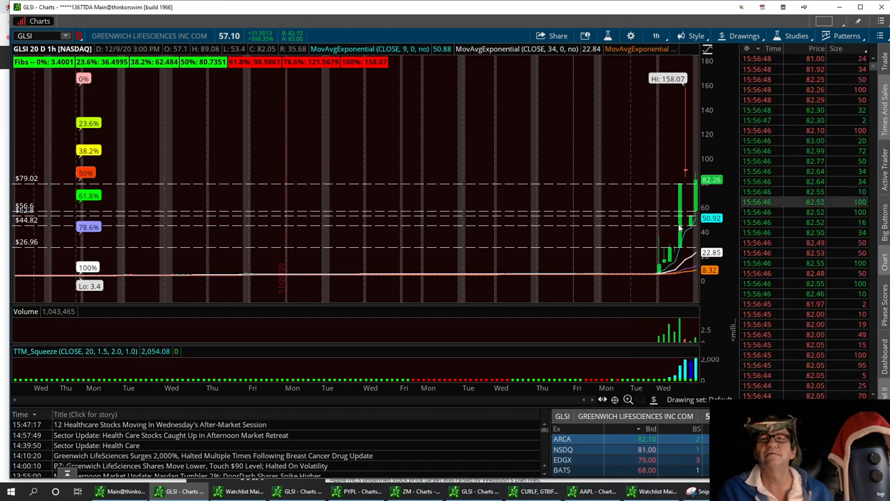
{"action": "mouse_move", "coordinate": [669, 170]}
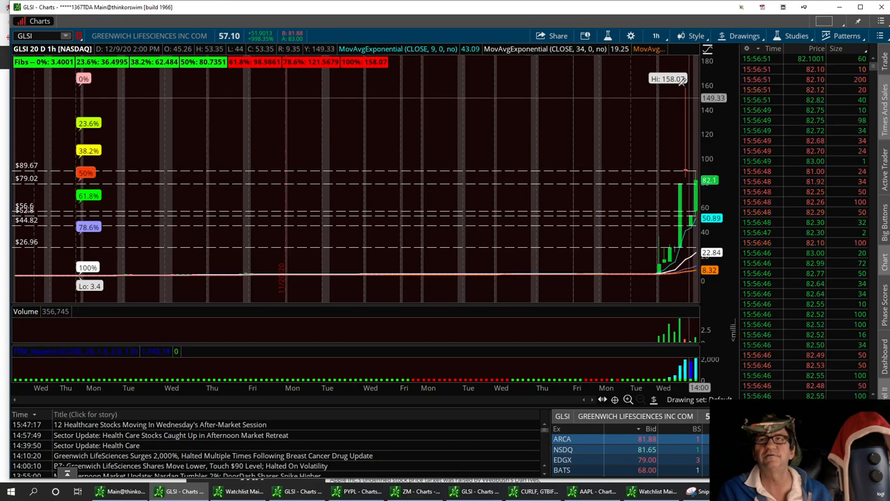
- Set the GLSI chart to a 1 D:1m time frame showing the spike to 158.07
{"action": "left_click", "coordinate": [657, 36]}
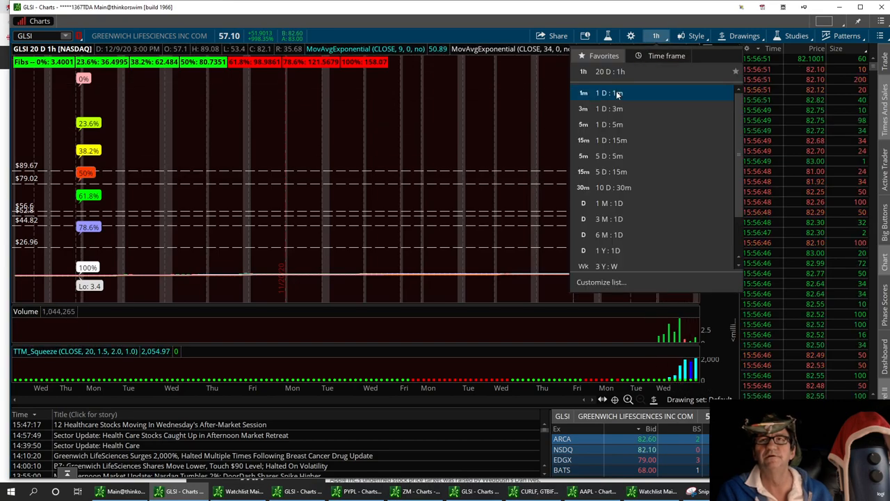
{"action": "left_click", "coordinate": [609, 91]}
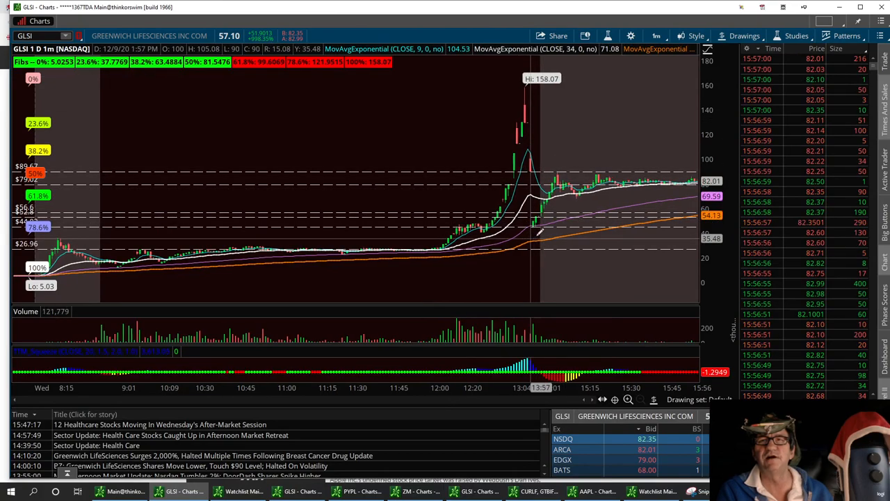
{"action": "mouse_move", "coordinate": [525, 94]}
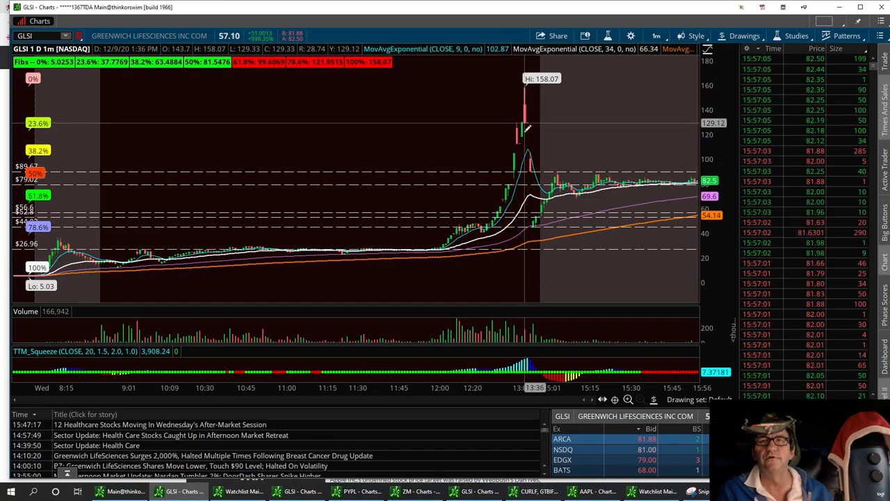
{"action": "mouse_move", "coordinate": [543, 226]}
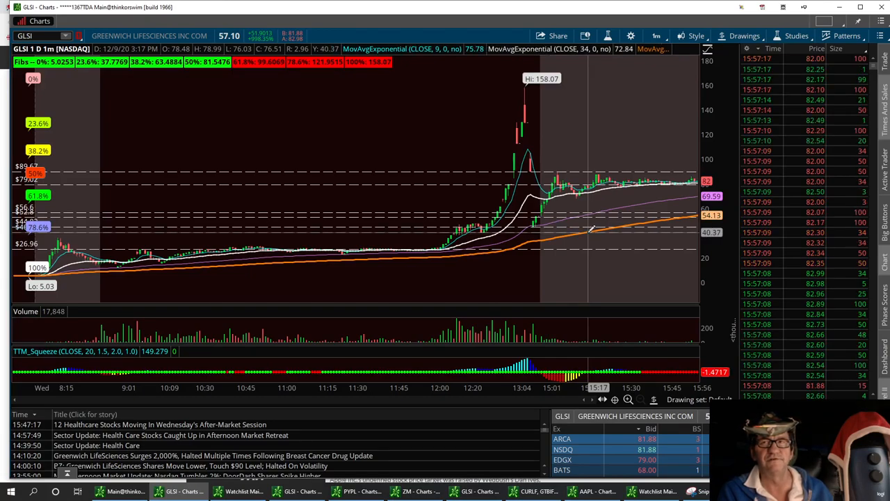
{"action": "mouse_move", "coordinate": [592, 230]}
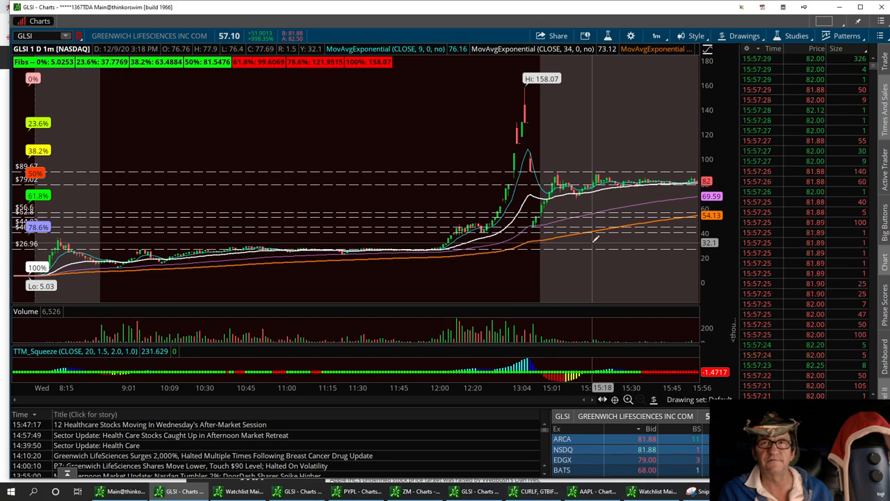
{"action": "mouse_move", "coordinate": [592, 239]}
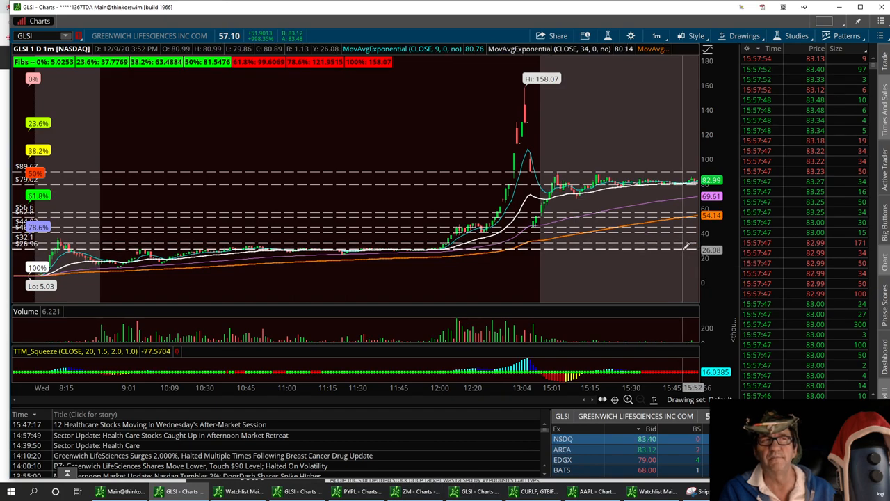
{"action": "mouse_move", "coordinate": [684, 248]}
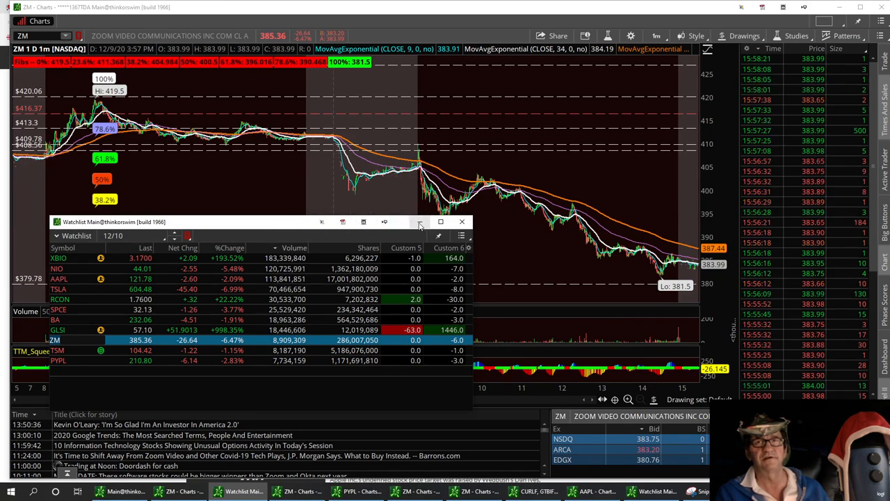
- Close the watchlist and start the Drawings menu on the ZM 1-minute chart
{"action": "left_click", "coordinate": [462, 221]}
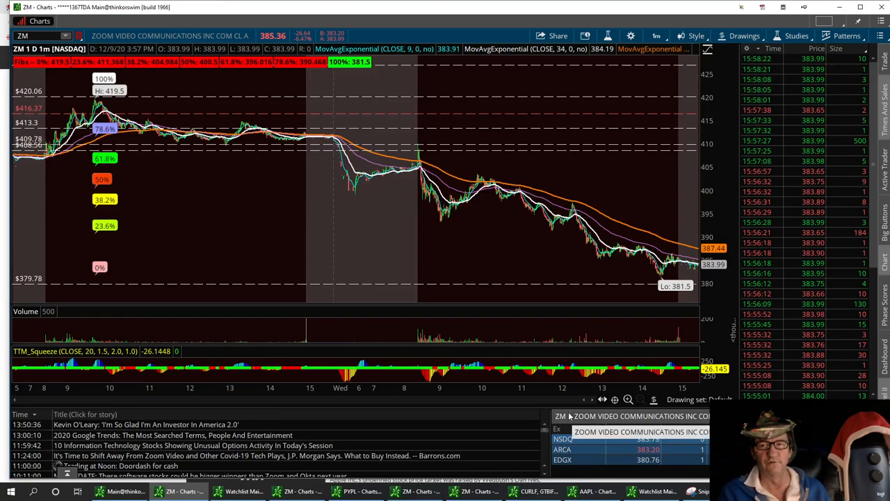
{"action": "mouse_move", "coordinate": [654, 271]}
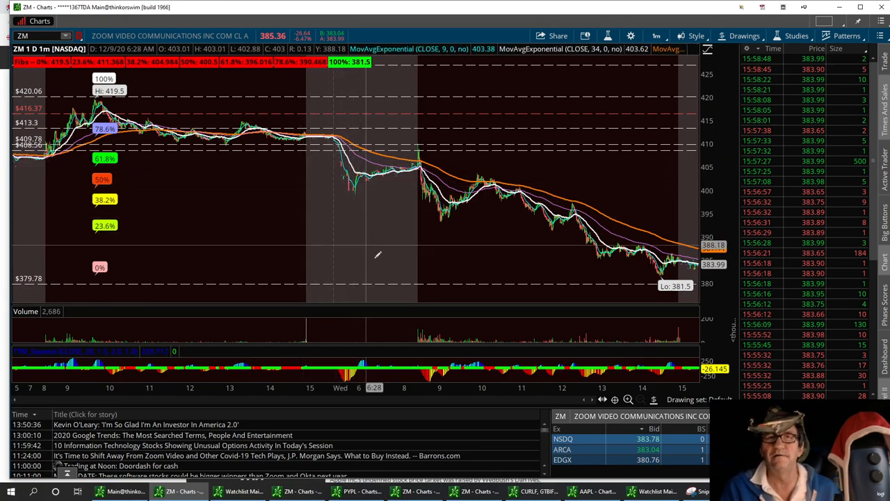
{"action": "mouse_move", "coordinate": [487, 271]}
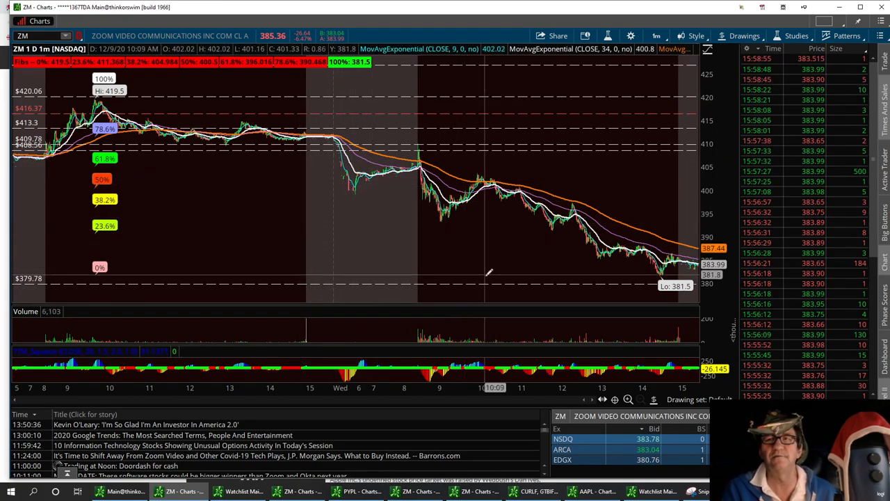
{"action": "mouse_move", "coordinate": [487, 272]}
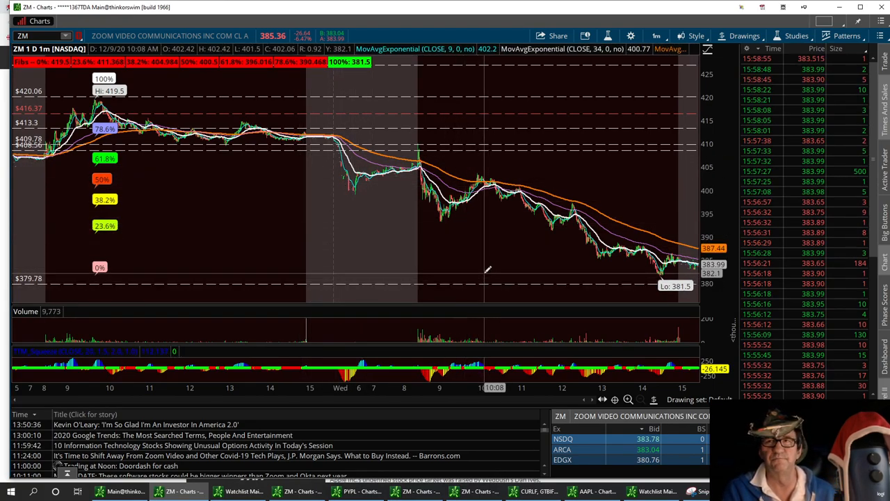
{"action": "mouse_move", "coordinate": [487, 270]}
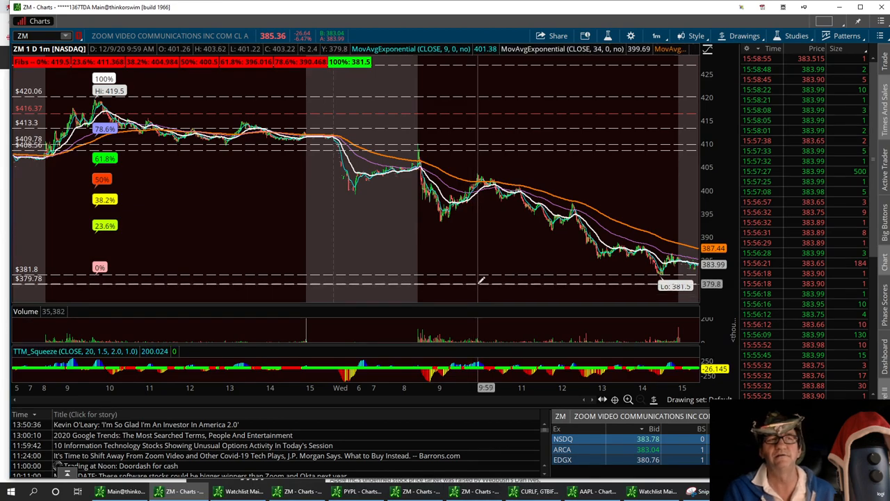
{"action": "mouse_move", "coordinate": [445, 233]}
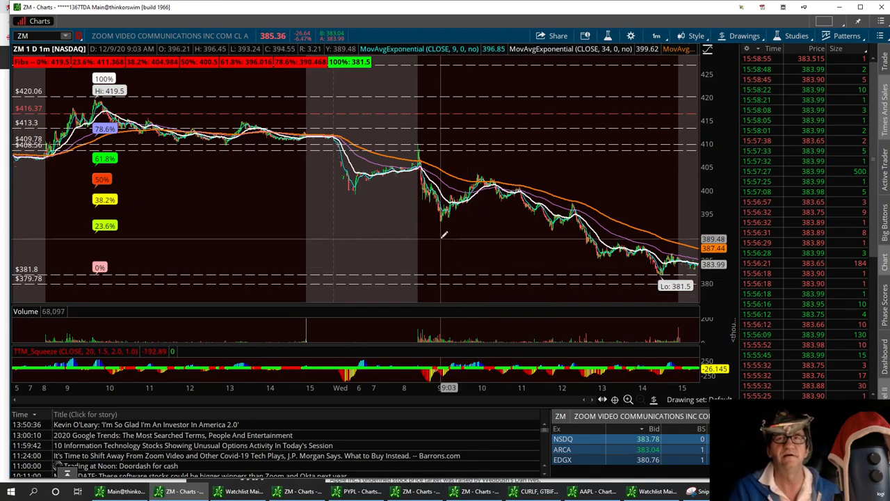
{"action": "mouse_move", "coordinate": [450, 242]}
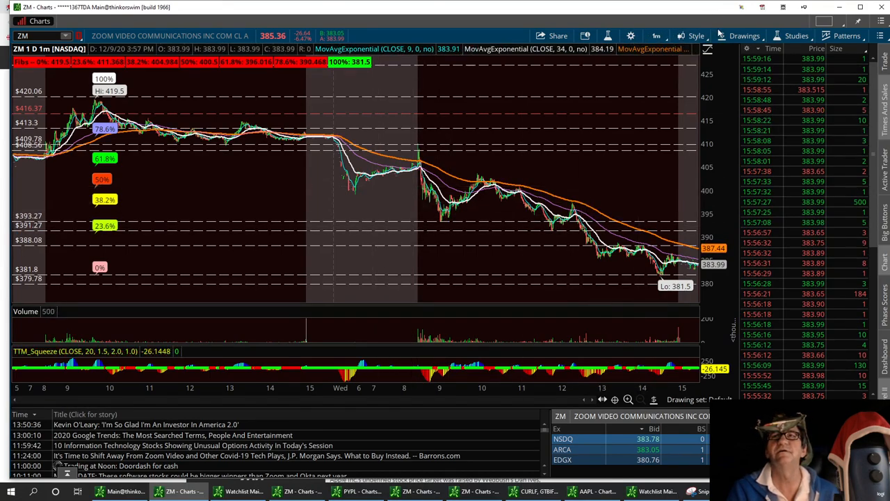
{"action": "left_click", "coordinate": [740, 37]}
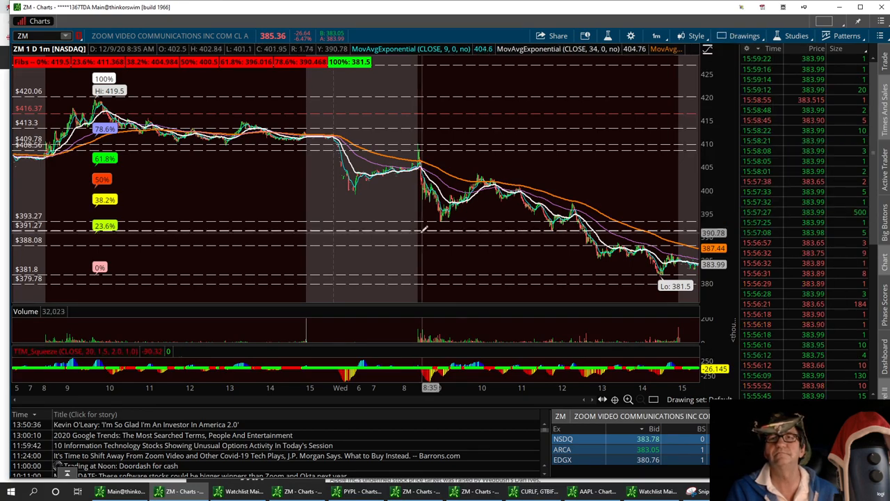
{"action": "mouse_move", "coordinate": [387, 223]}
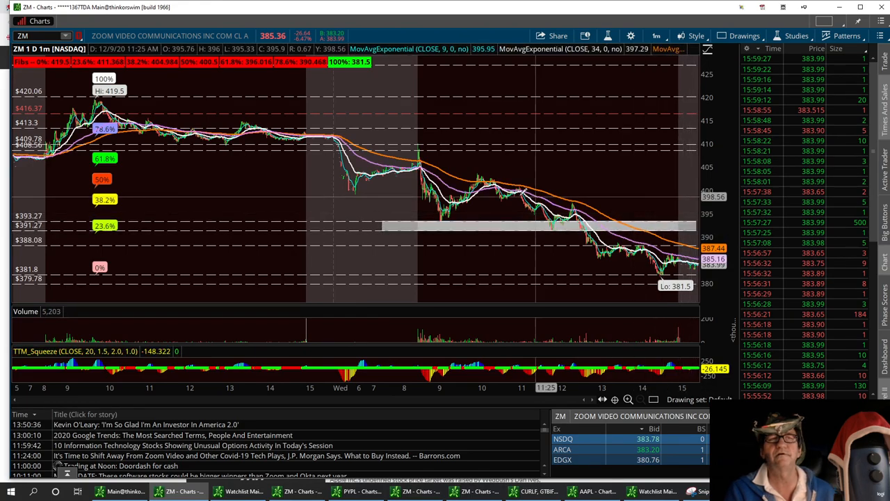
{"action": "mouse_move", "coordinate": [271, 208]}
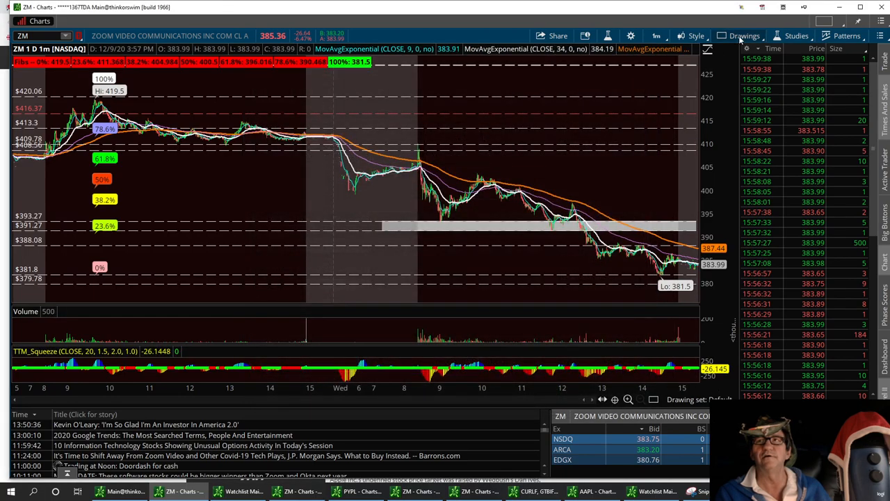
{"action": "mouse_move", "coordinate": [595, 183]}
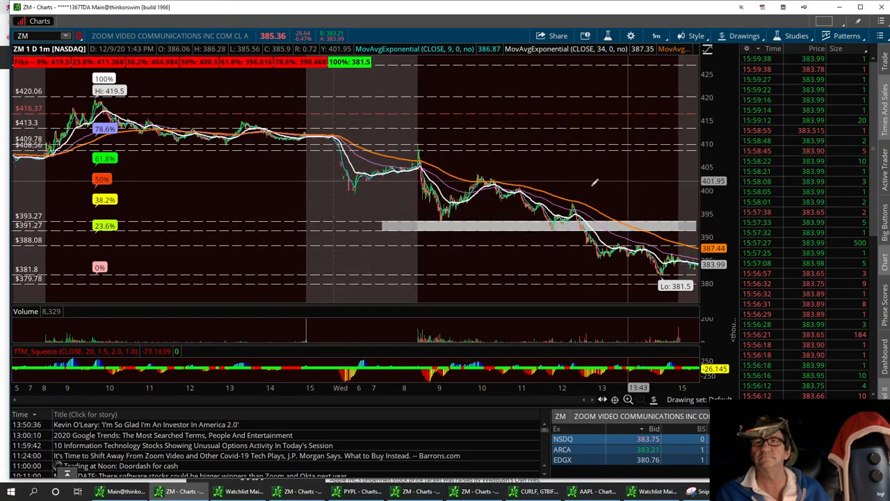
{"action": "mouse_move", "coordinate": [392, 202]}
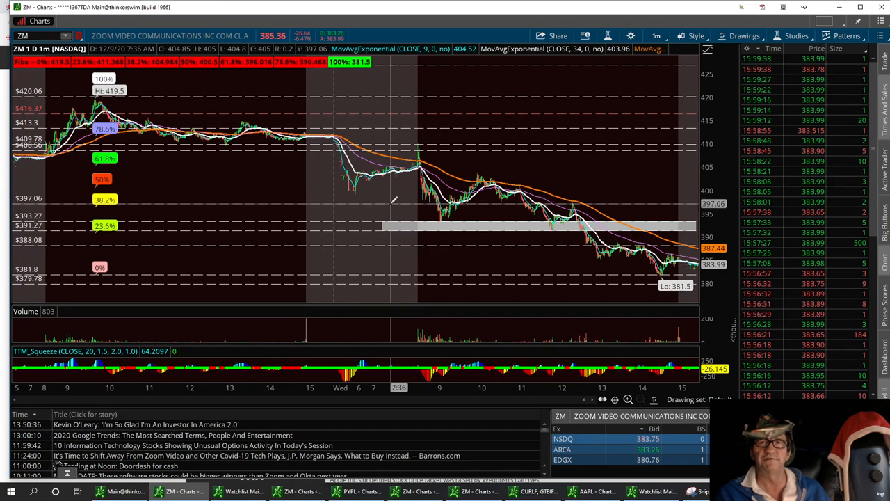
{"action": "mouse_move", "coordinate": [466, 309]}
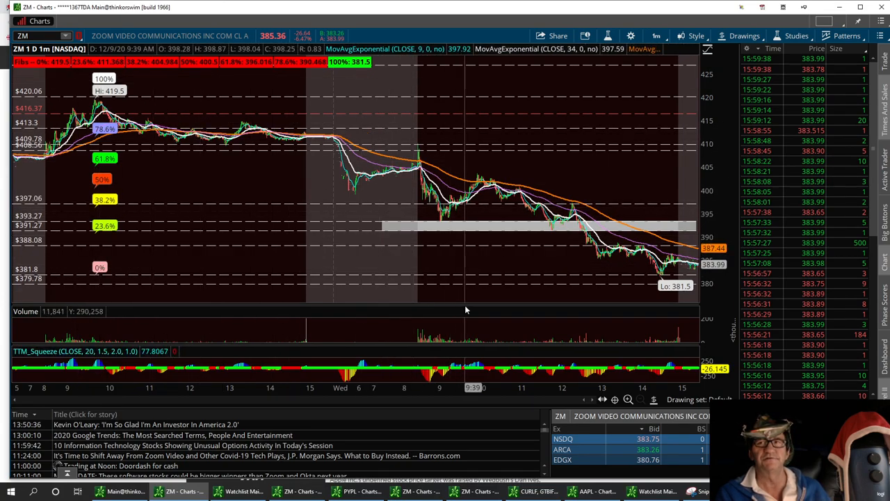
{"action": "mouse_move", "coordinate": [557, 202]}
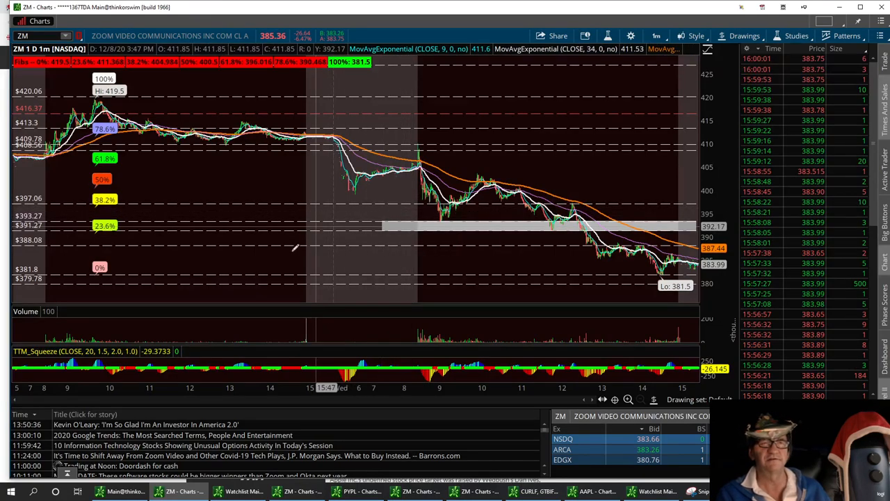
{"action": "mouse_move", "coordinate": [331, 281]}
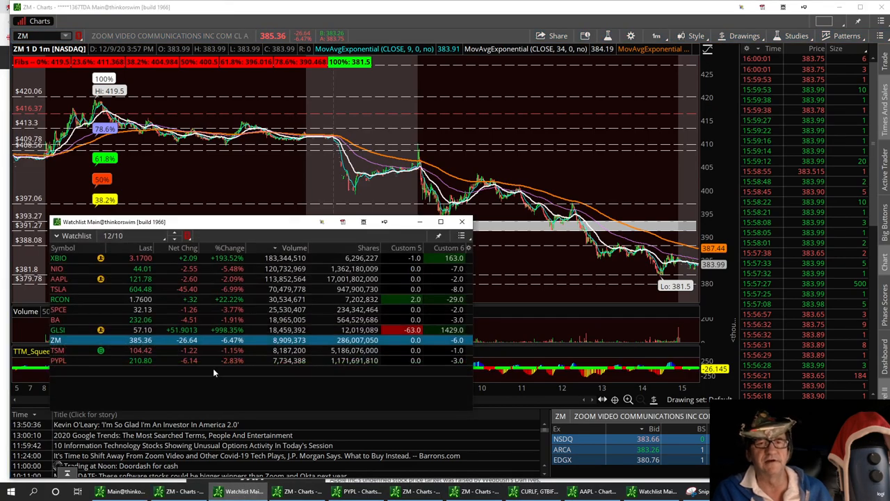
{"action": "left_click", "coordinate": [57, 351]}
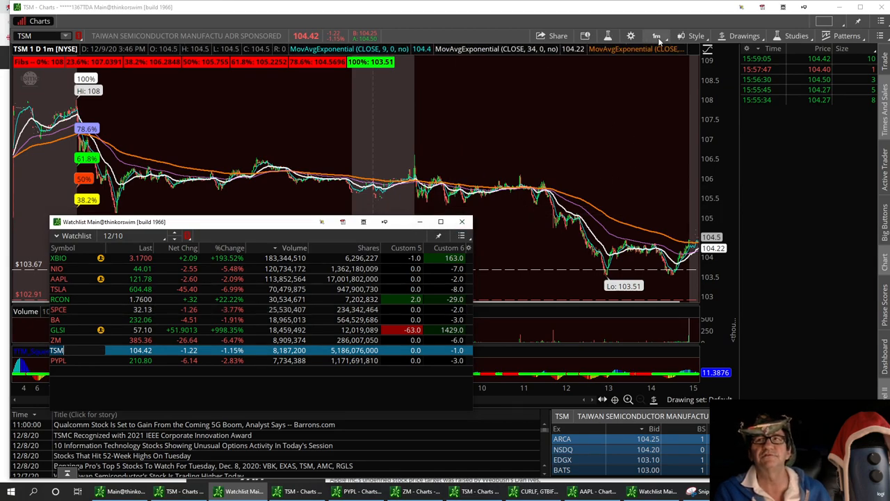
{"action": "left_click", "coordinate": [655, 36]}
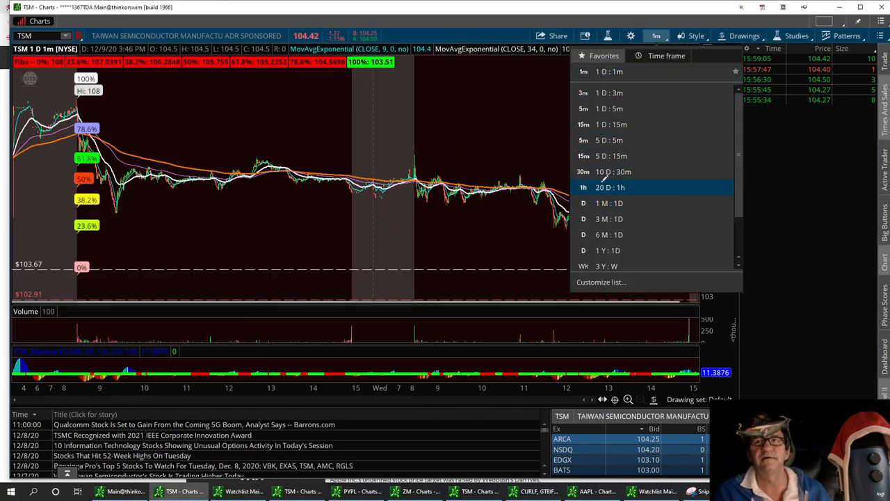
{"action": "left_click", "coordinate": [609, 186]}
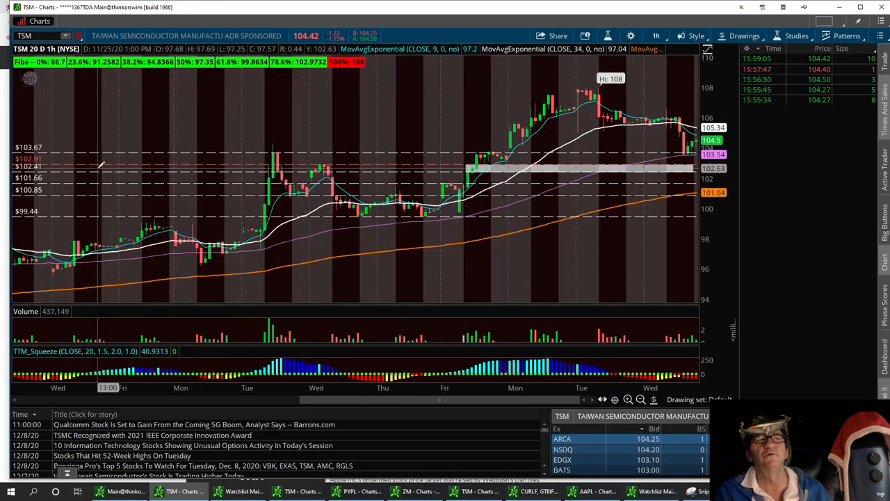
{"action": "mouse_move", "coordinate": [122, 167]}
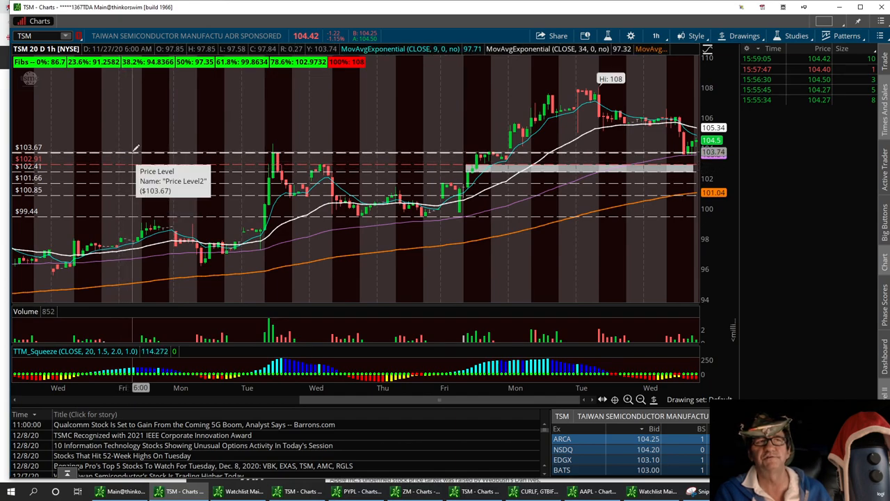
{"action": "mouse_move", "coordinate": [156, 128]}
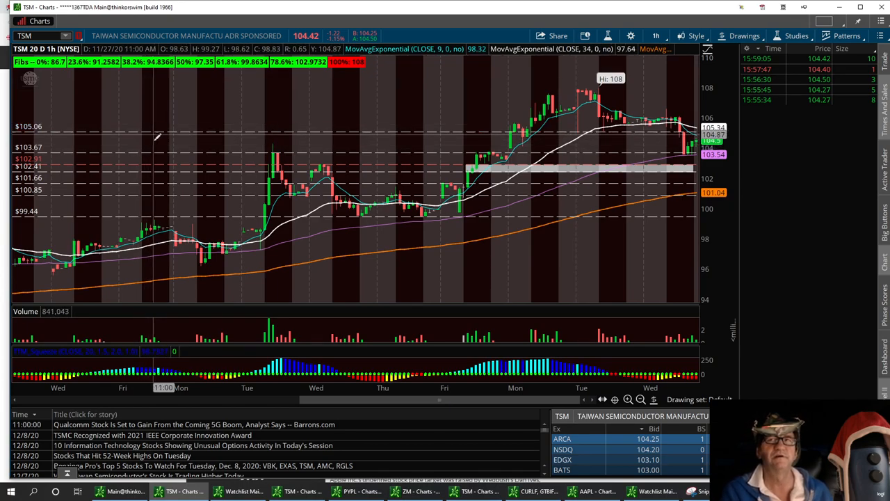
{"action": "mouse_move", "coordinate": [156, 132]}
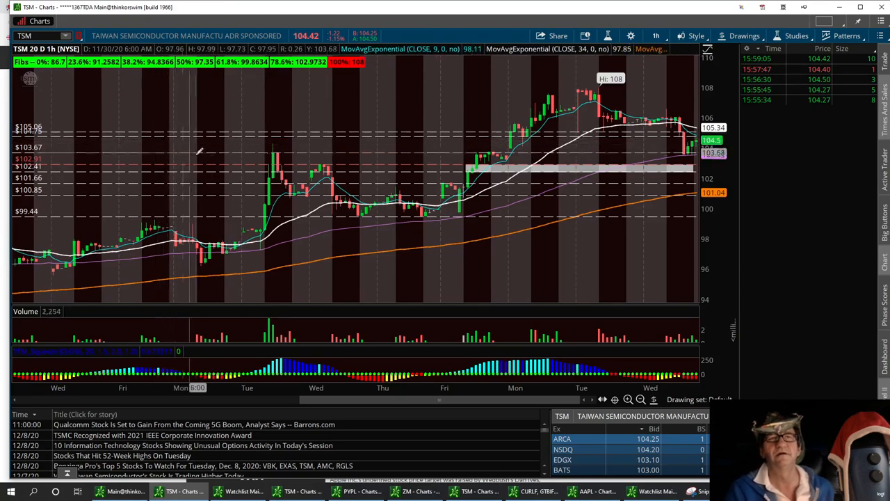
{"action": "mouse_move", "coordinate": [564, 247]}
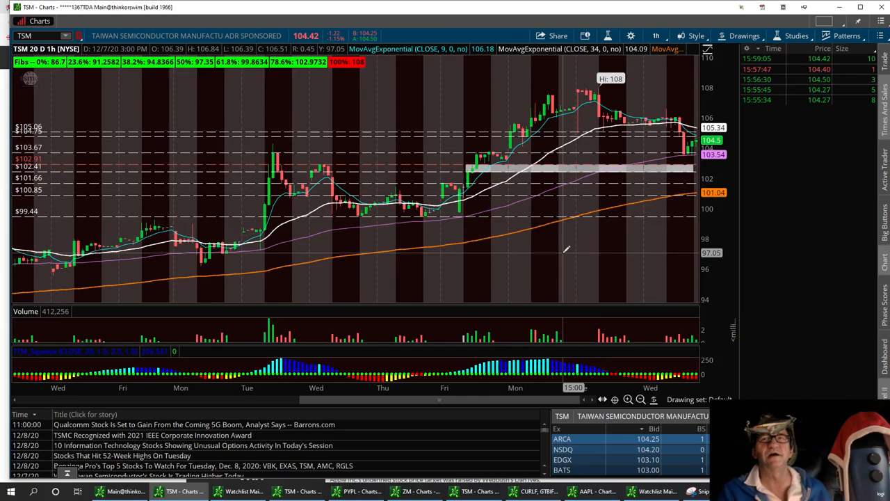
{"action": "mouse_move", "coordinate": [379, 181]}
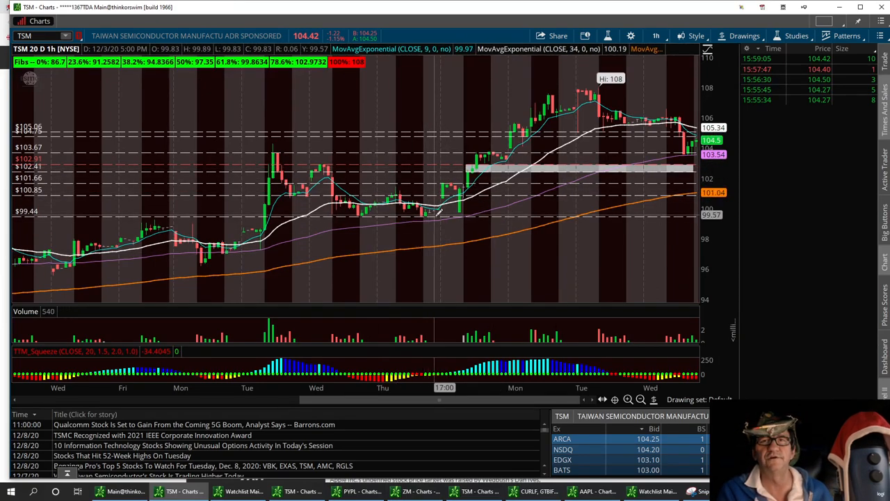
{"action": "mouse_move", "coordinate": [443, 212]}
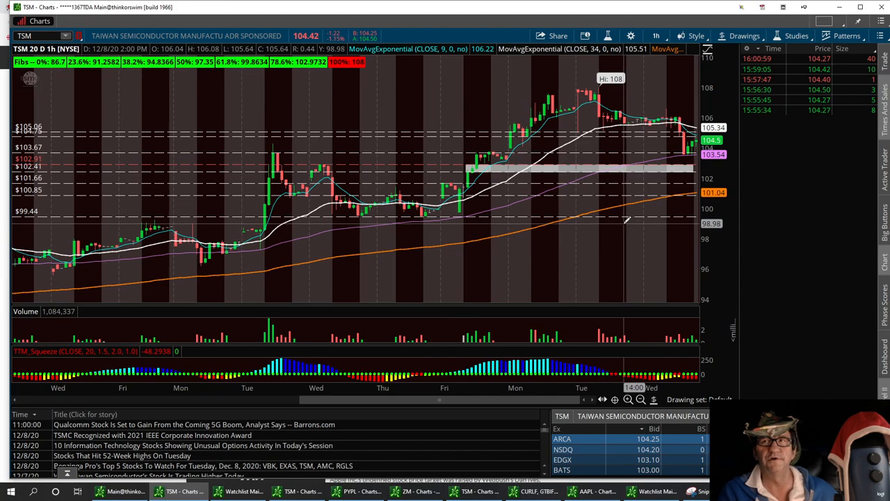
{"action": "mouse_move", "coordinate": [623, 219]}
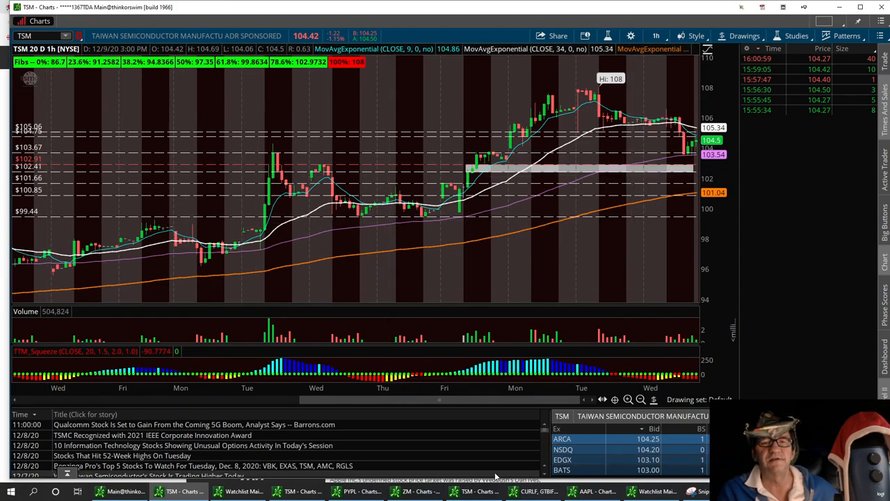
- Bring up the PYPL 20-day hourly chart with its Fibonacci retracement and trendlines
{"action": "left_click", "coordinate": [244, 491]}
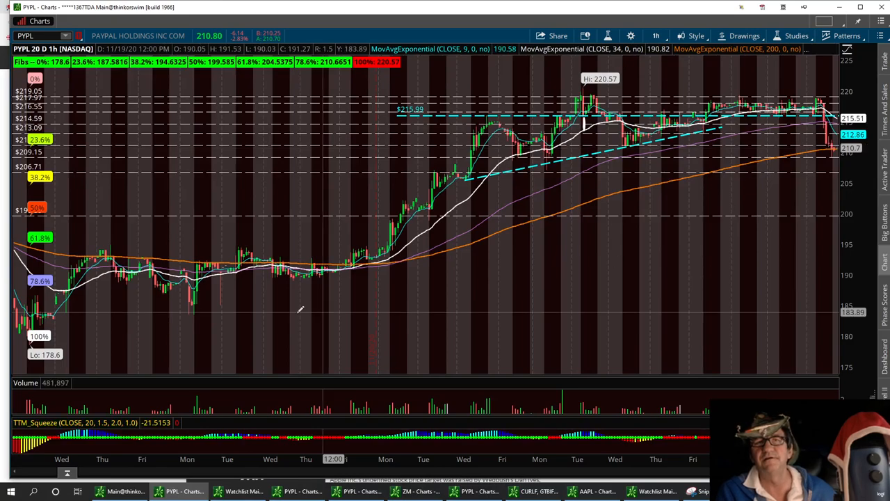
{"action": "mouse_move", "coordinate": [362, 288]}
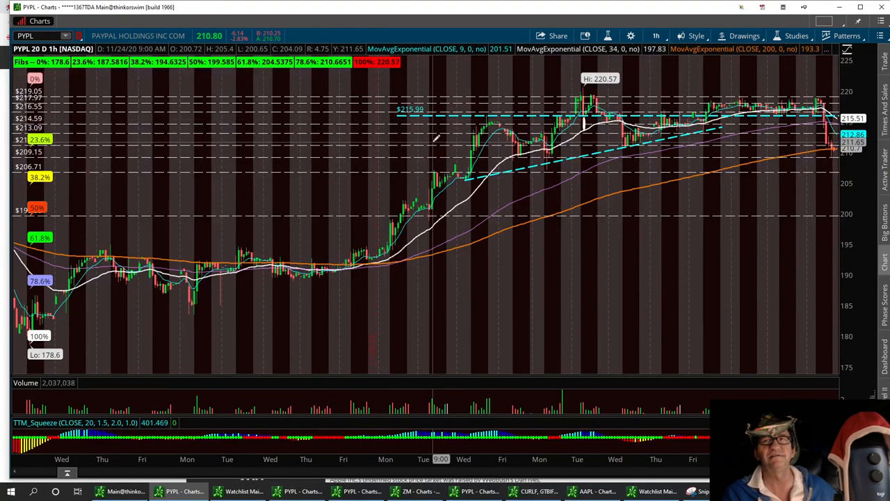
{"action": "mouse_move", "coordinate": [476, 95]}
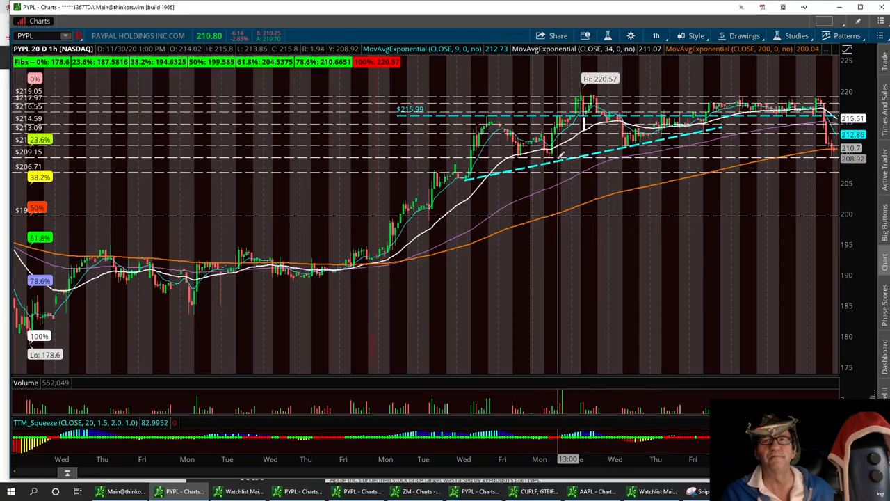
{"action": "mouse_move", "coordinate": [549, 153]}
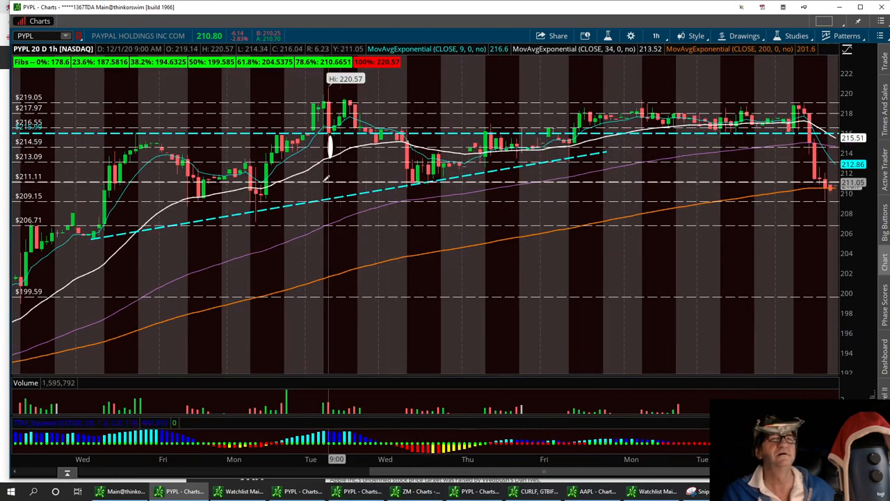
{"action": "mouse_move", "coordinate": [63, 179]}
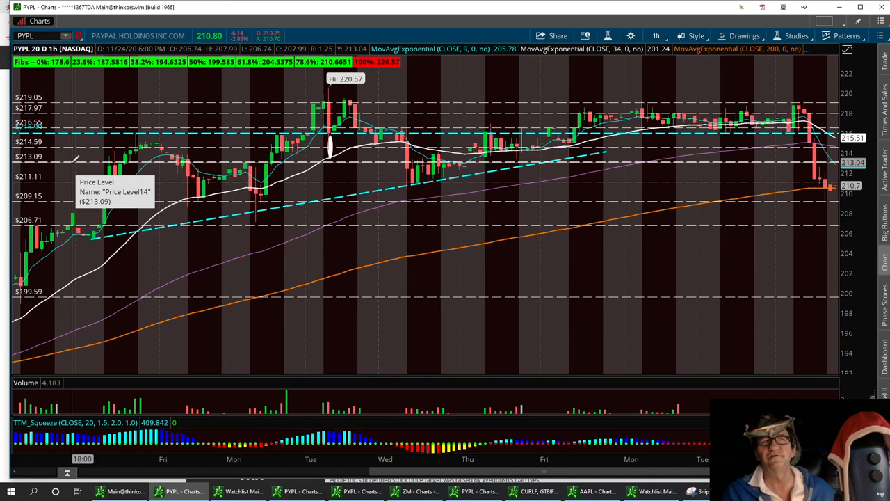
{"action": "mouse_move", "coordinate": [83, 146]}
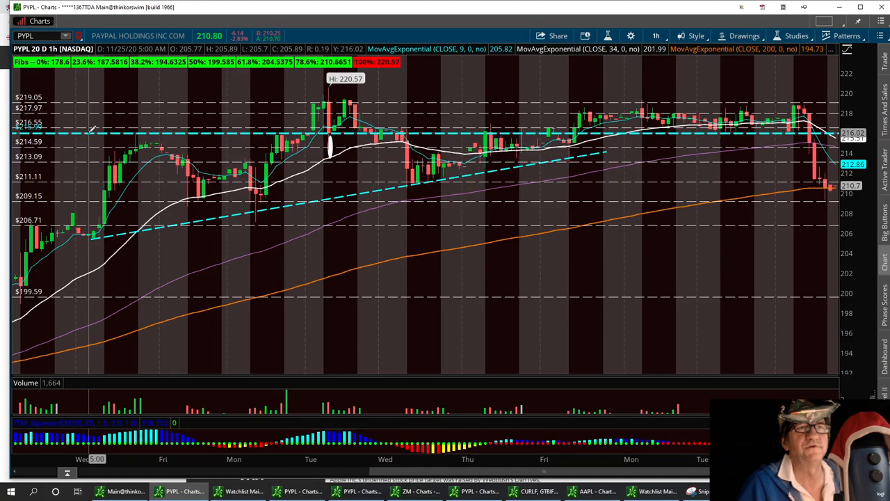
{"action": "mouse_move", "coordinate": [92, 131]}
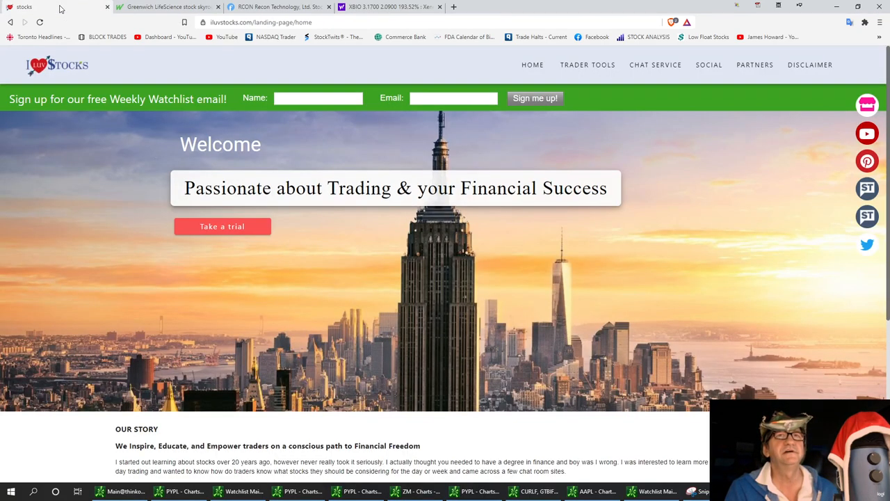
{"action": "mouse_move", "coordinate": [735, 250]}
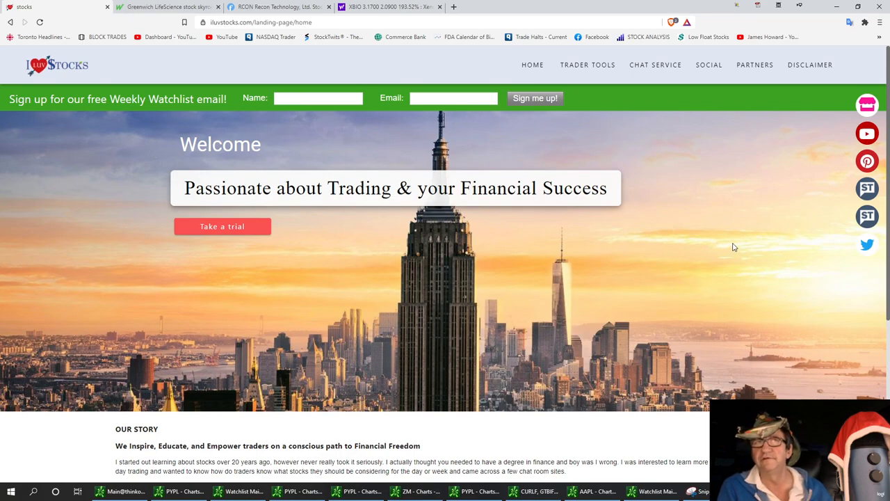
{"action": "mouse_move", "coordinate": [704, 239]}
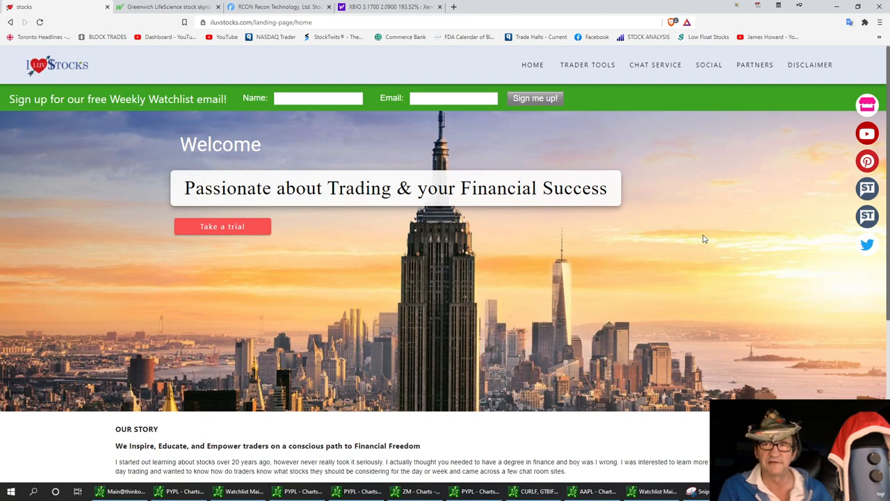
{"action": "mouse_move", "coordinate": [748, 256]}
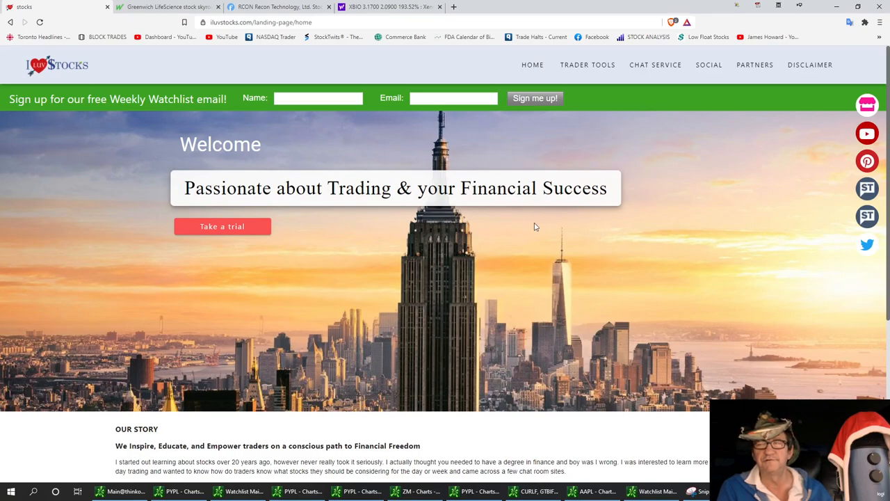
- Move from the ILuvStocks home page to the Stocktwits profile, then the Twitter page
{"action": "left_click", "coordinate": [868, 245]}
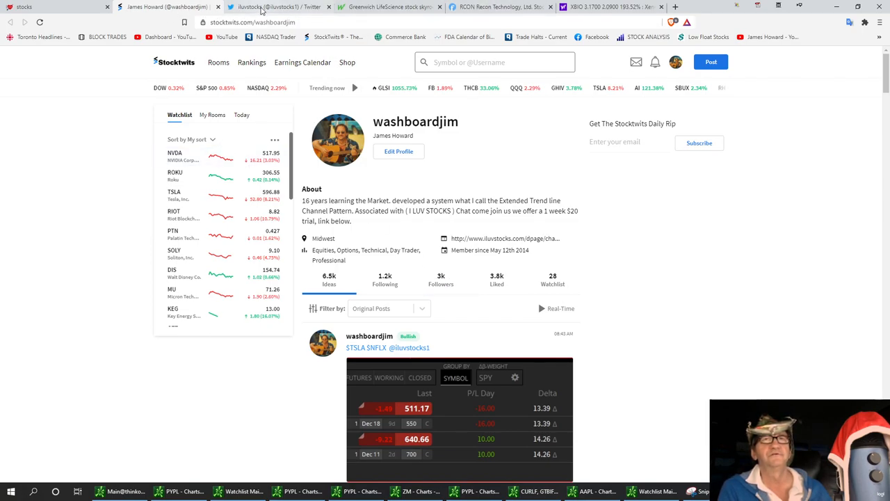
{"action": "left_click", "coordinate": [270, 6]}
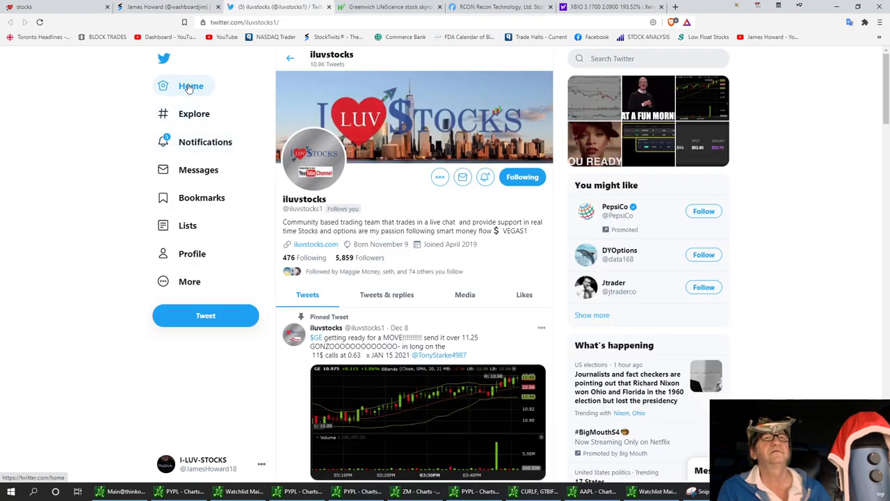
{"action": "left_click", "coordinate": [192, 253]}
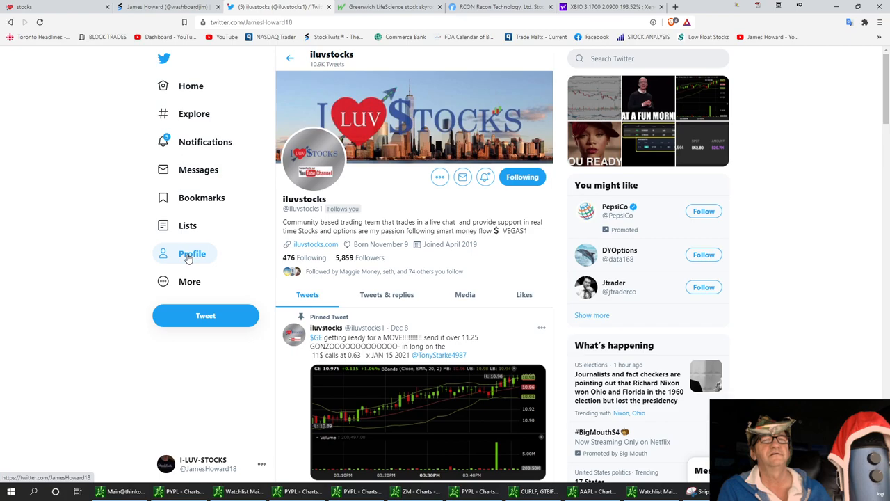
{"action": "left_click", "coordinate": [192, 253]}
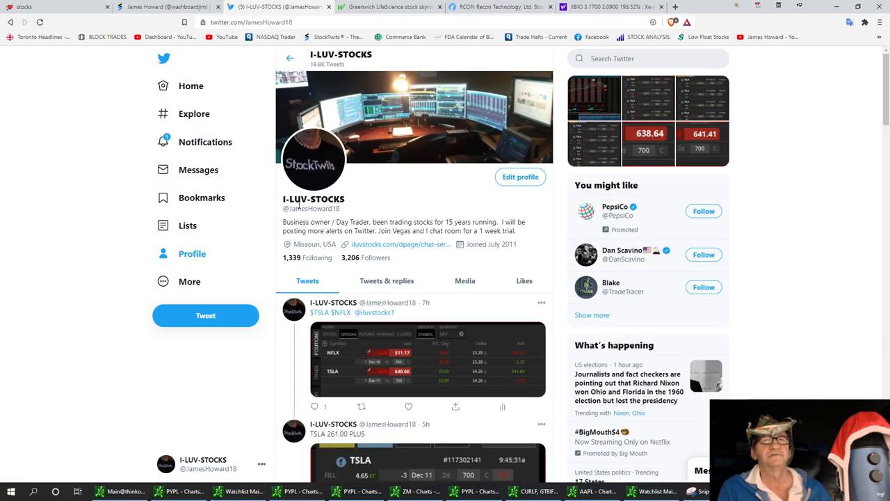
{"action": "mouse_move", "coordinate": [322, 96]}
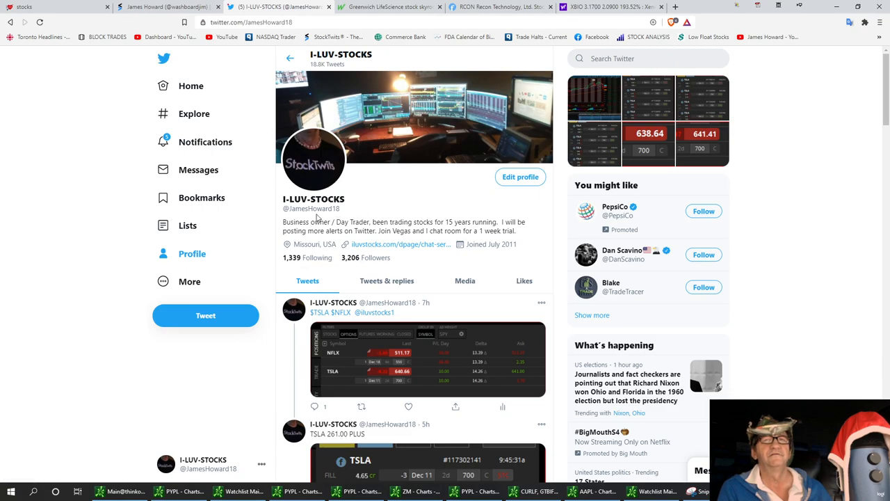
{"action": "mouse_move", "coordinate": [409, 188]}
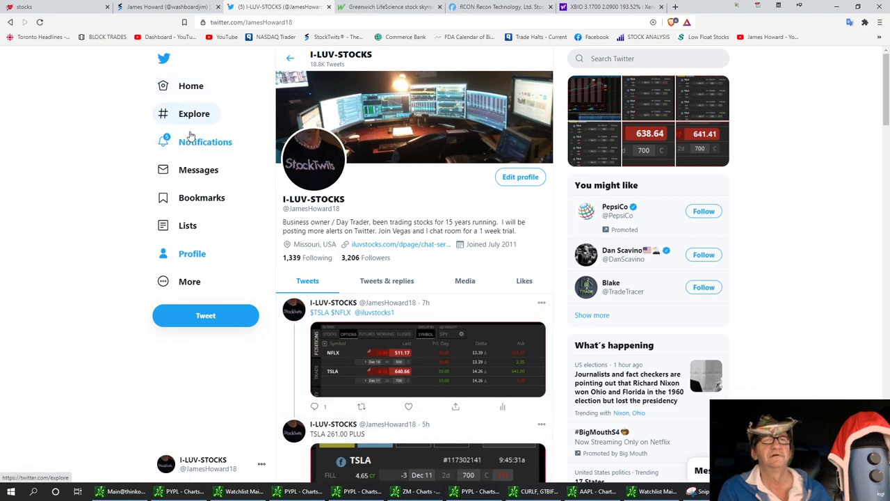
{"action": "left_click", "coordinate": [206, 142]}
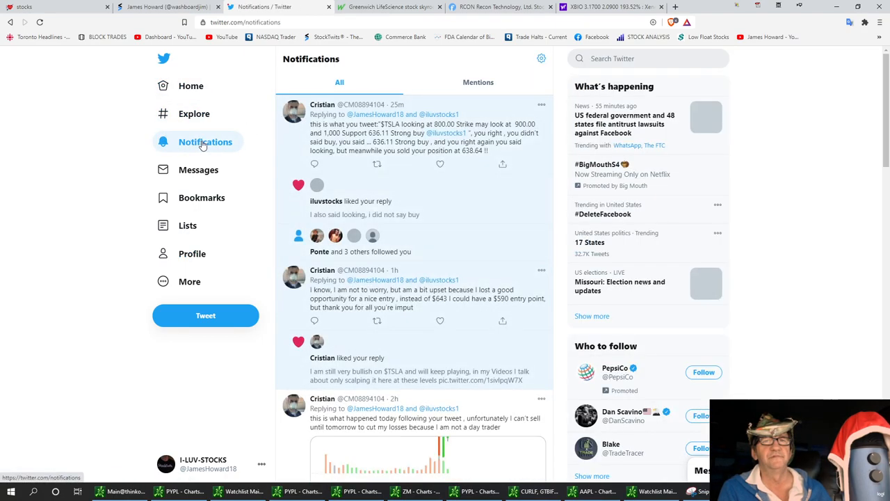